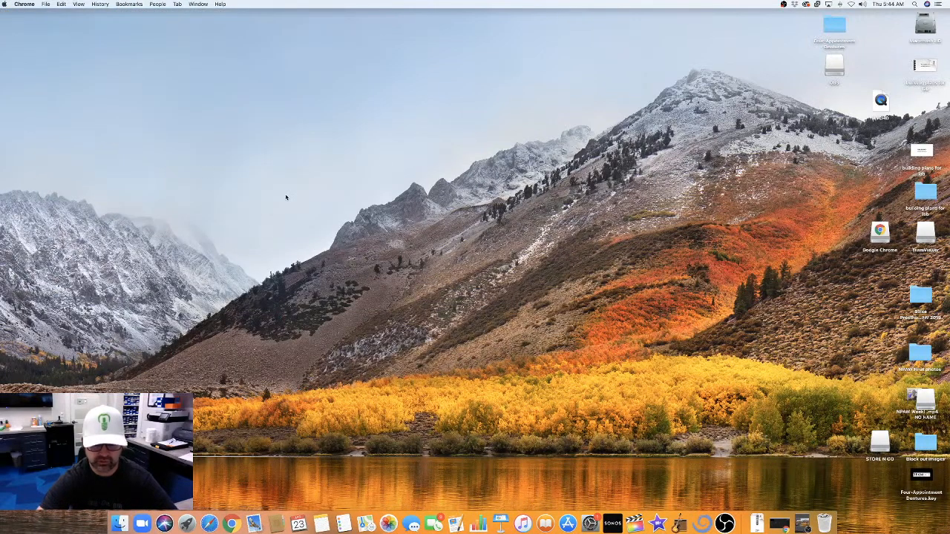
mouse_move(417, 285)
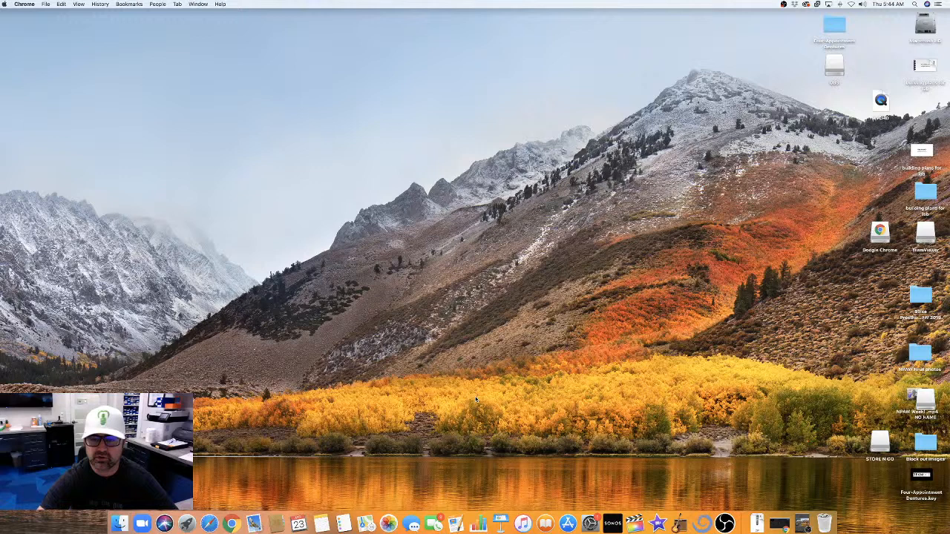
mouse_move(522, 522)
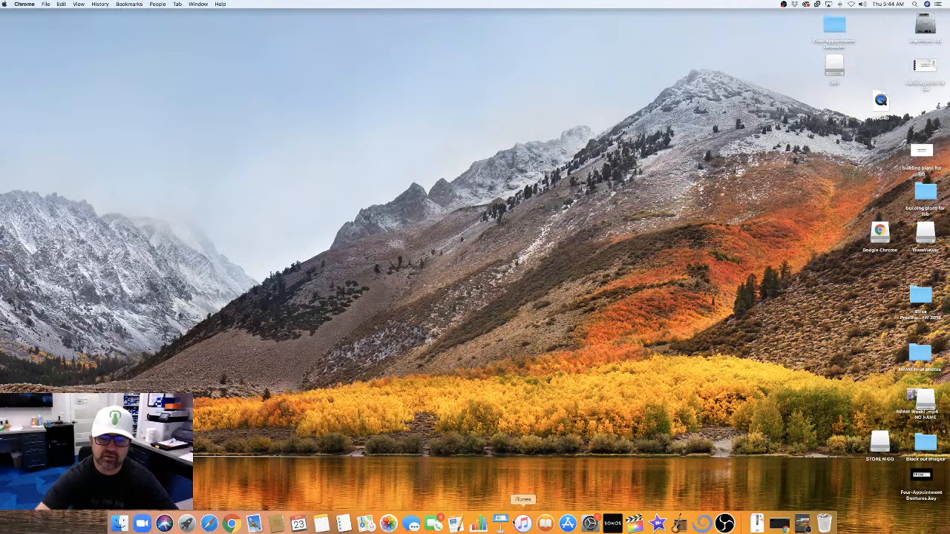
- Launch Keynote from the Dock and start a new blank presentation
left_click(502, 523)
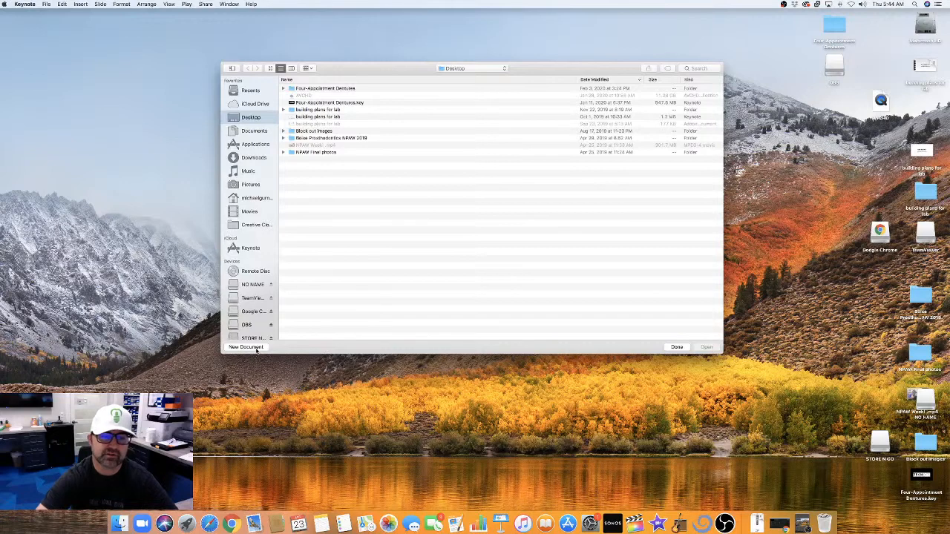
left_click(246, 348)
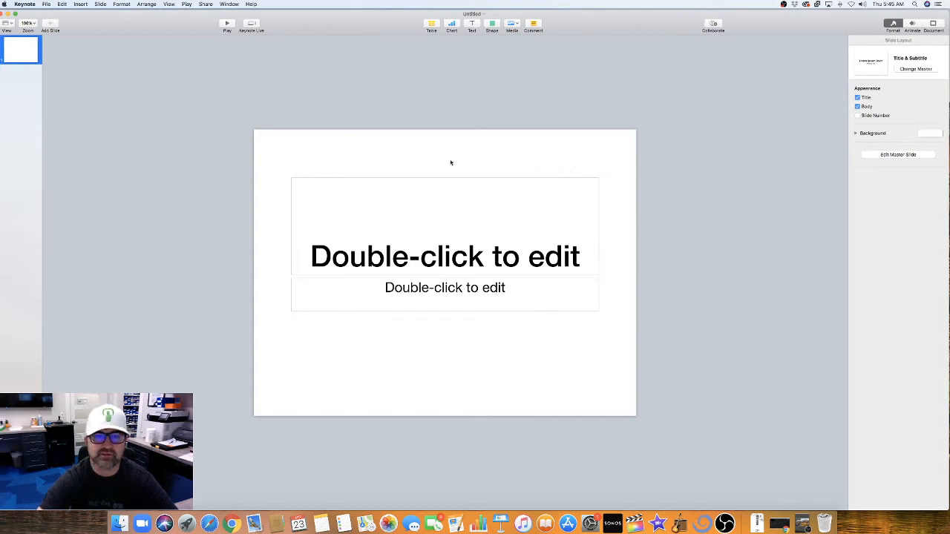
mouse_move(445, 274)
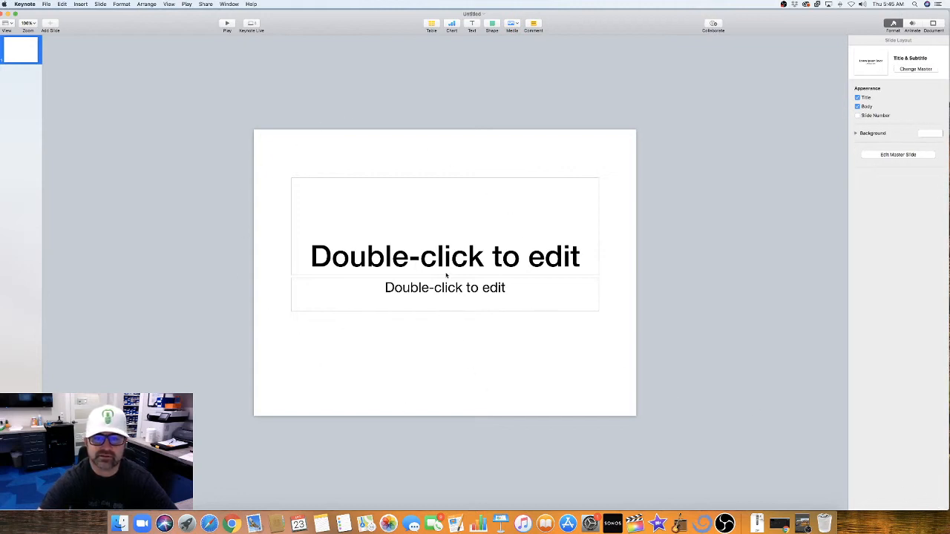
mouse_move(294, 104)
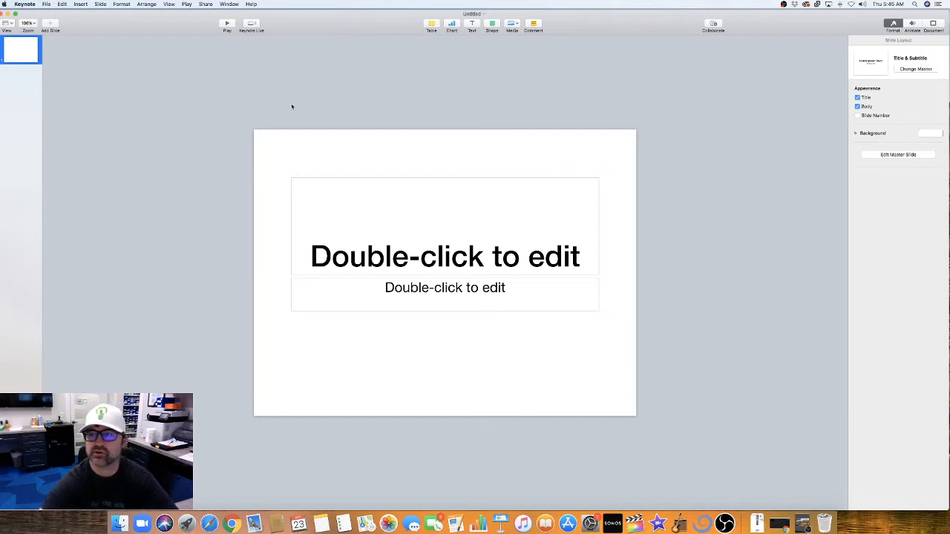
mouse_move(322, 83)
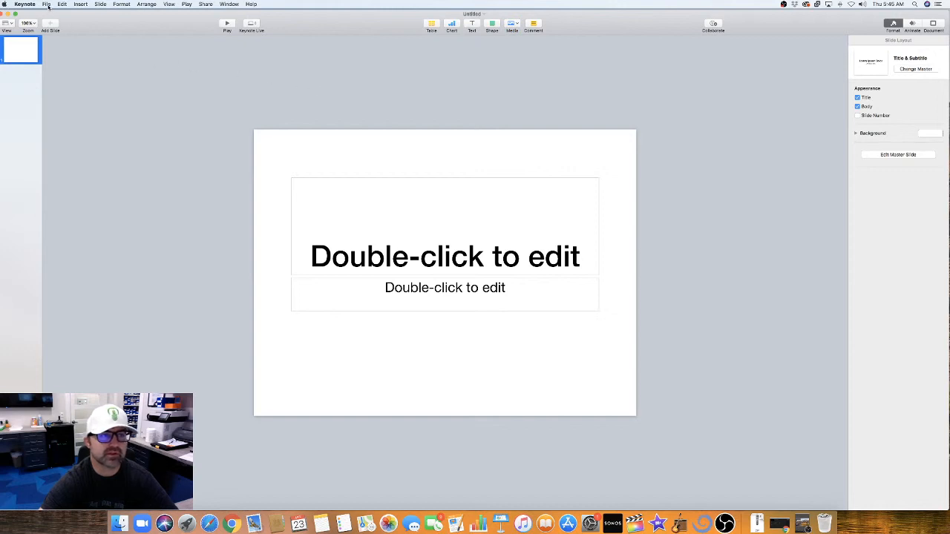
- Browse the File and Insert menus, then show the Animate inspector
left_click(46, 4)
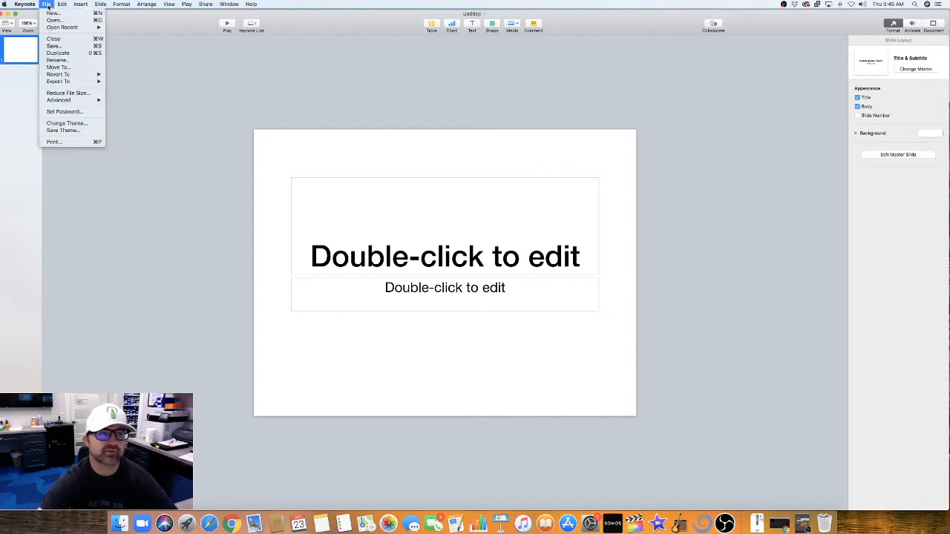
left_click(80, 3)
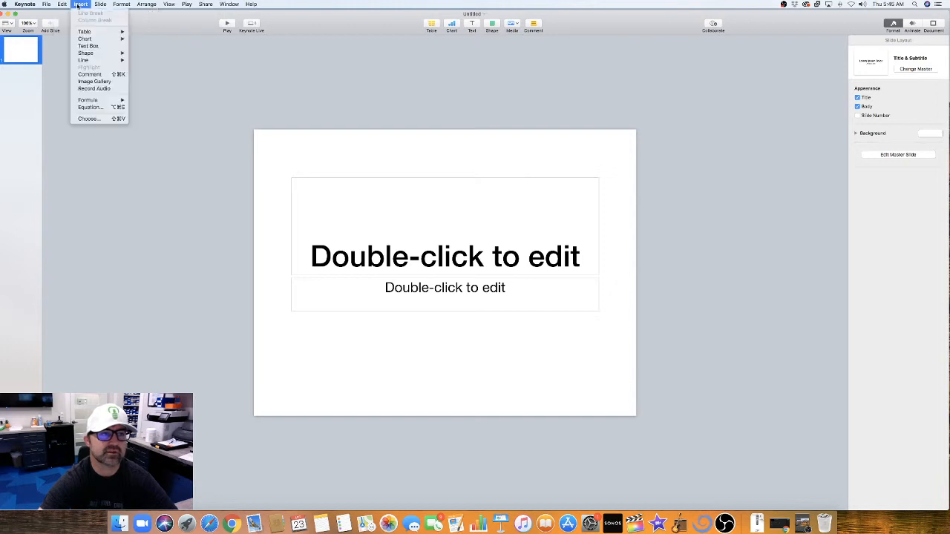
left_click(204, 3)
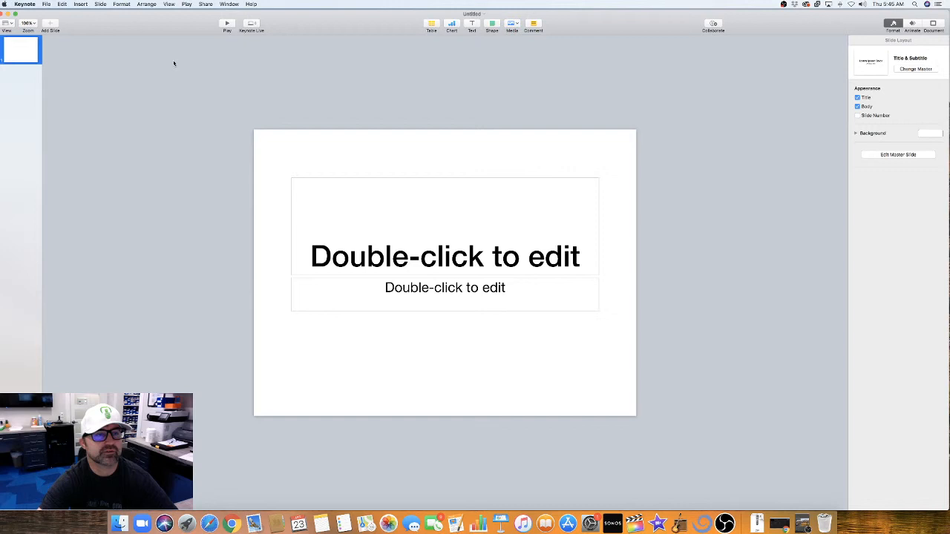
mouse_move(72, 22)
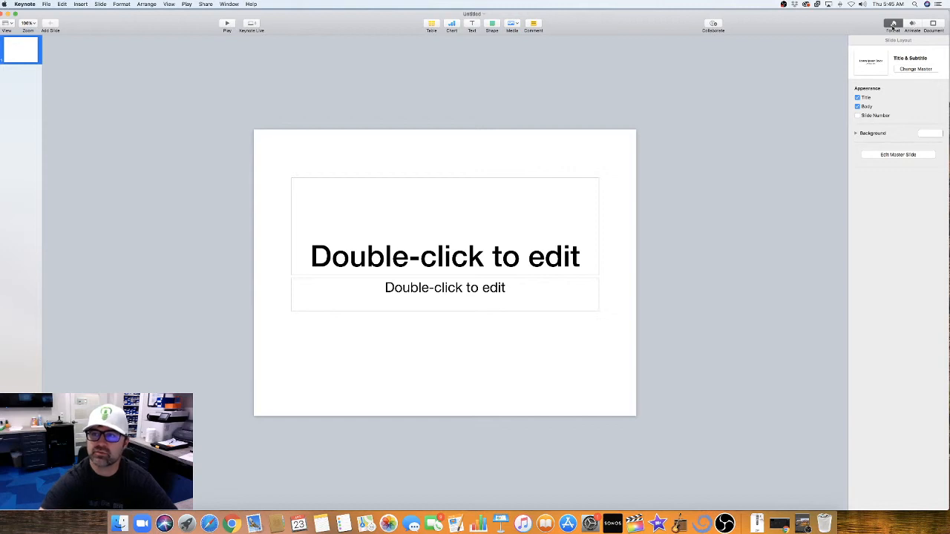
left_click(911, 24)
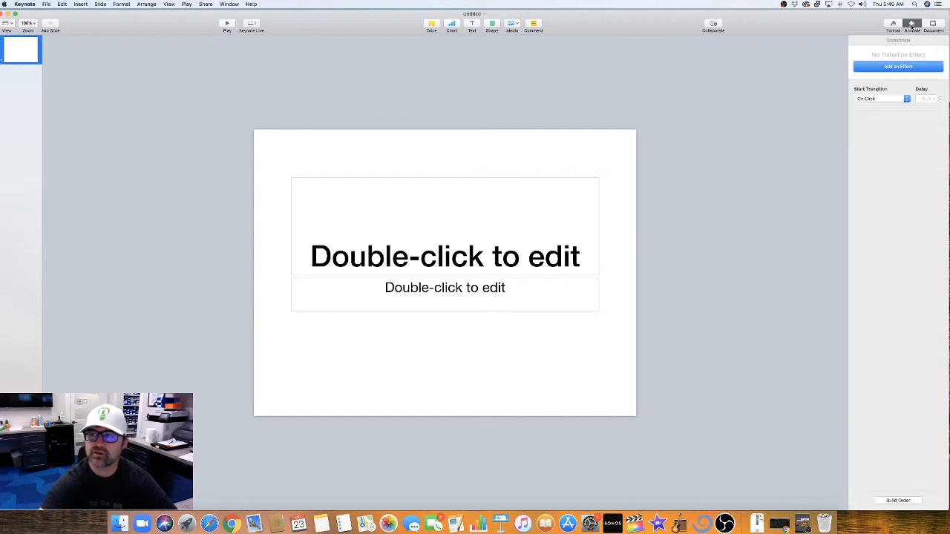
mouse_move(932, 24)
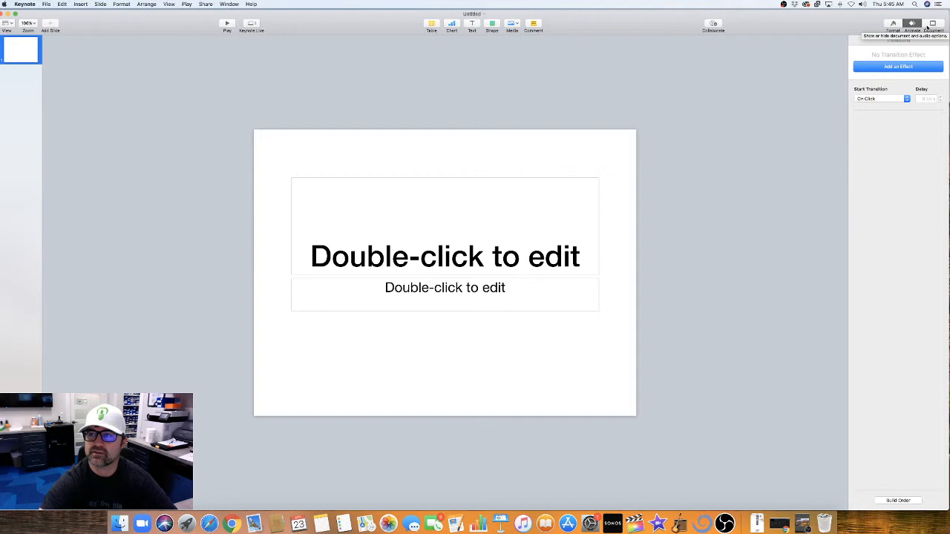
- Switch to the Document inspector and glance at the toolbar display options
left_click(932, 23)
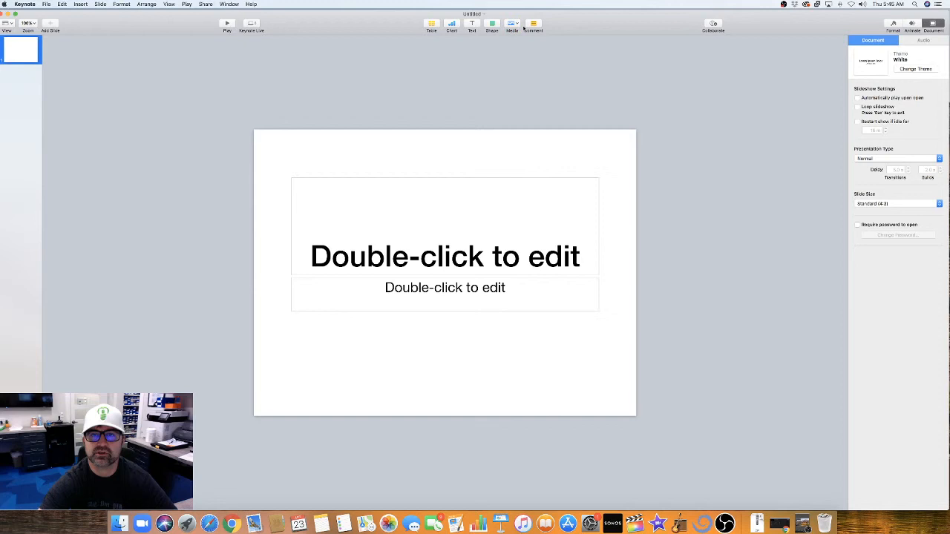
right_click(533, 27)
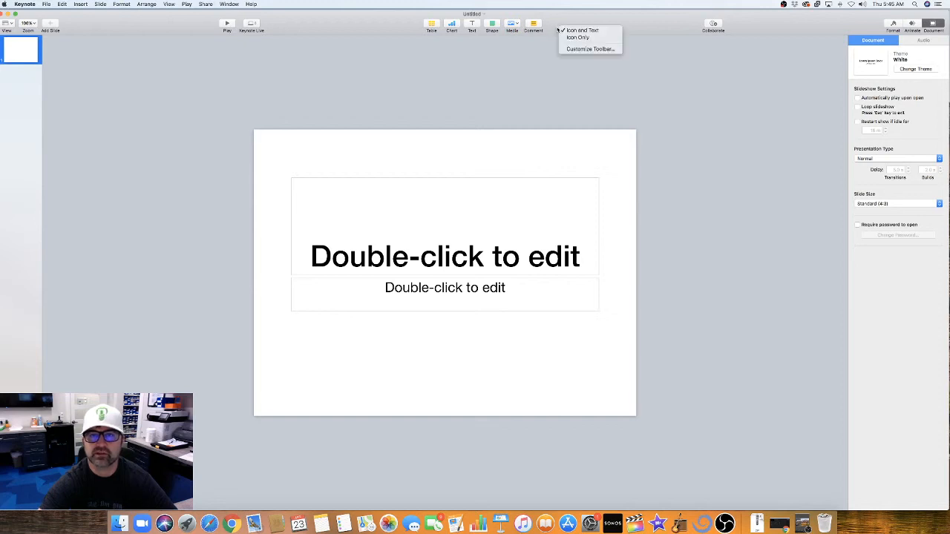
left_click(537, 40)
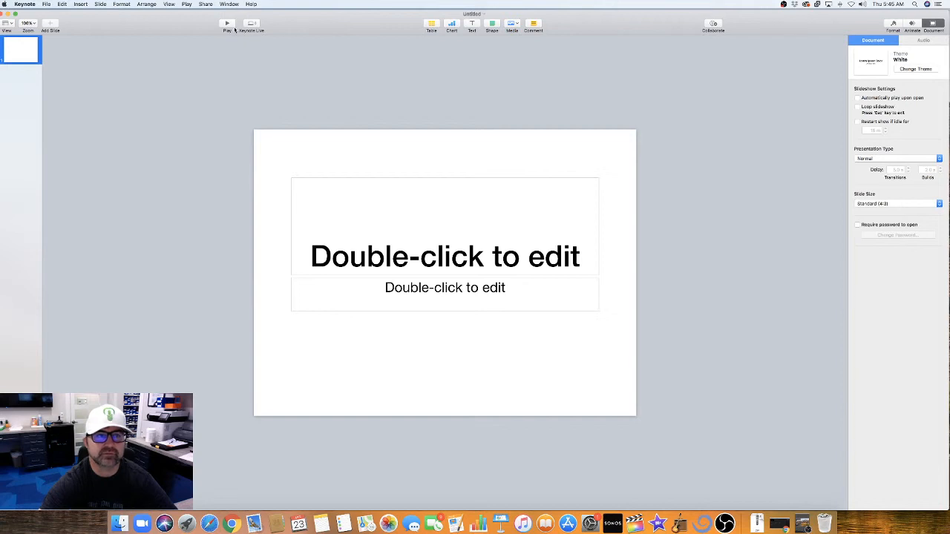
mouse_move(225, 24)
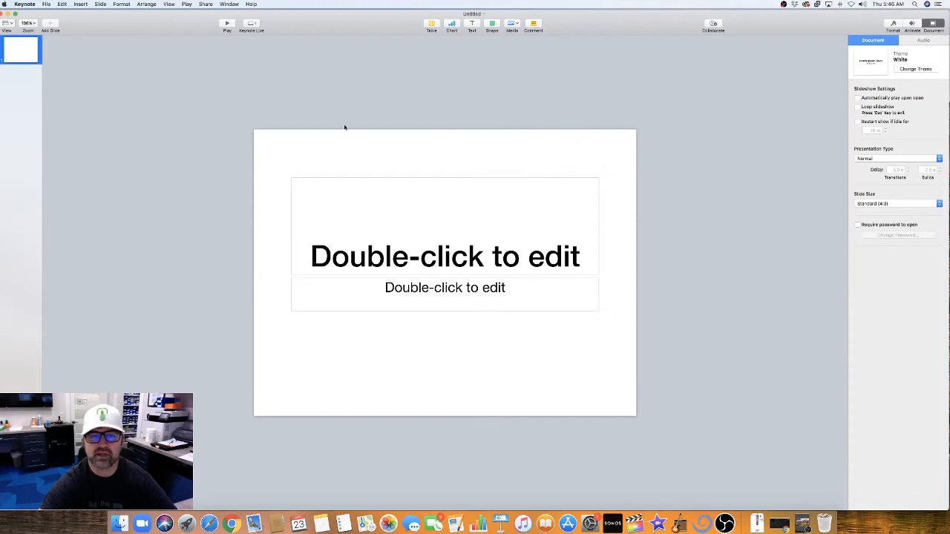
mouse_move(394, 169)
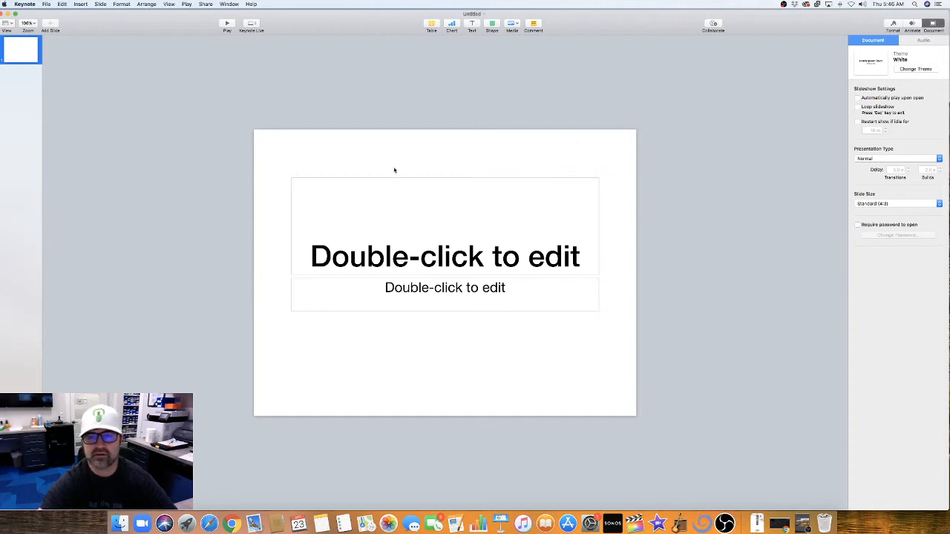
mouse_move(590, 157)
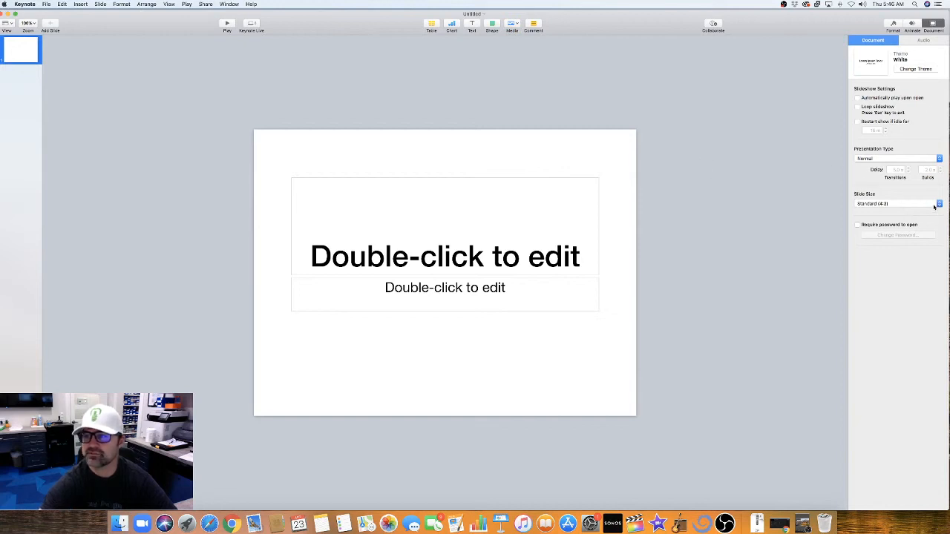
- Set the slide size to Widescreen (16:9) and zoom to Fit Slide
left_click(938, 203)
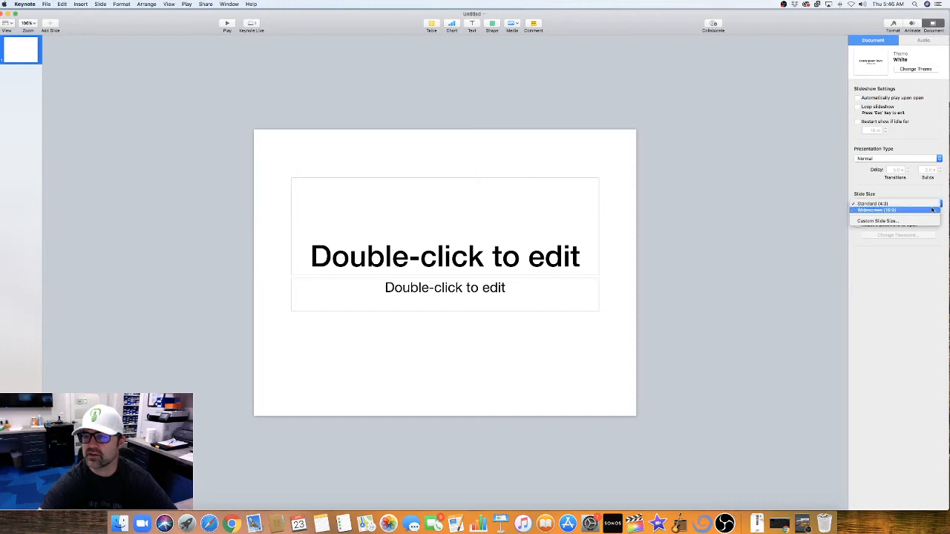
left_click(883, 211)
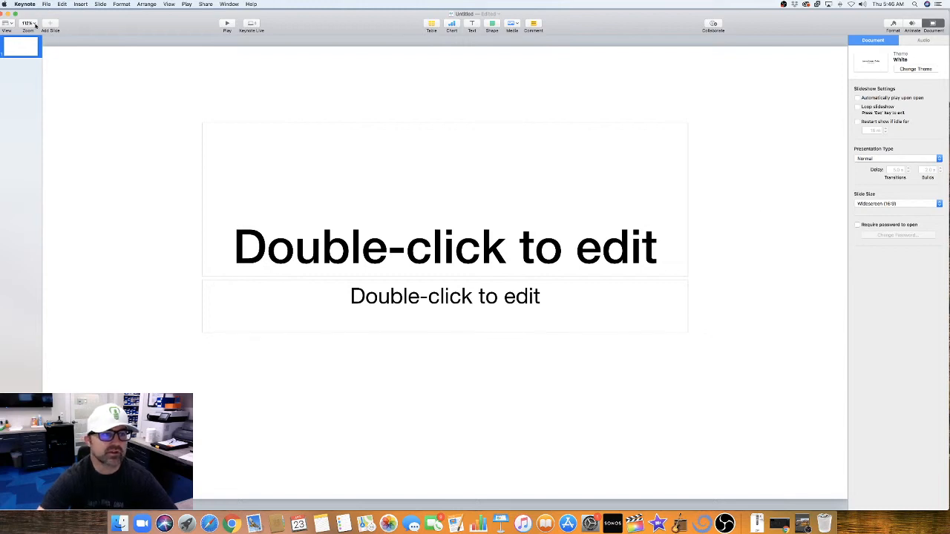
left_click(26, 24)
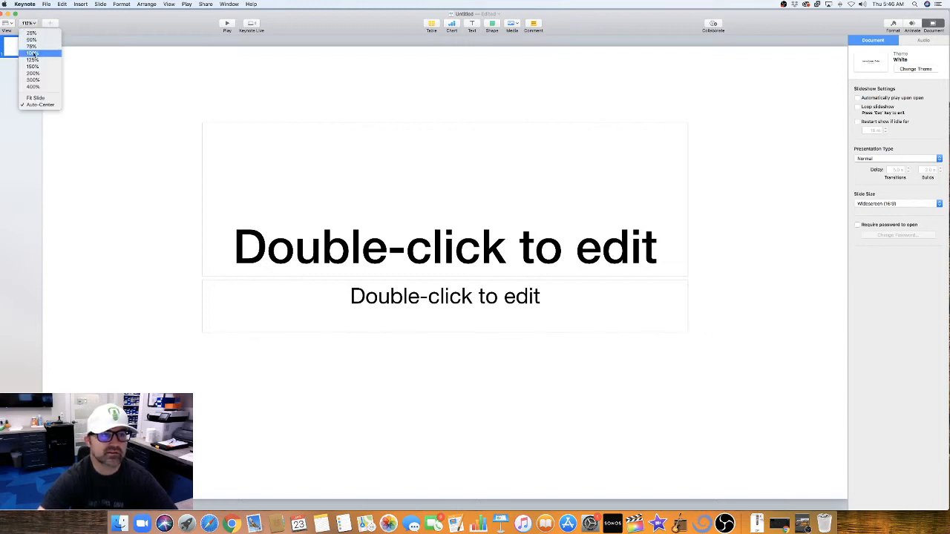
left_click(32, 53)
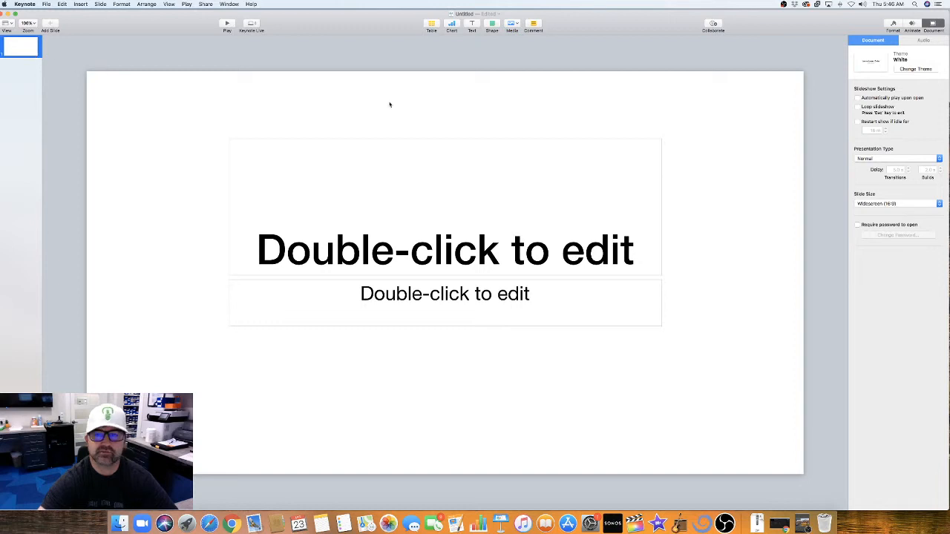
mouse_move(662, 238)
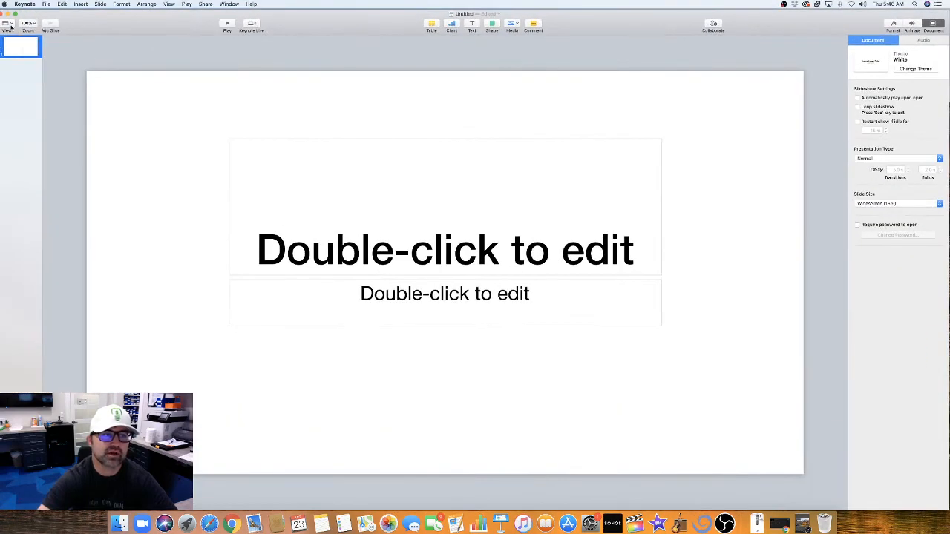
- Check the View menu, then add a second slide from the slide list
left_click(9, 22)
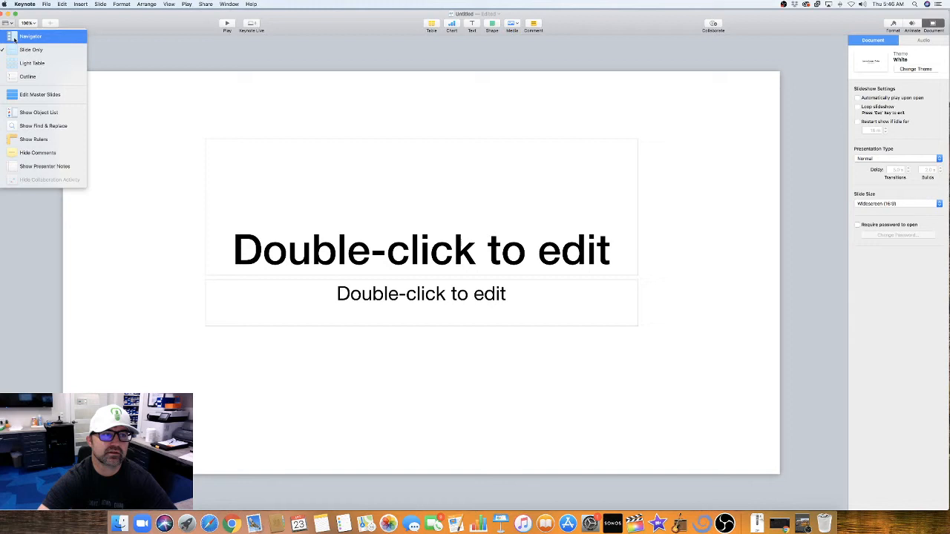
left_click(31, 49)
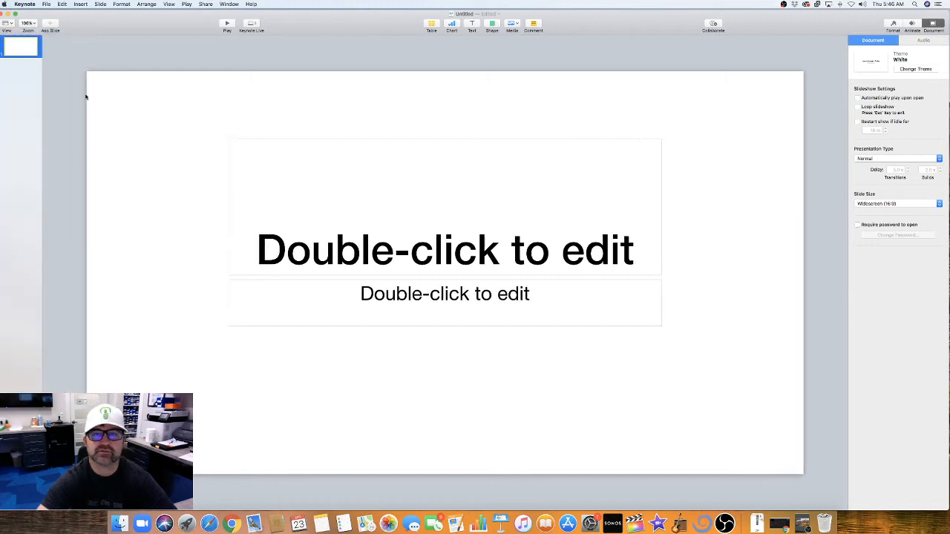
mouse_move(196, 125)
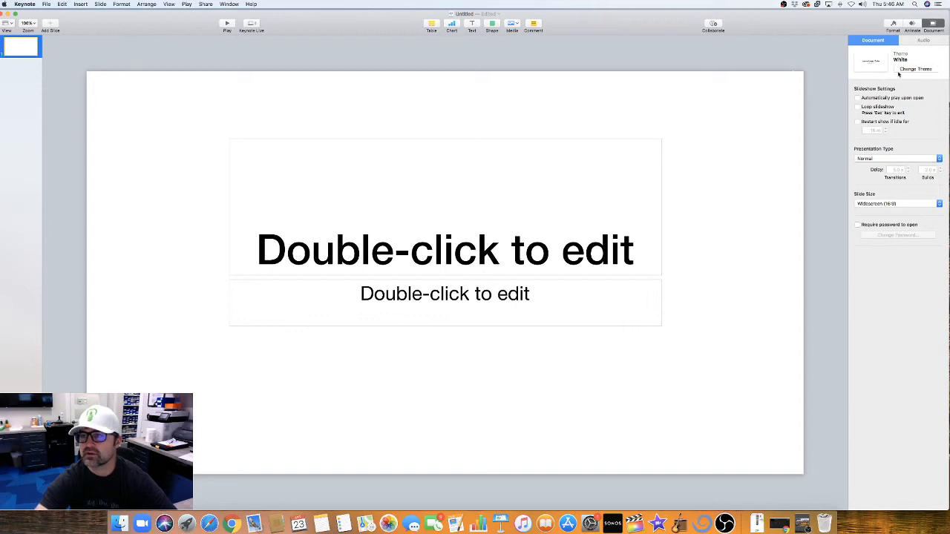
mouse_move(719, 113)
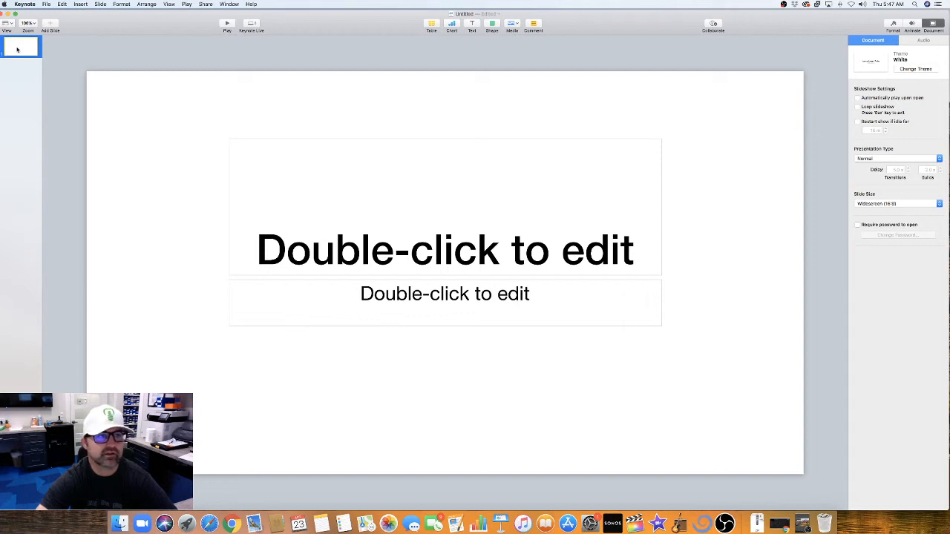
right_click(21, 46)
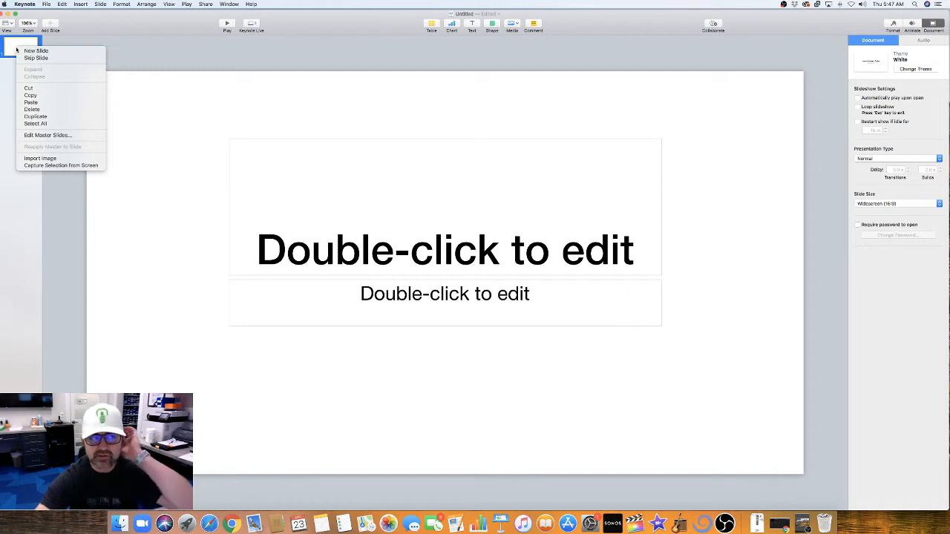
mouse_move(36, 51)
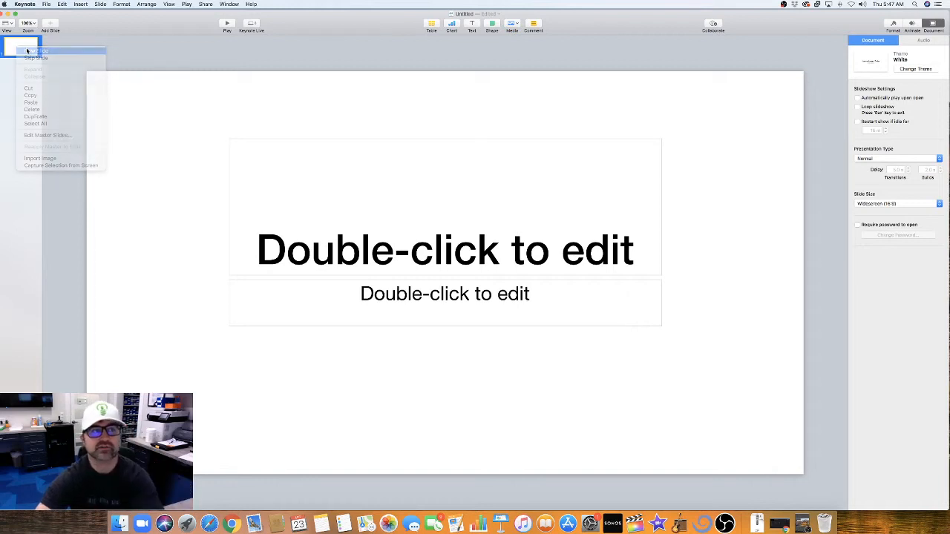
left_click(37, 51)
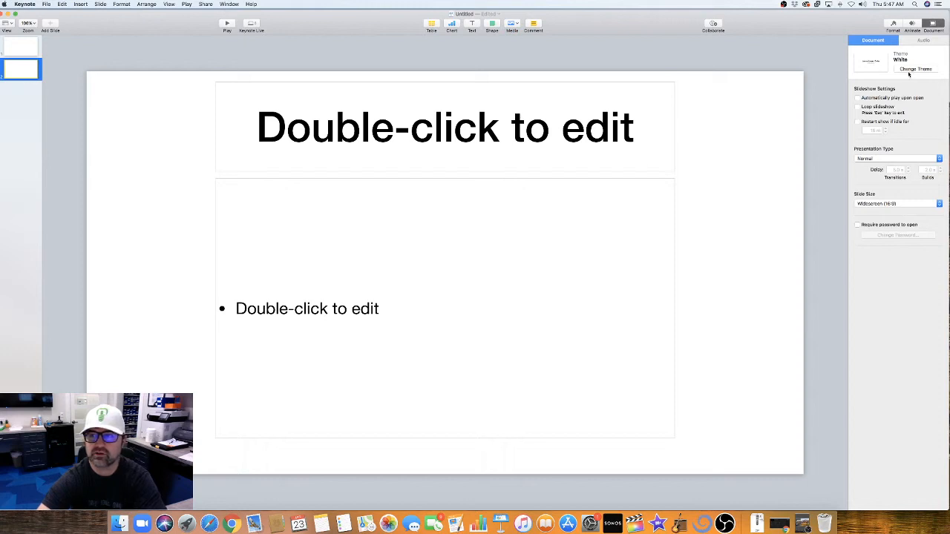
- Cancel the theme chooser and change the new slide's master to Blank
left_click(914, 69)
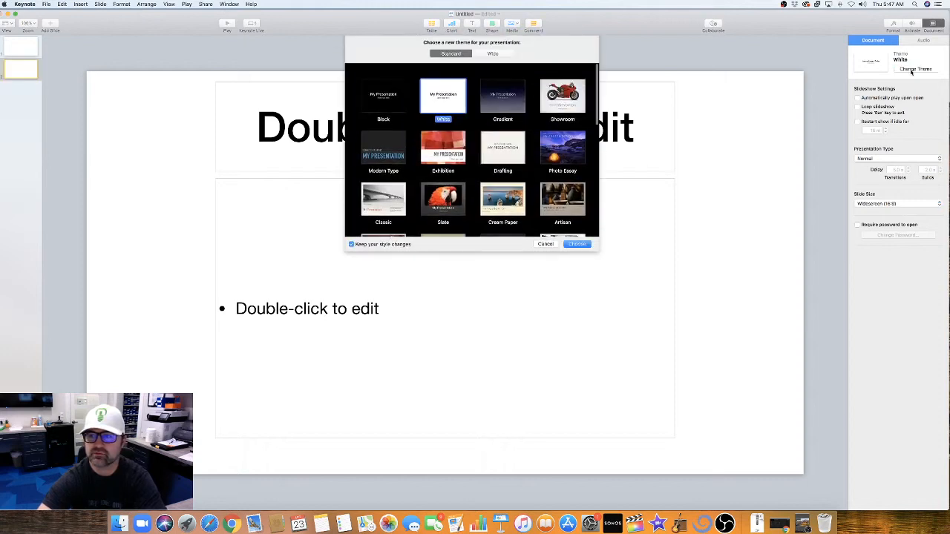
left_click(576, 243)
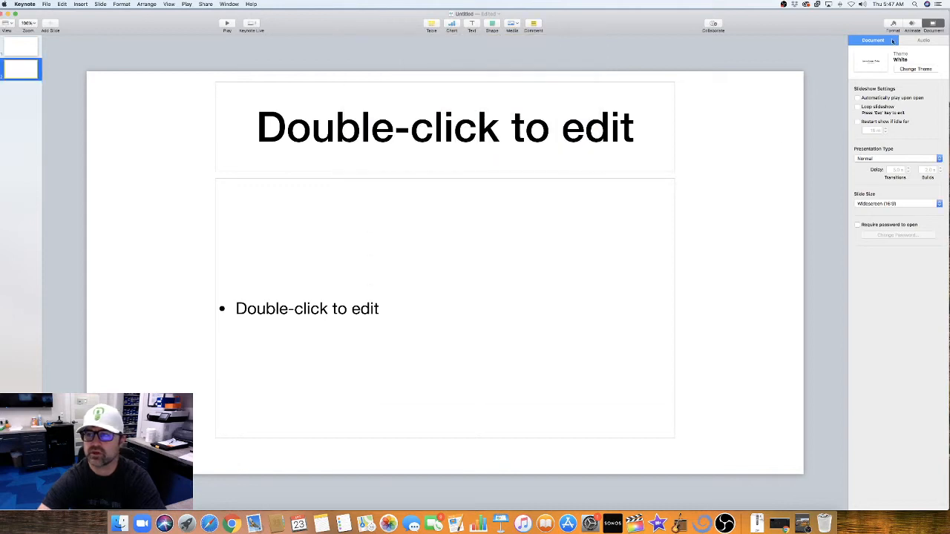
left_click(893, 24)
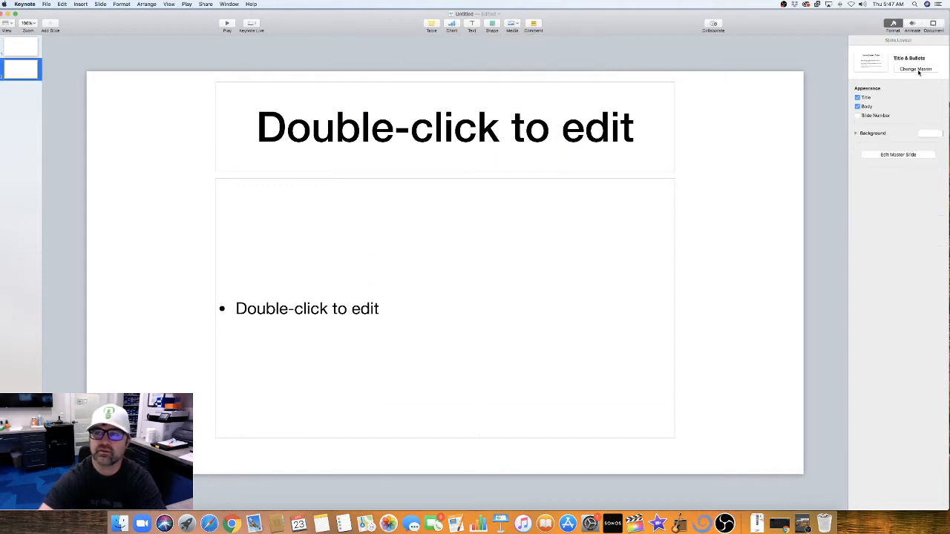
left_click(916, 68)
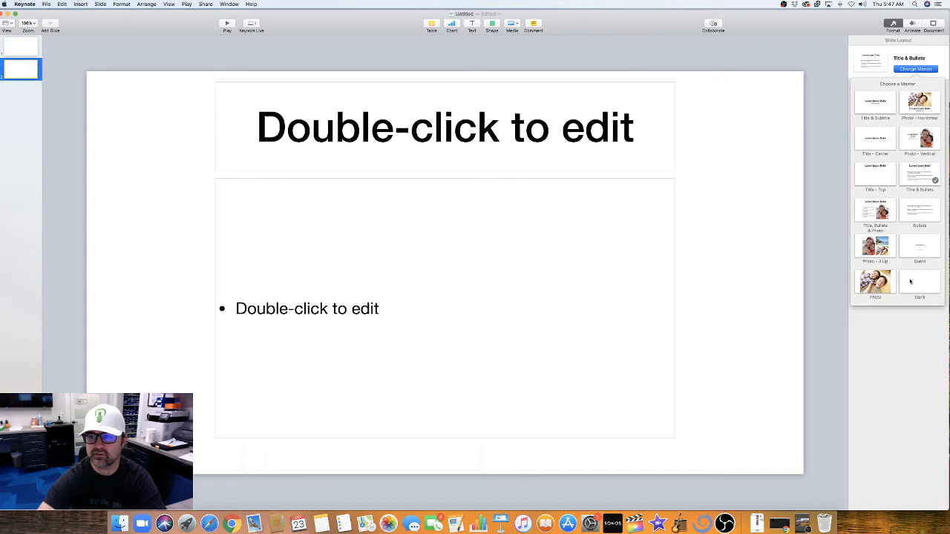
mouse_move(913, 289)
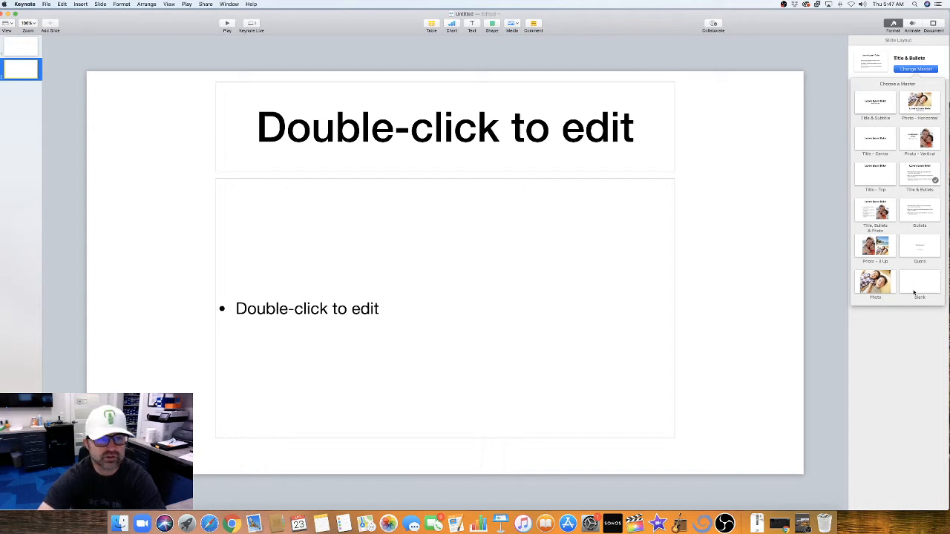
left_click(920, 282)
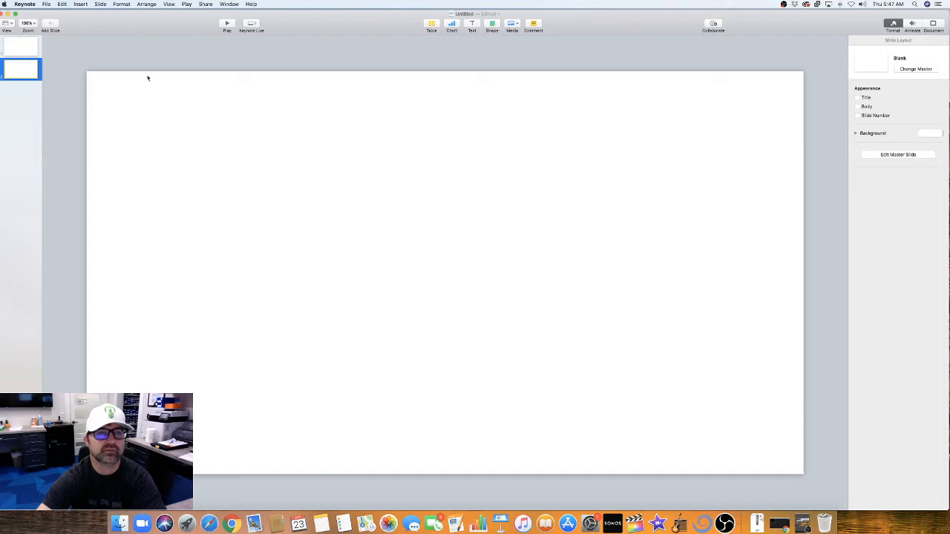
- Apply the Title & Subtitle master and enter 'Same Case Smile Design' with subtitle 'Doctor Practice'
left_click(916, 68)
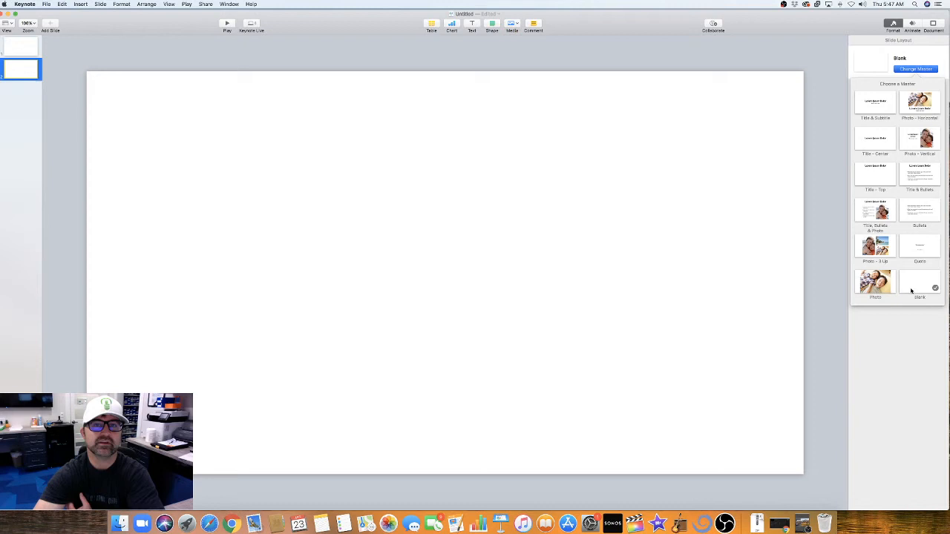
left_click(875, 102)
type("Same Case S")
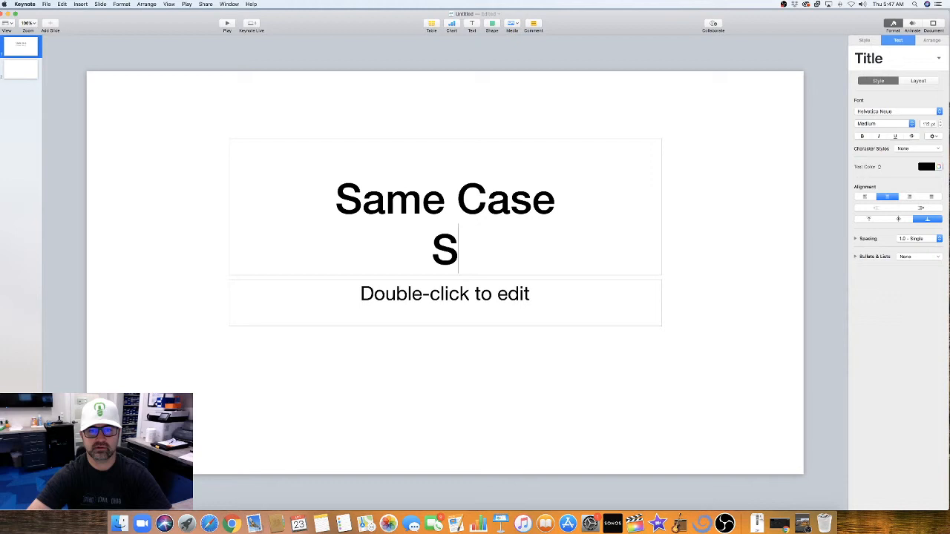
type("mile Design")
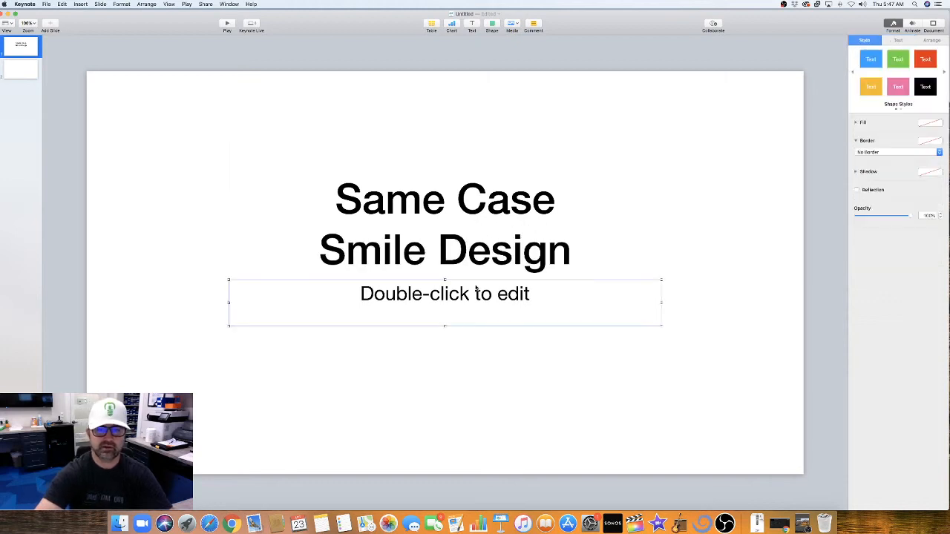
type("Doctor")
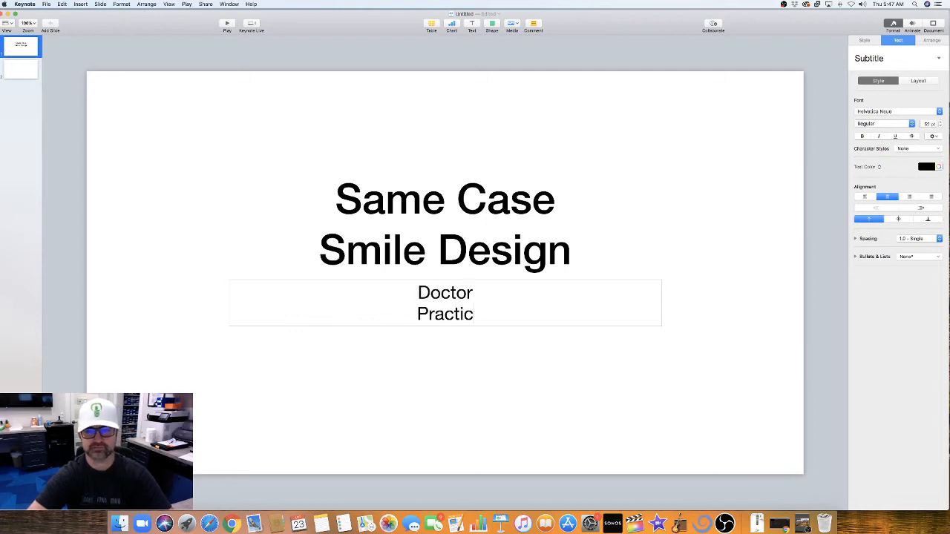
type("e")
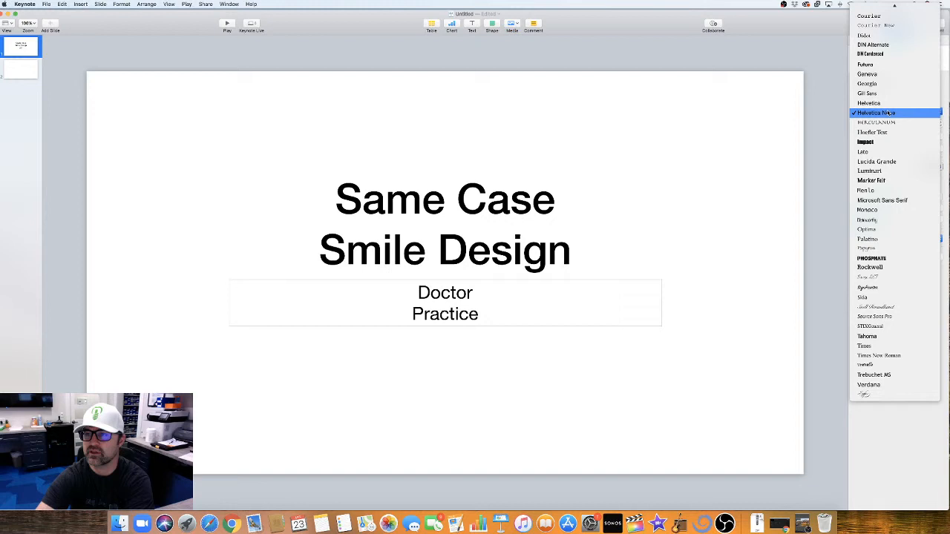
- Set the title in Barricada Pro and centre it vertically within its box
left_click(874, 113)
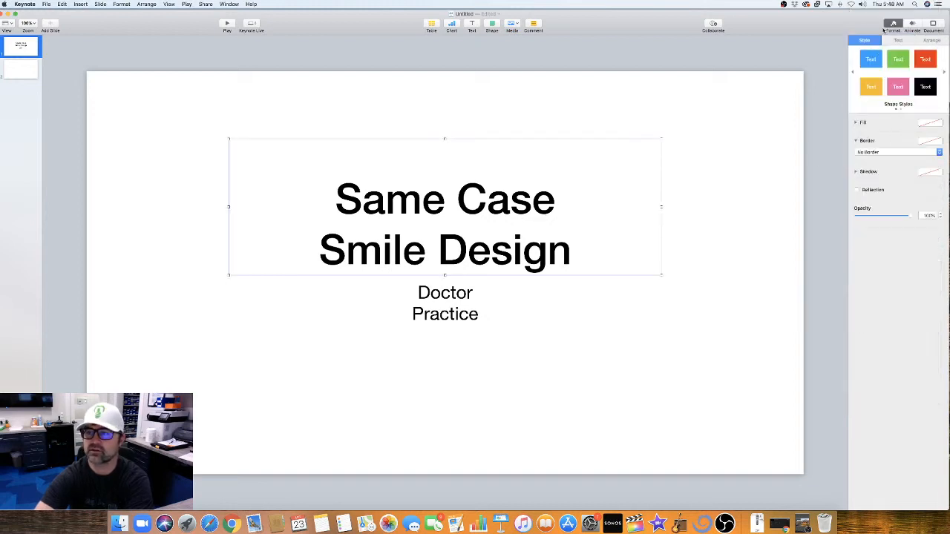
left_click(897, 41)
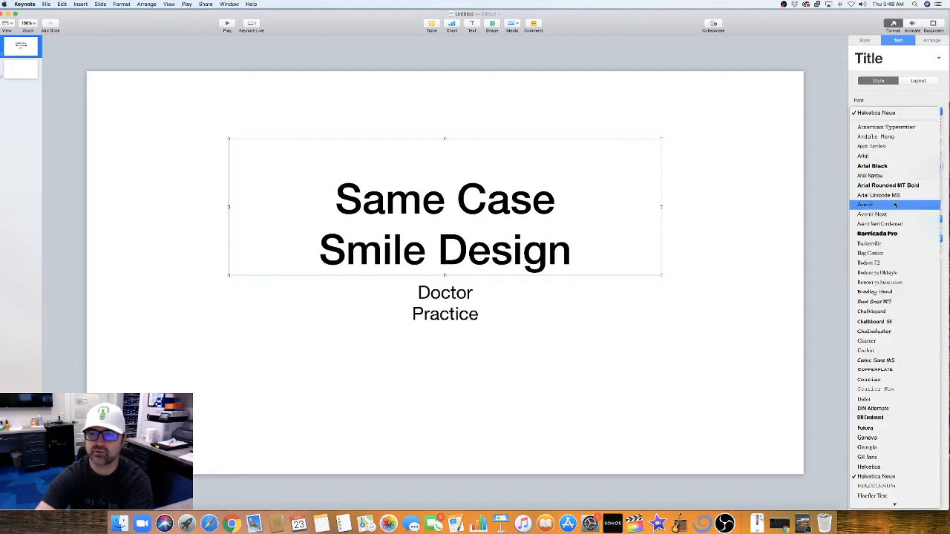
left_click(875, 233)
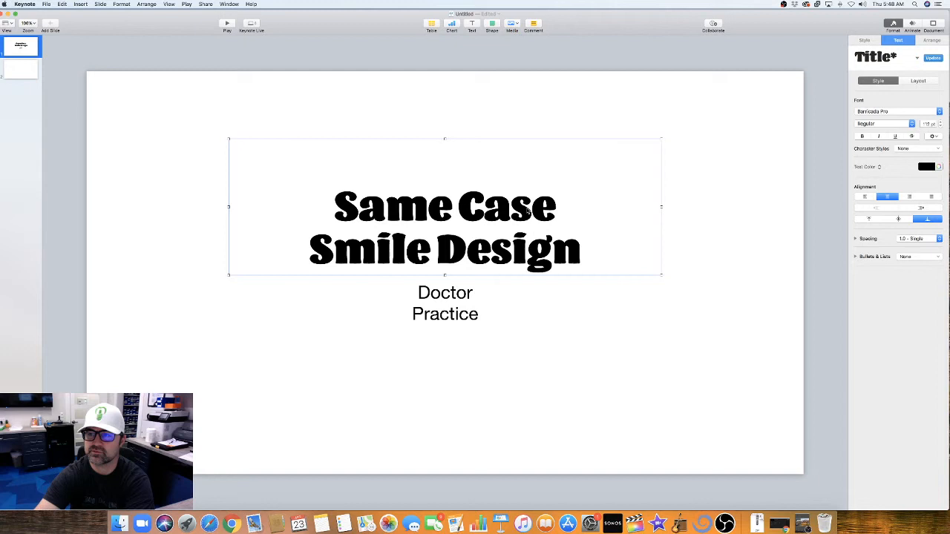
mouse_move(915, 82)
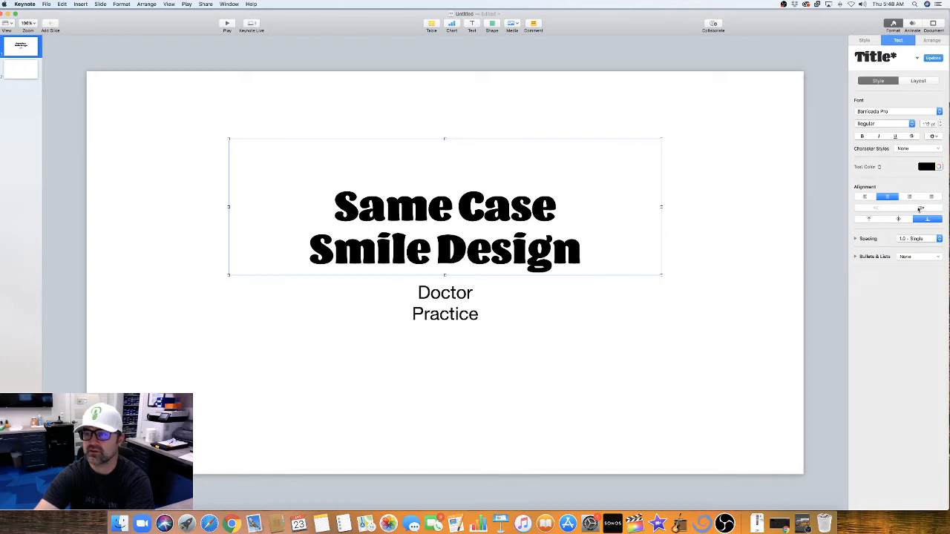
left_click(898, 218)
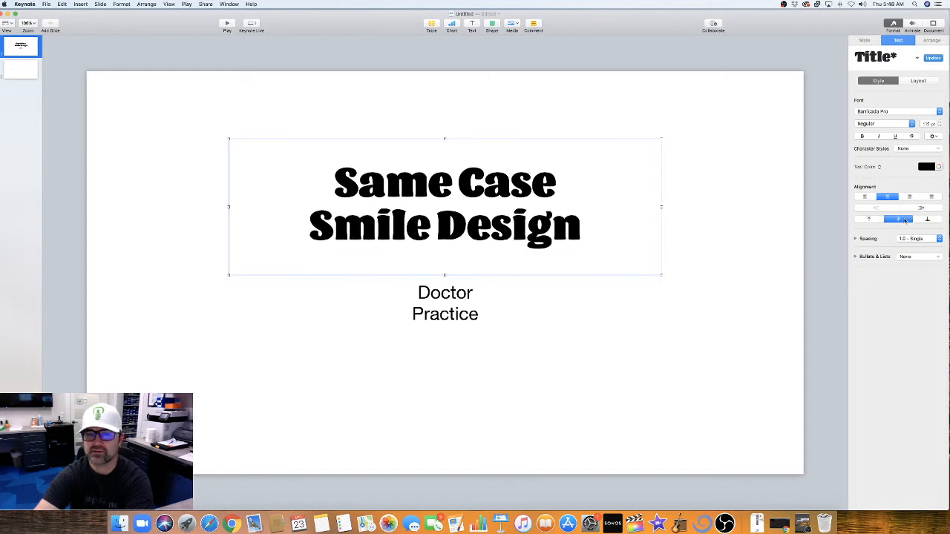
left_click(869, 219)
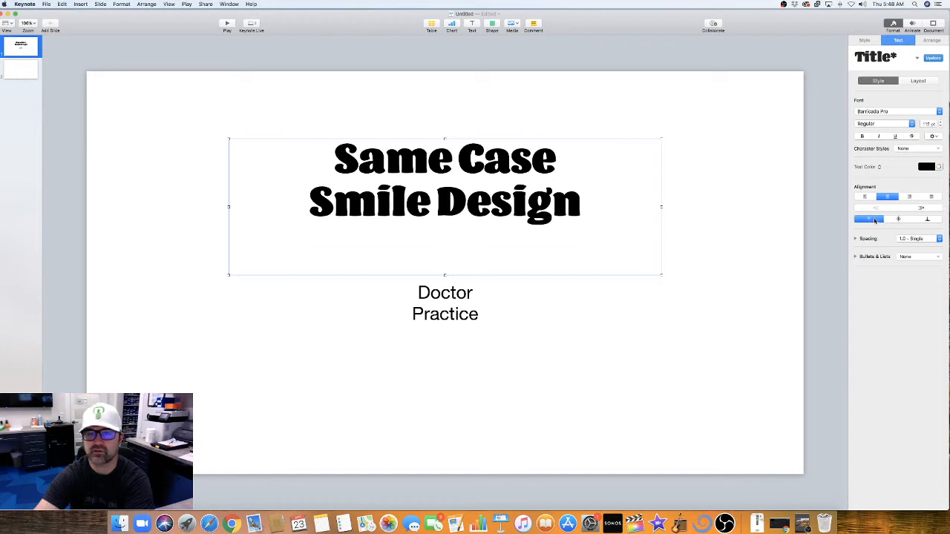
left_click(899, 219)
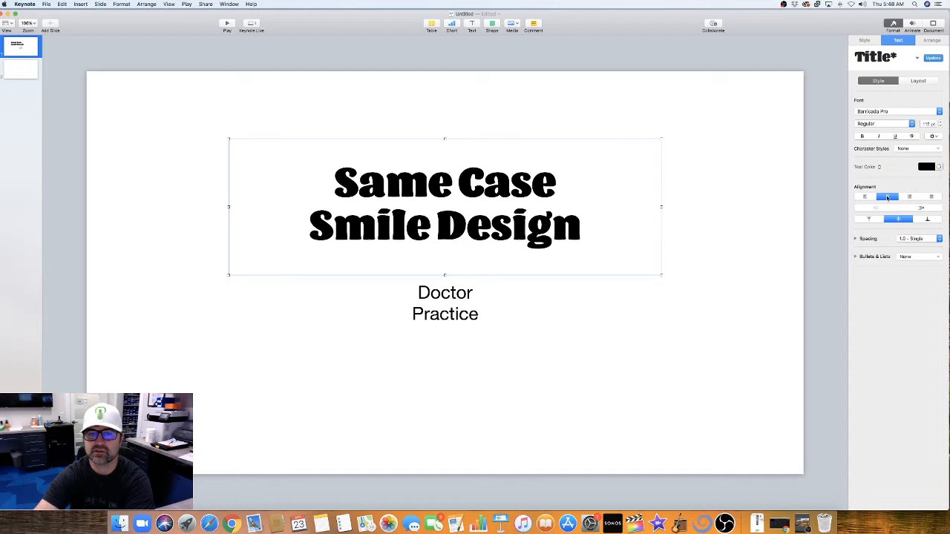
mouse_move(815, 208)
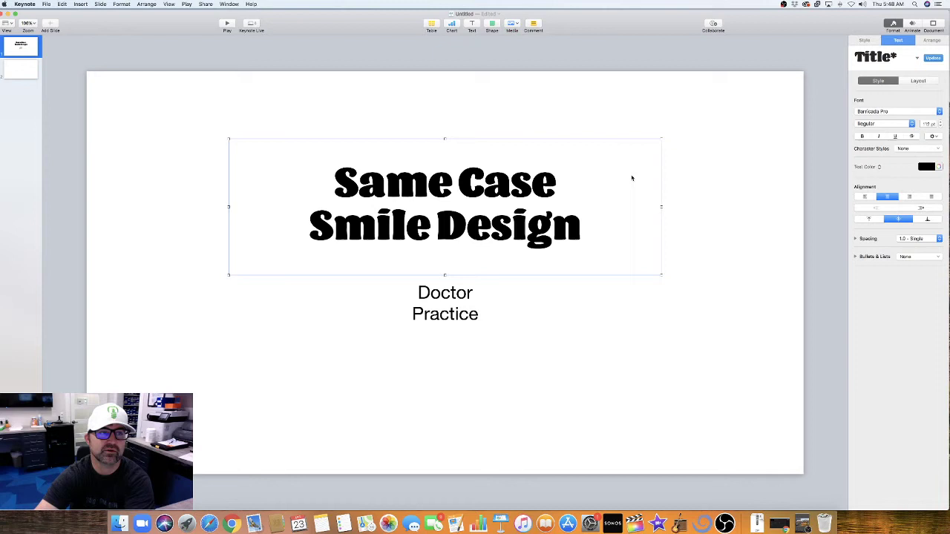
mouse_move(681, 159)
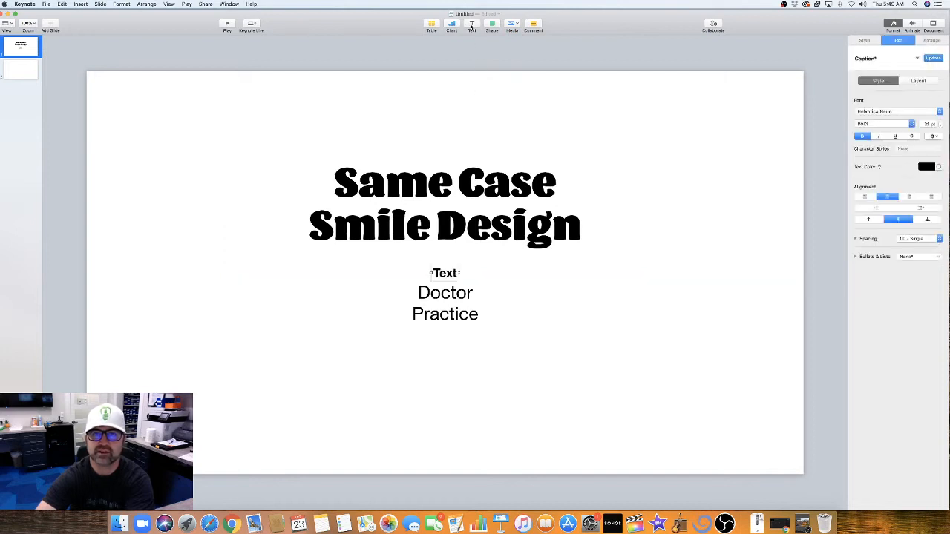
- Move the new Text box top-left, enlarge it and set it in Arial Rounded MT Bold
left_click_drag(445, 273, 137, 142)
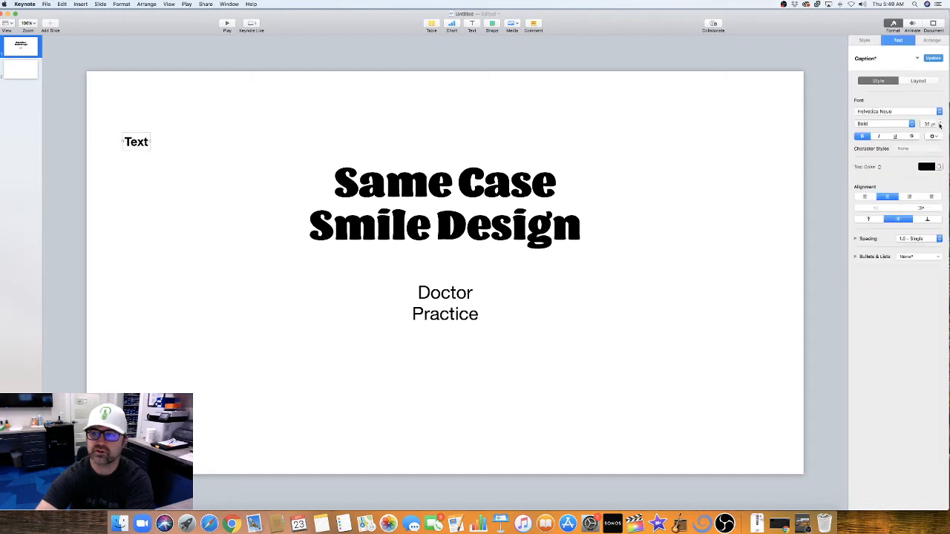
left_click(939, 122)
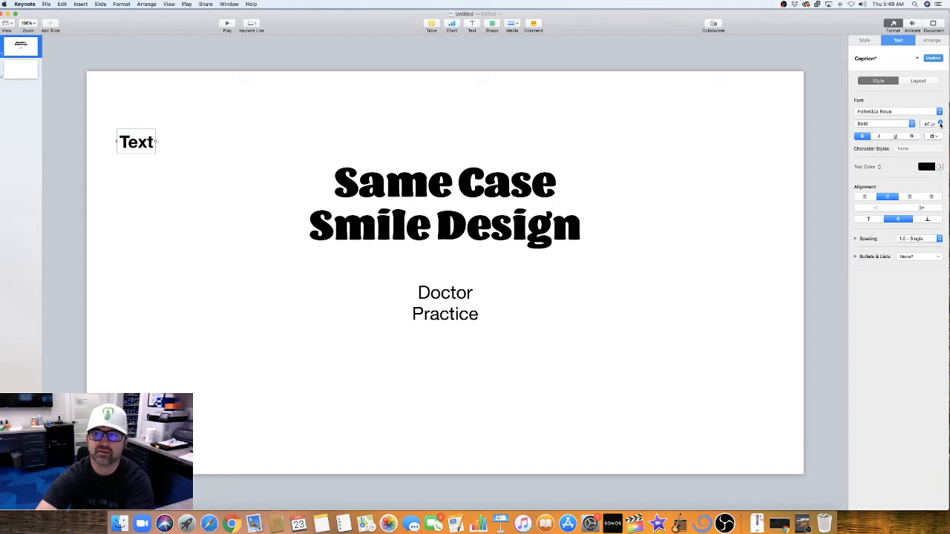
left_click(939, 122)
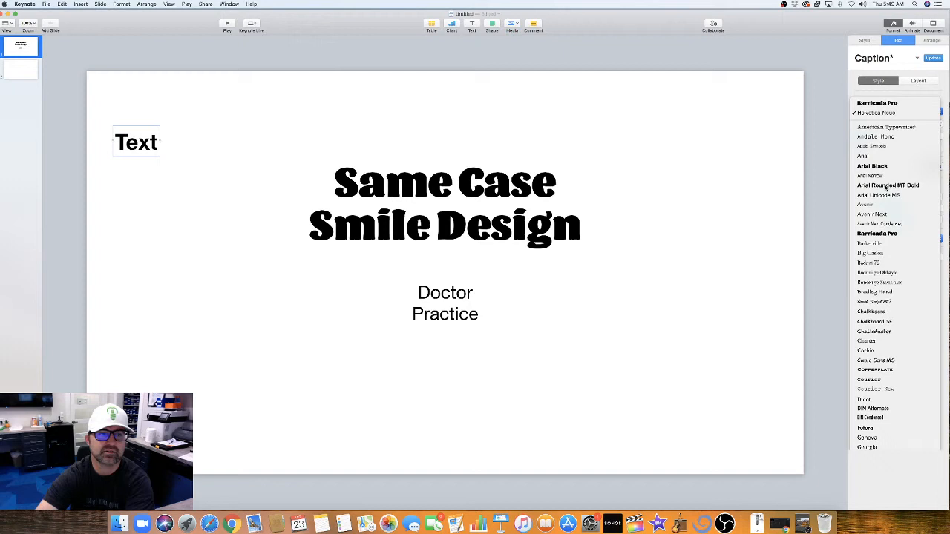
left_click(888, 184)
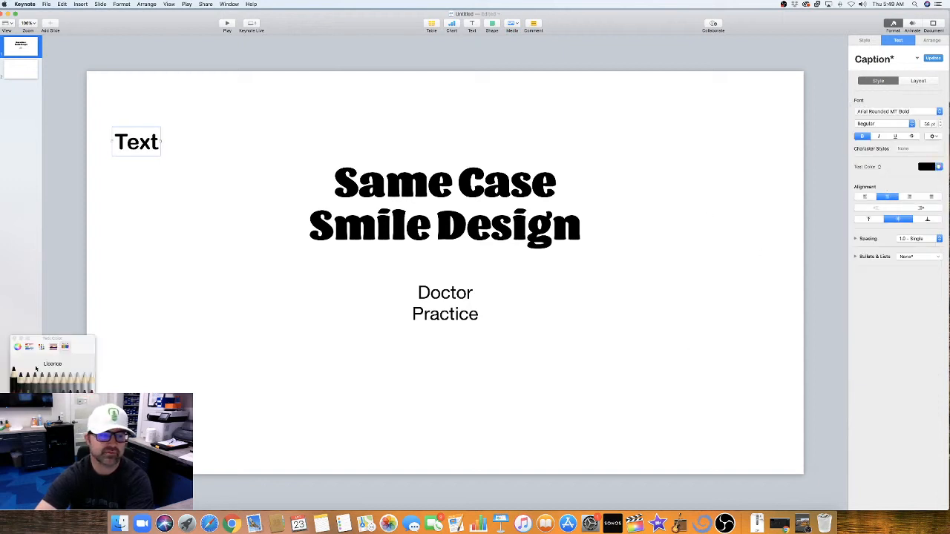
- Colour the Text label green and underline it
left_click(54, 347)
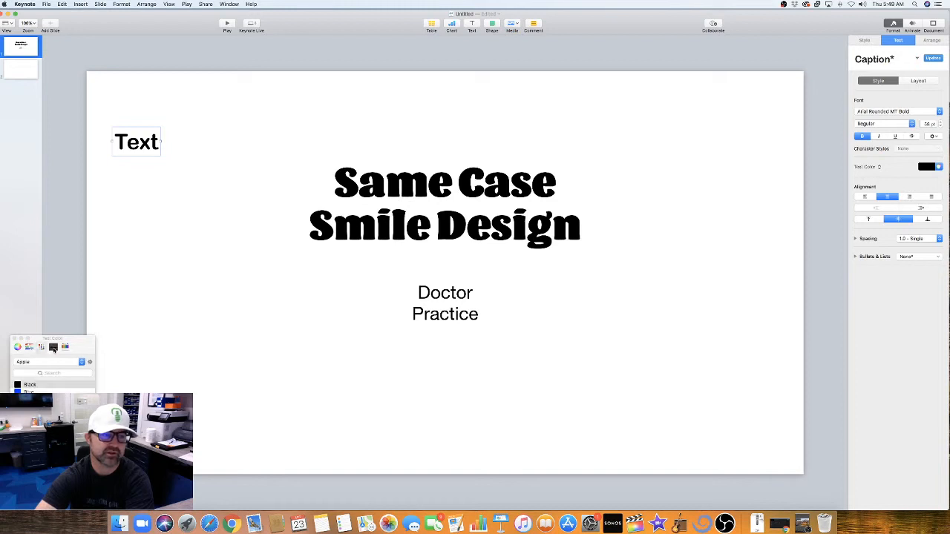
left_click(52, 362)
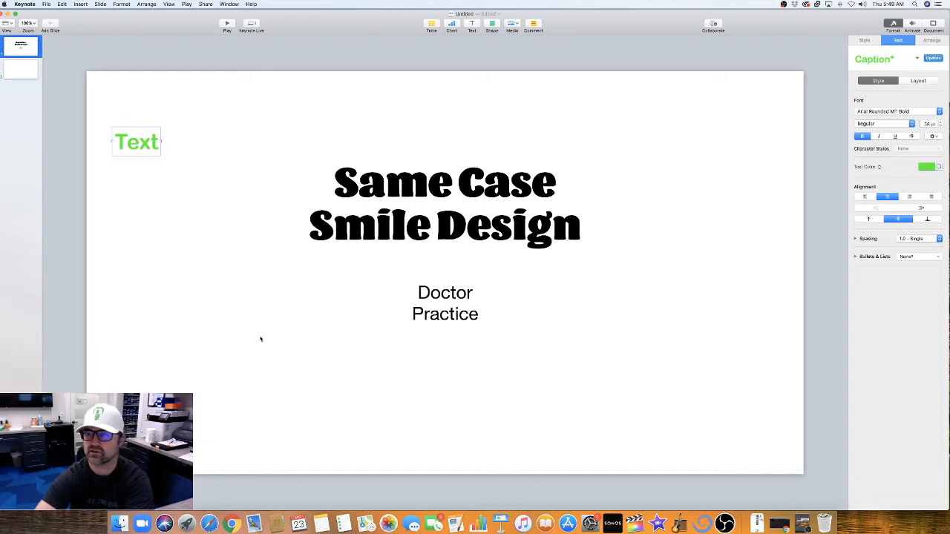
mouse_move(849, 166)
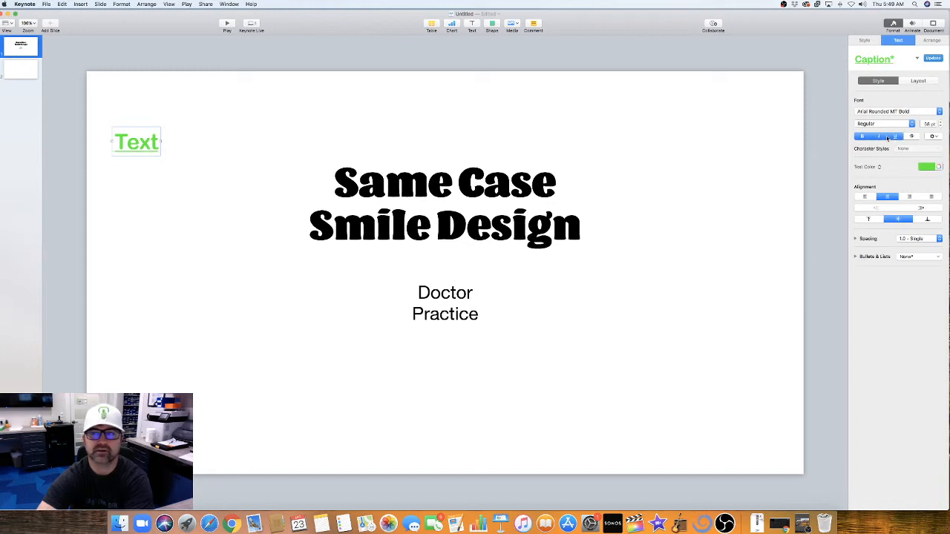
left_click(878, 137)
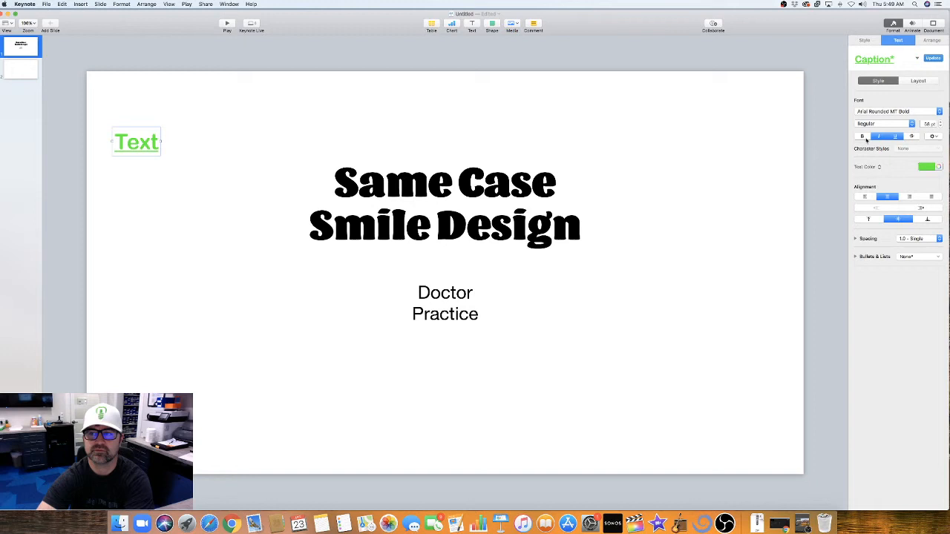
left_click(878, 137)
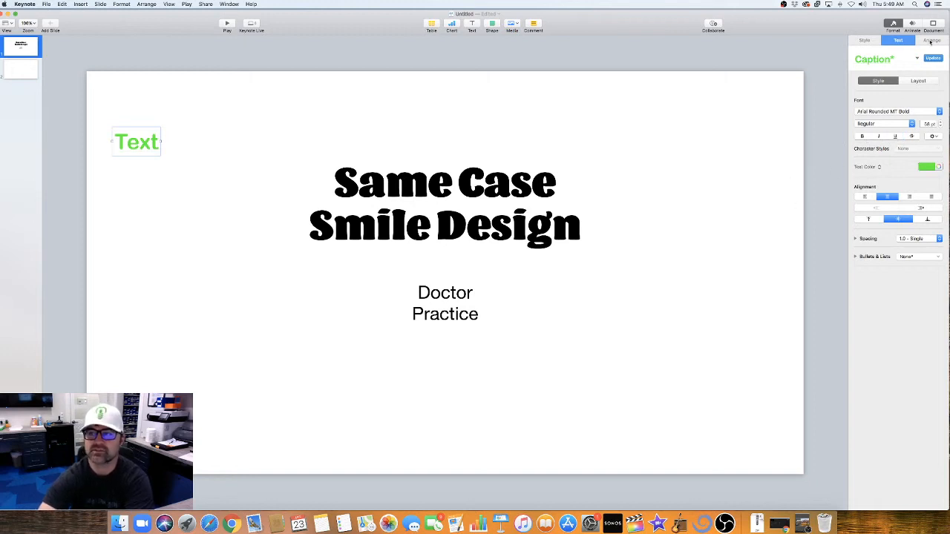
- In the Arrange inspector, try centre and left alignment on the Text label
left_click(930, 40)
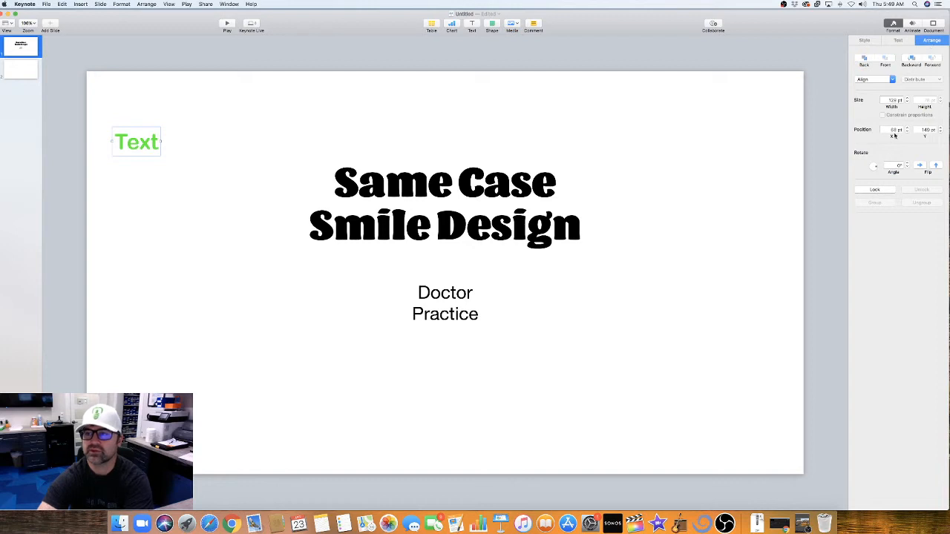
mouse_move(119, 81)
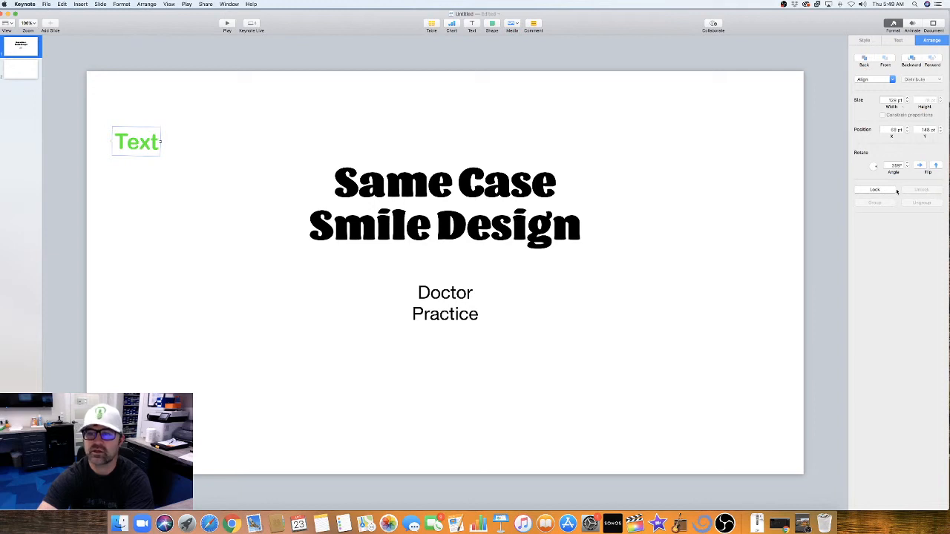
mouse_move(880, 92)
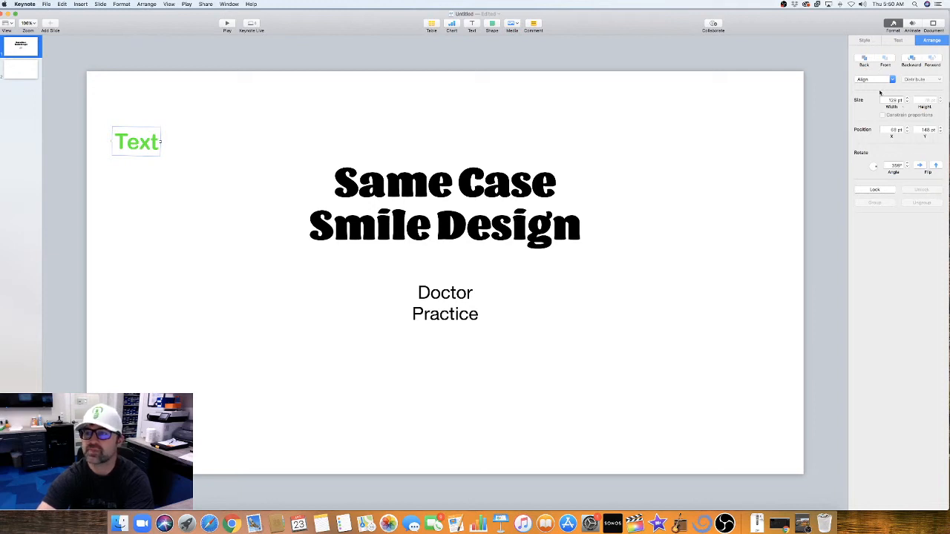
left_click(874, 79)
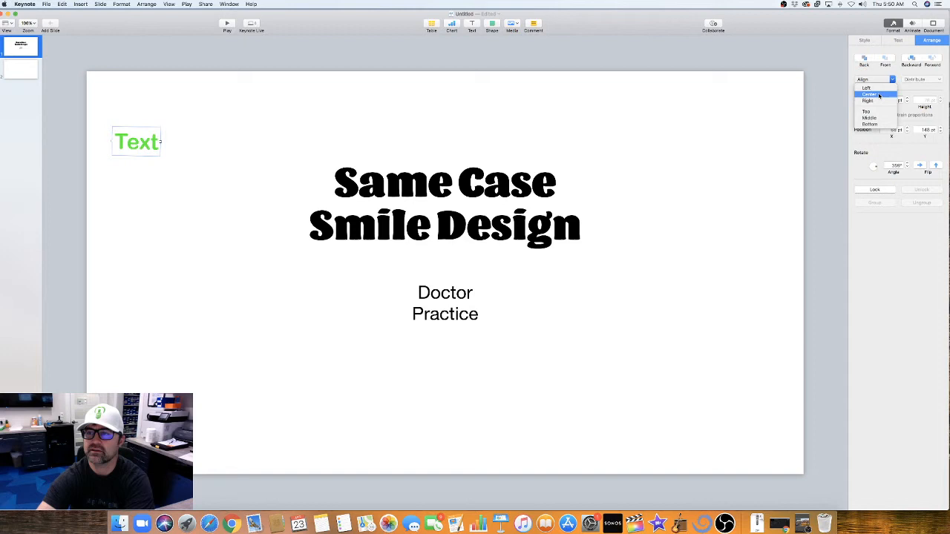
left_click(869, 95)
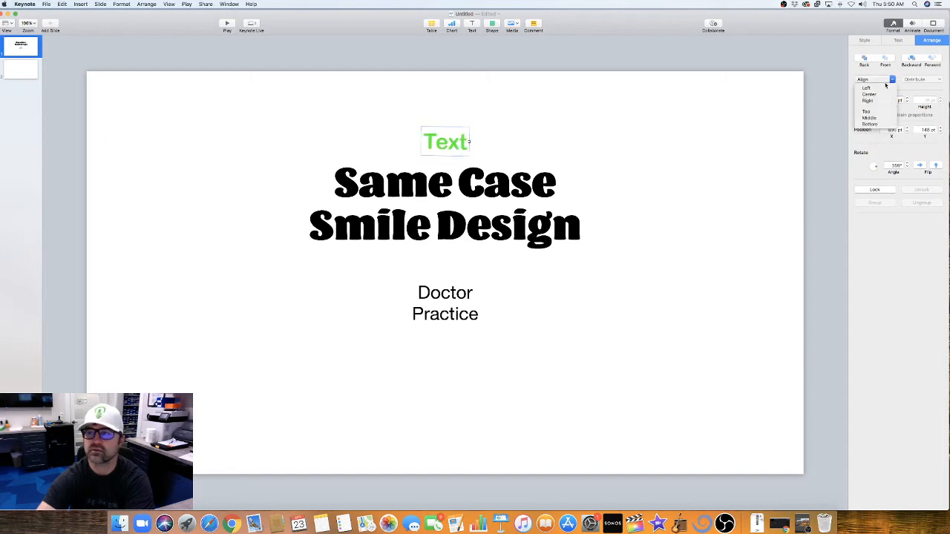
left_click(866, 88)
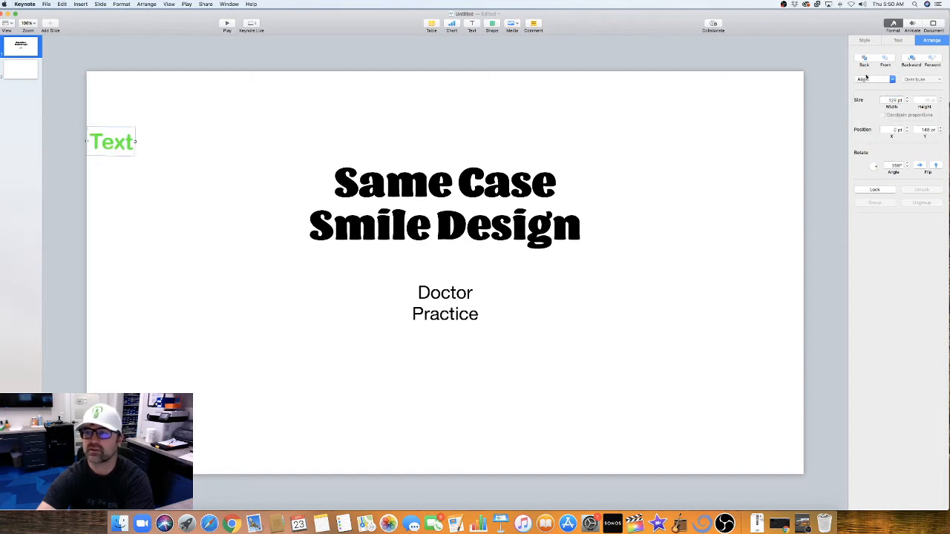
- Drag the Text label across the slide to sit just above the title
left_click_drag(111, 141, 122, 152)
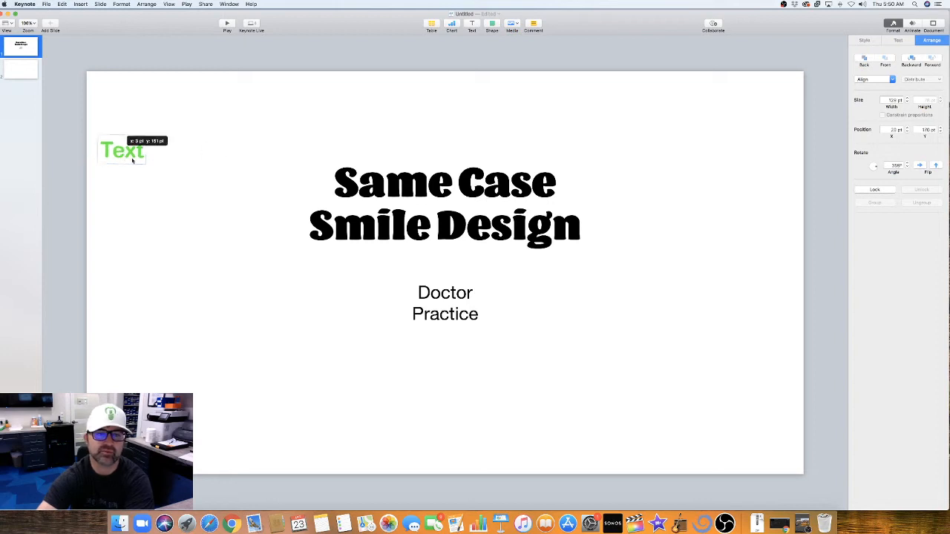
left_click_drag(122, 149, 401, 187)
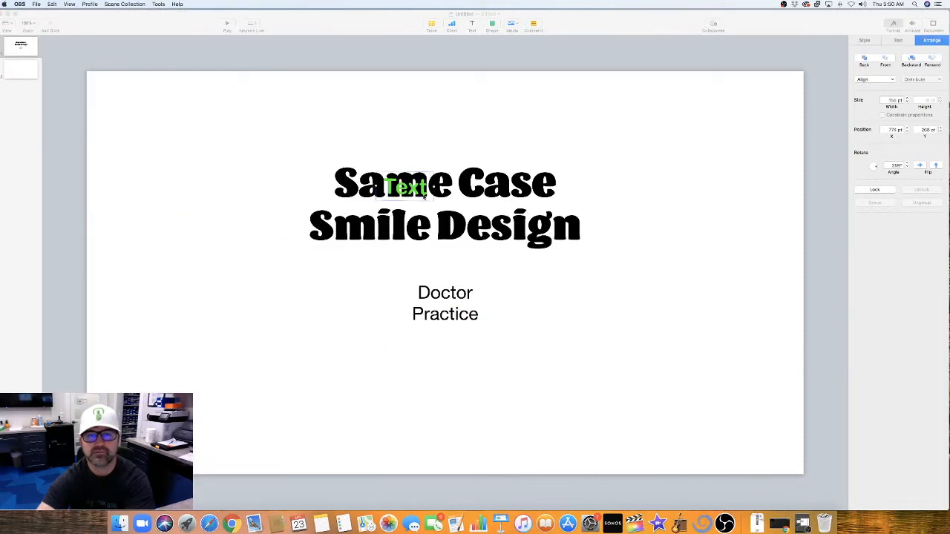
left_click_drag(404, 185, 416, 181)
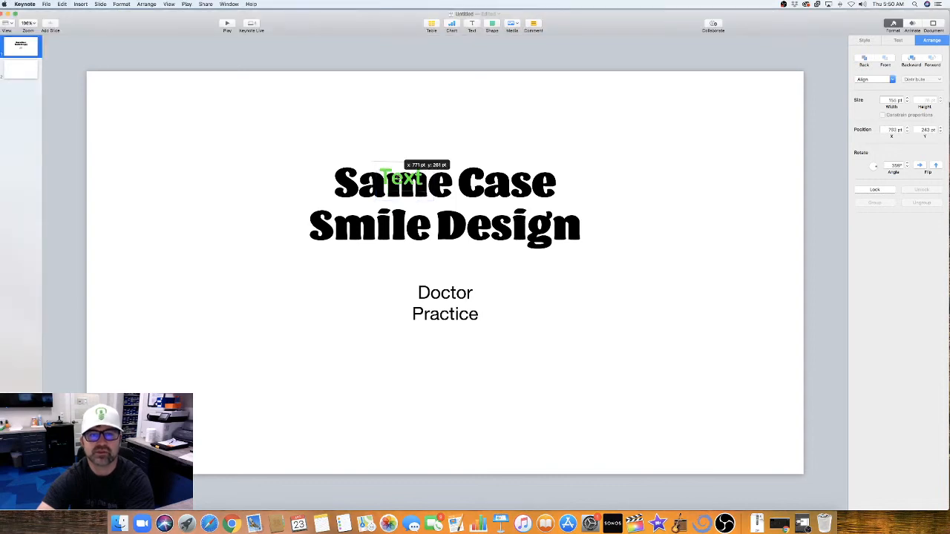
left_click_drag(400, 178, 371, 112)
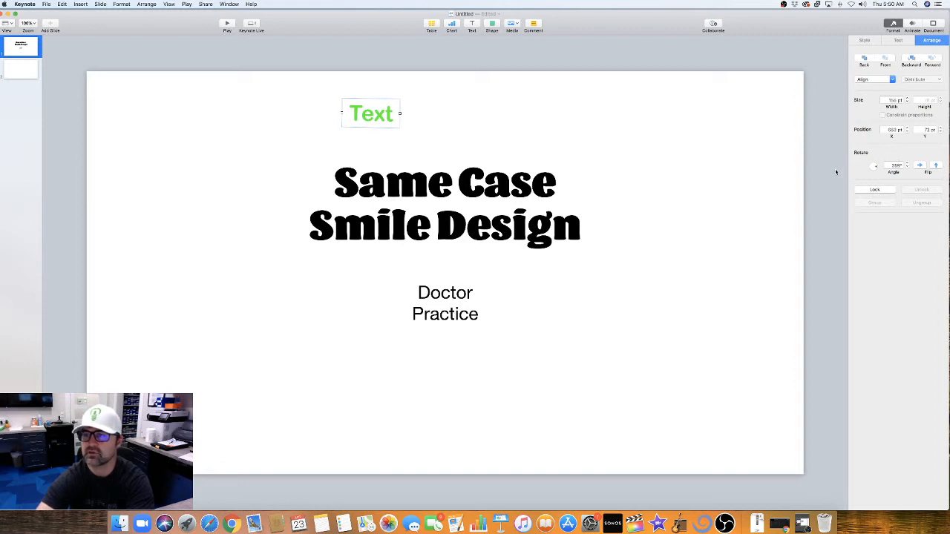
mouse_move(743, 482)
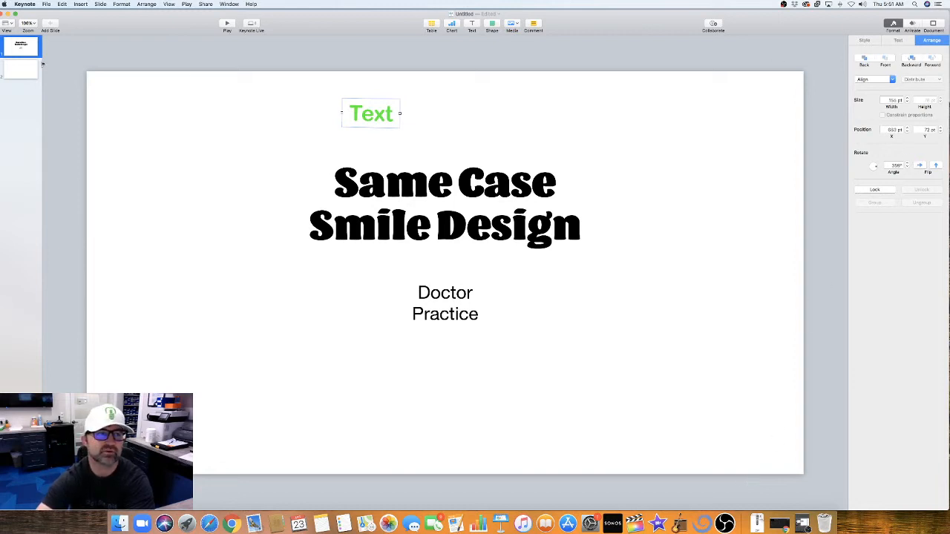
- Give the Text label an Appear build-in and show the slide's build order
left_click(344, 131)
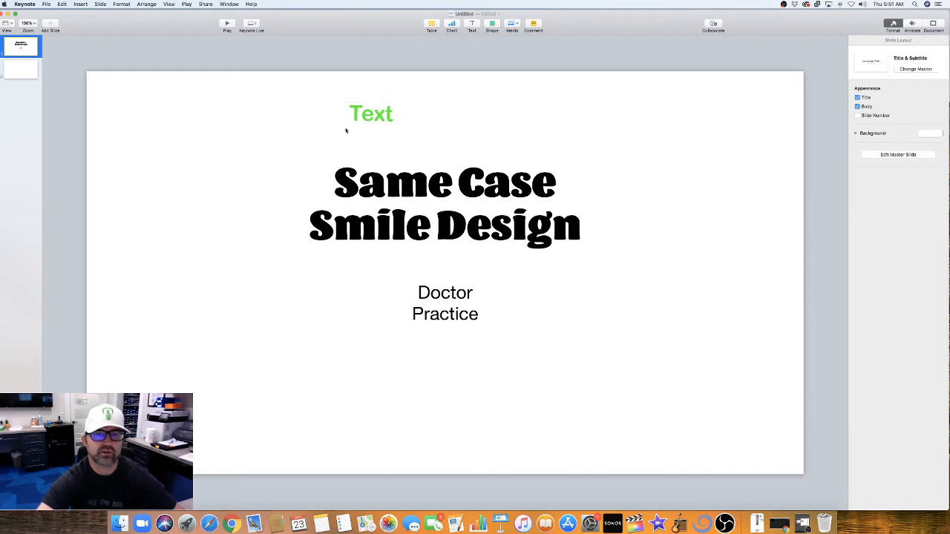
left_click(911, 26)
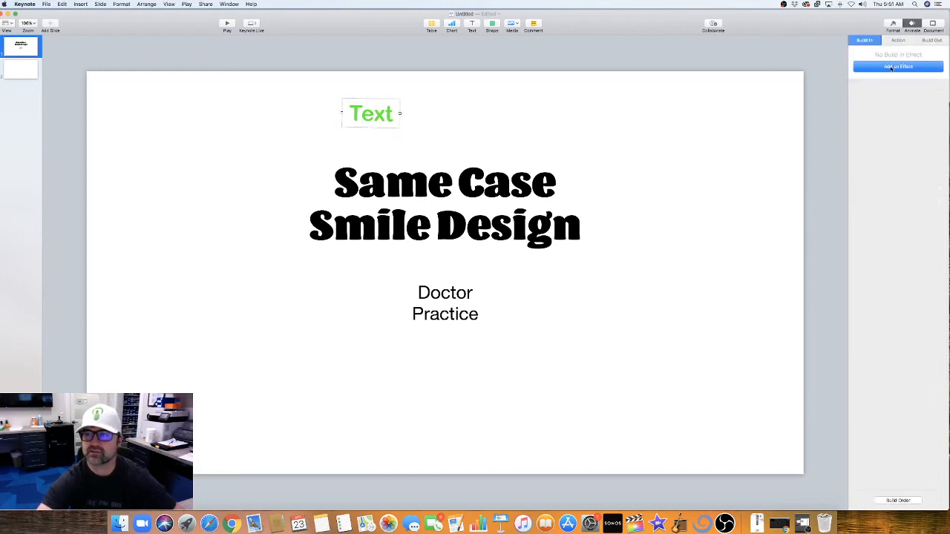
left_click(898, 67)
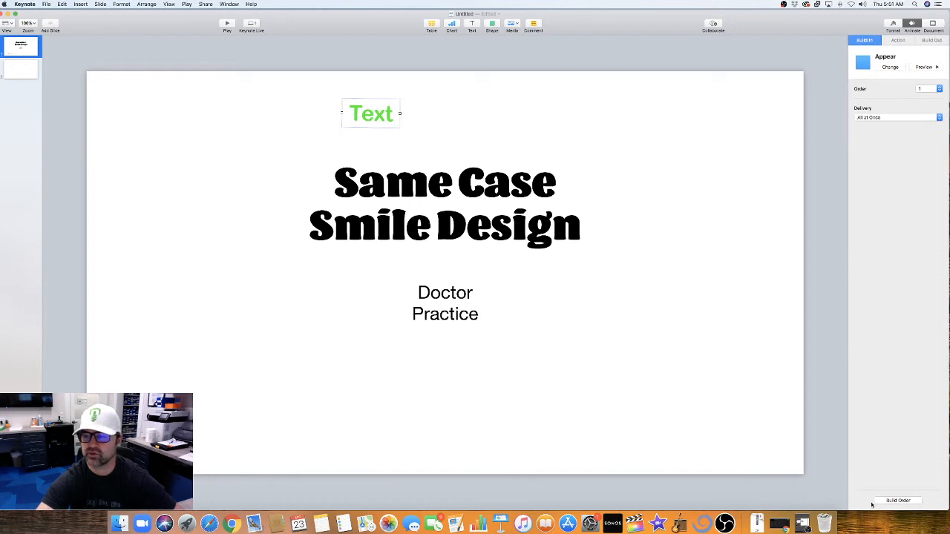
left_click(898, 500)
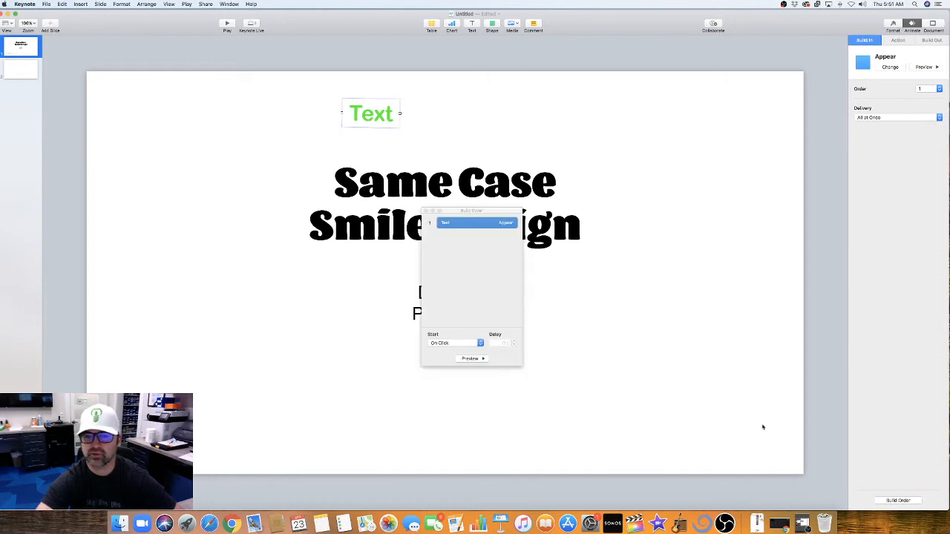
- Check the build's start options, then remove the green Text label from the slide
left_click(472, 358)
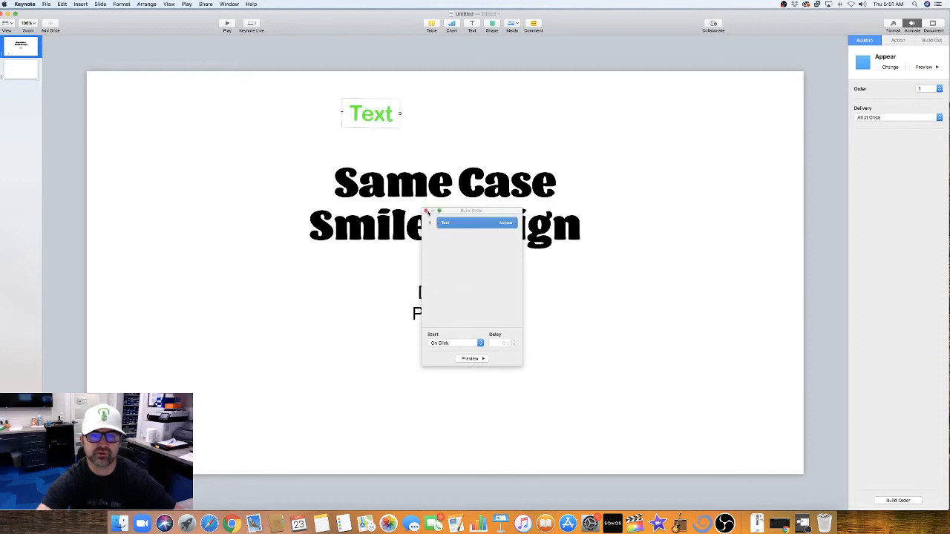
left_click(452, 343)
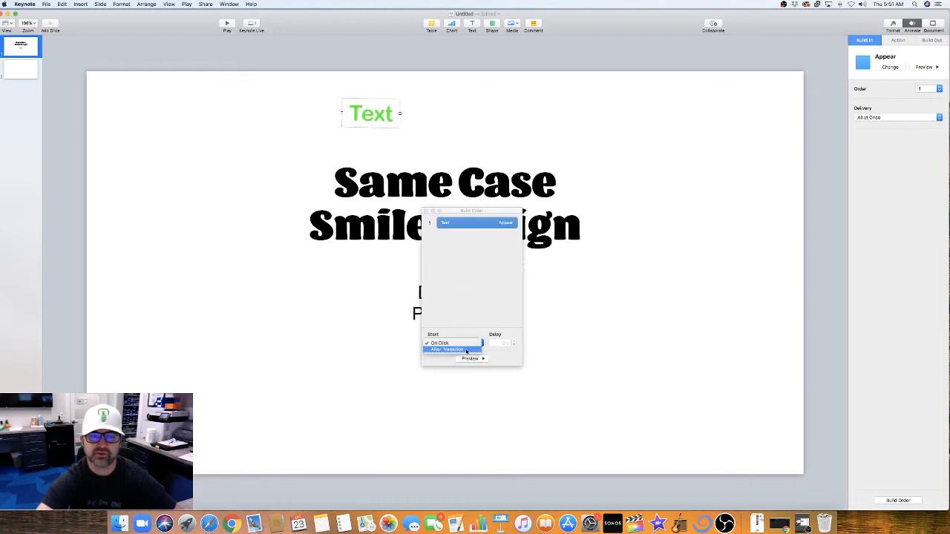
left_click(453, 343)
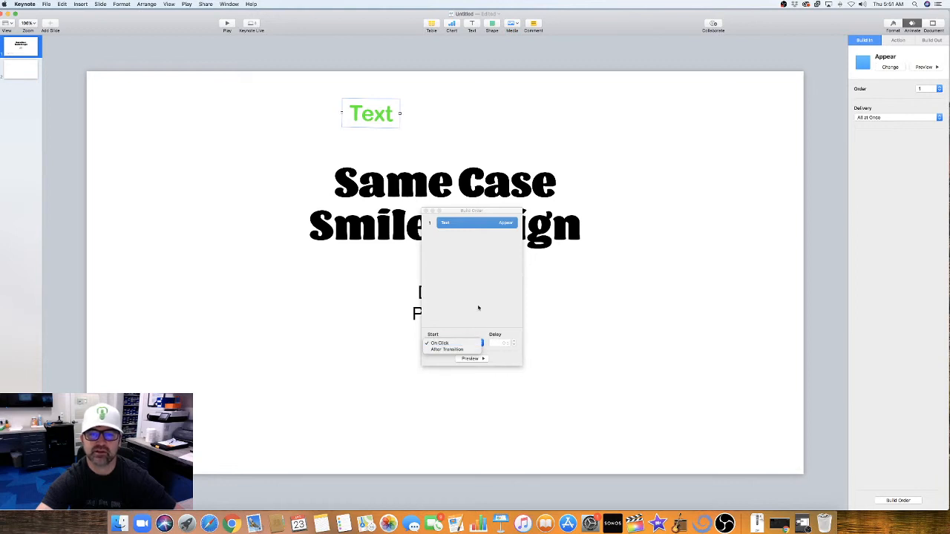
mouse_move(479, 291)
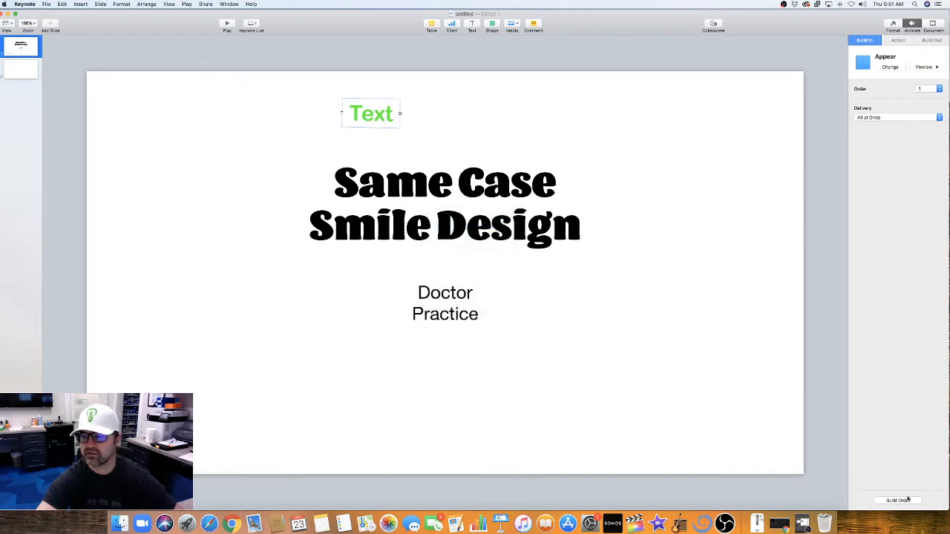
left_click(896, 500)
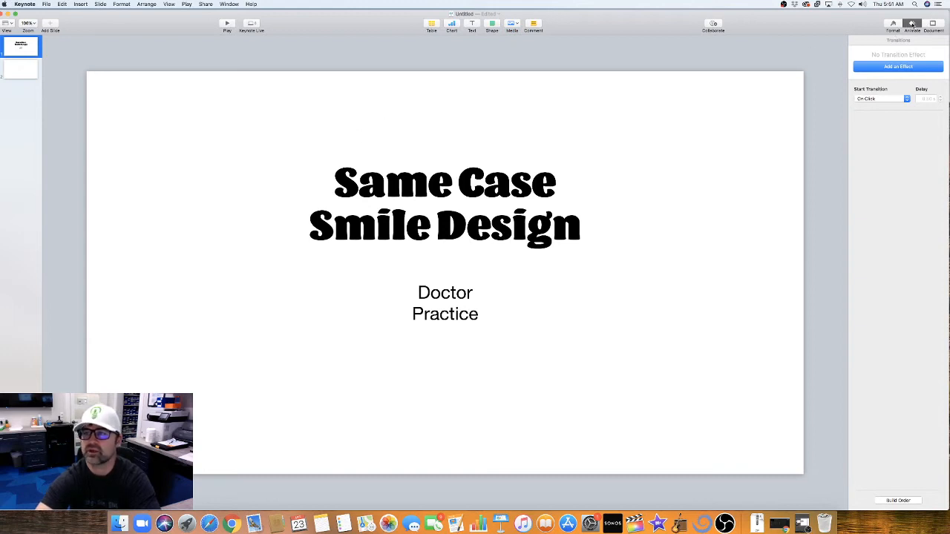
- Return to the Animate inspector and select the title slide
left_click(932, 27)
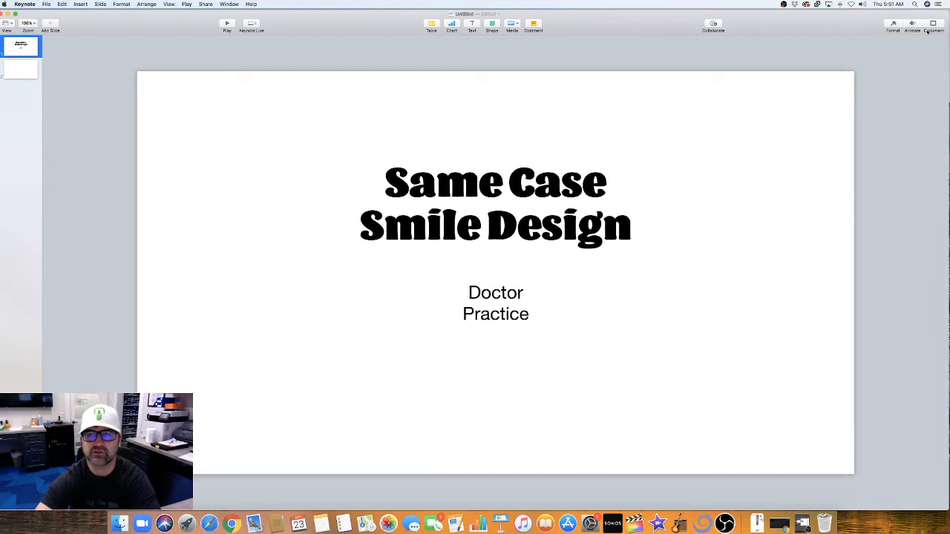
left_click(911, 24)
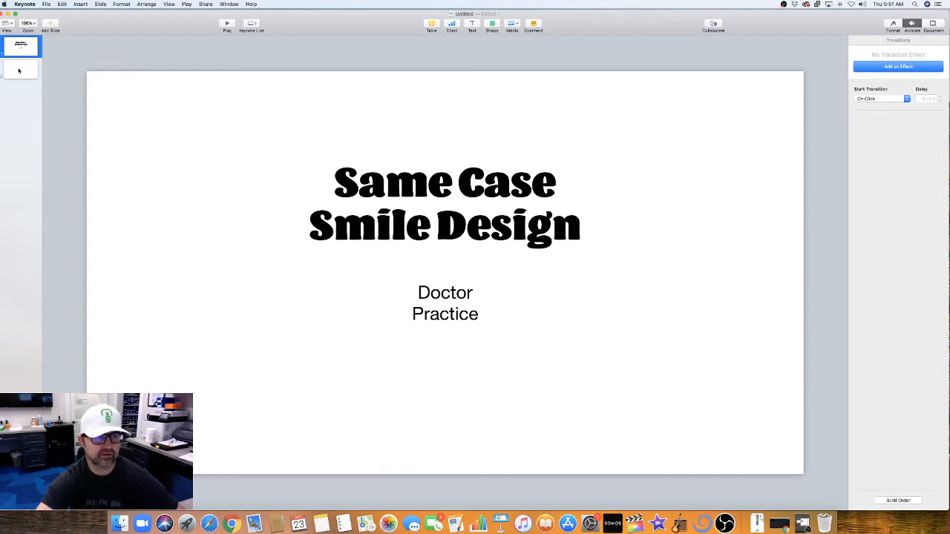
left_click(21, 70)
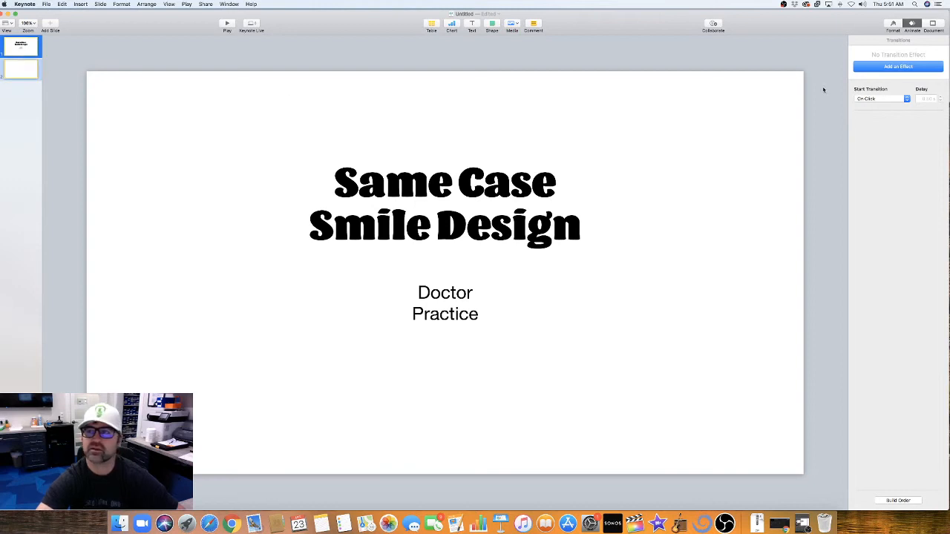
- Add a Dissolve transition to the title slide and adjust its duration
left_click(898, 65)
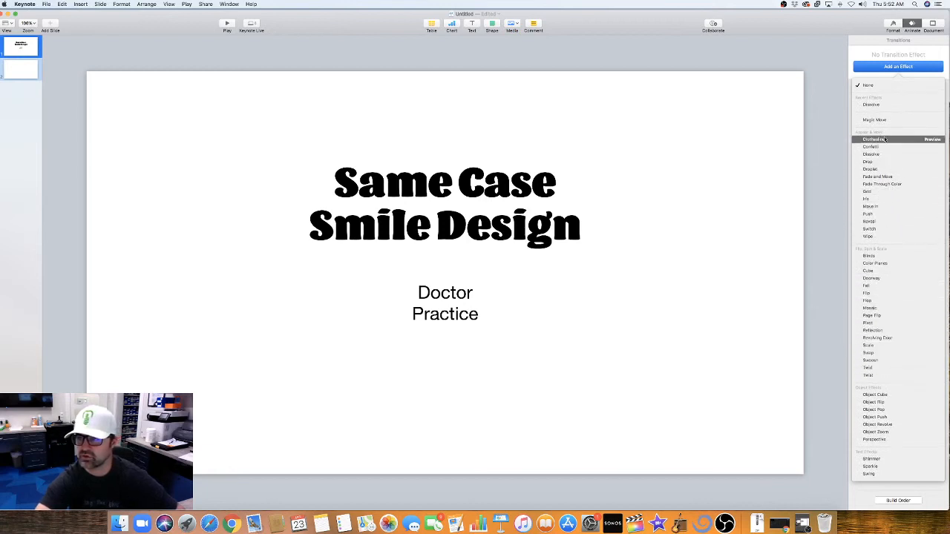
left_click(870, 153)
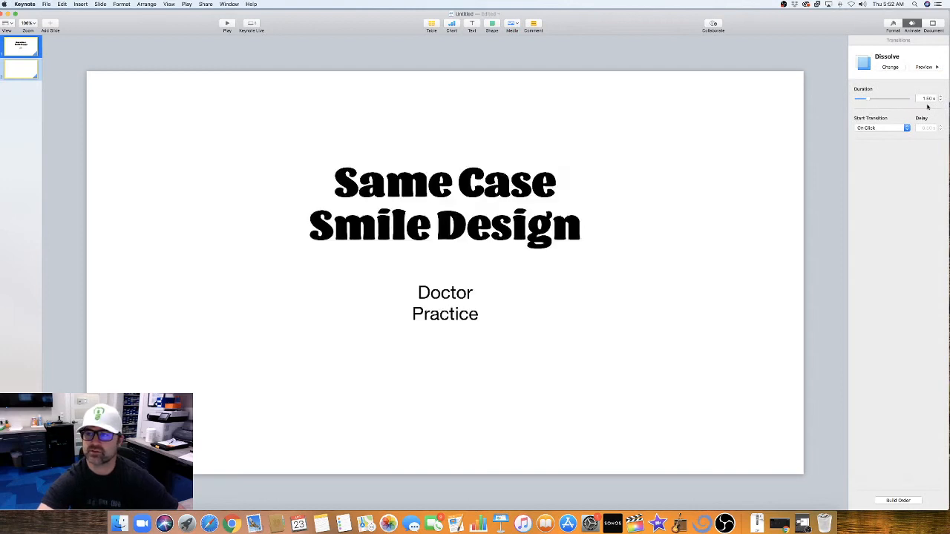
left_click(940, 101)
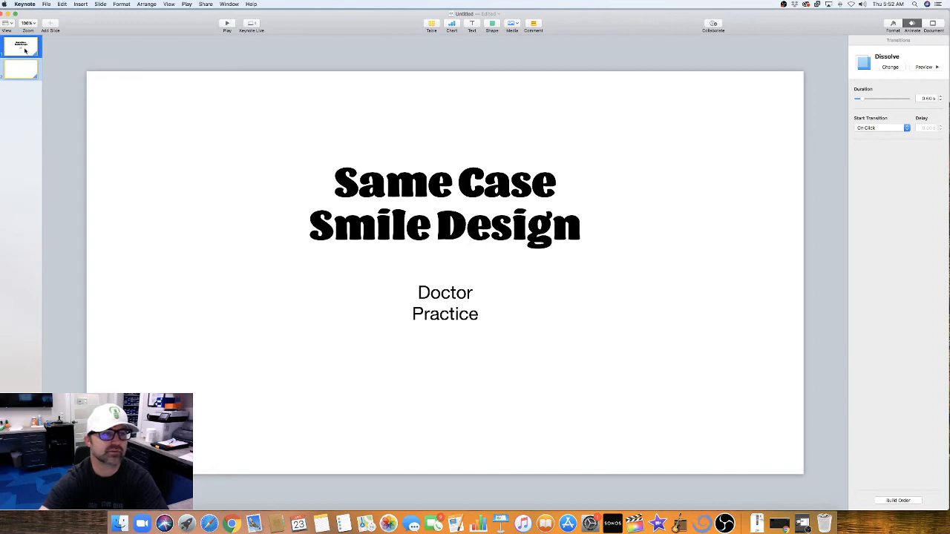
mouse_move(143, 101)
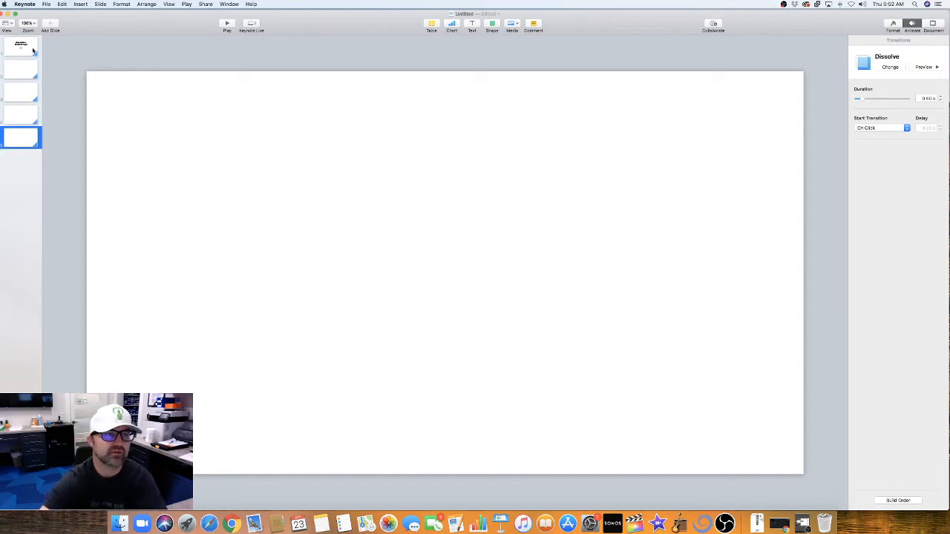
mouse_move(265, 166)
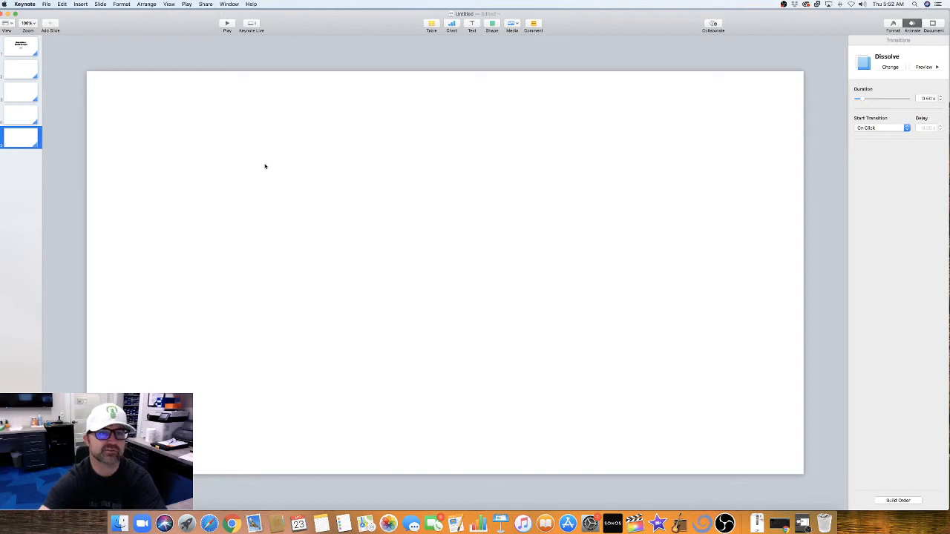
mouse_move(492, 160)
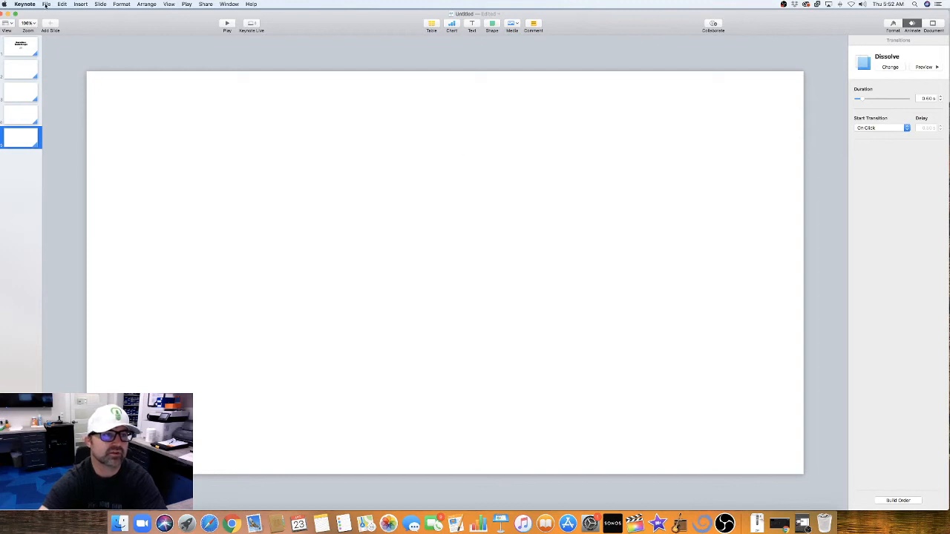
- Export the deck to PDF with image quality set to Best, reaching the save dialog
left_click(47, 5)
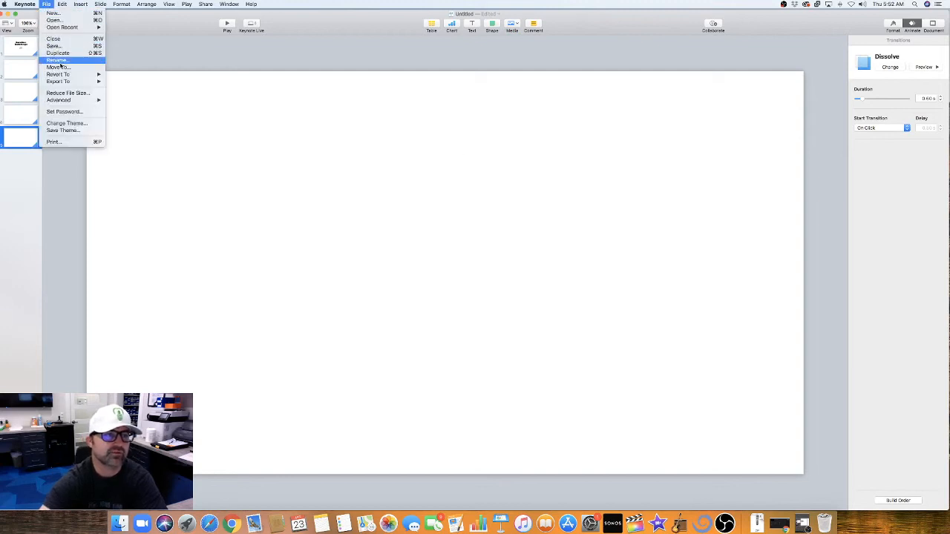
mouse_move(214, 89)
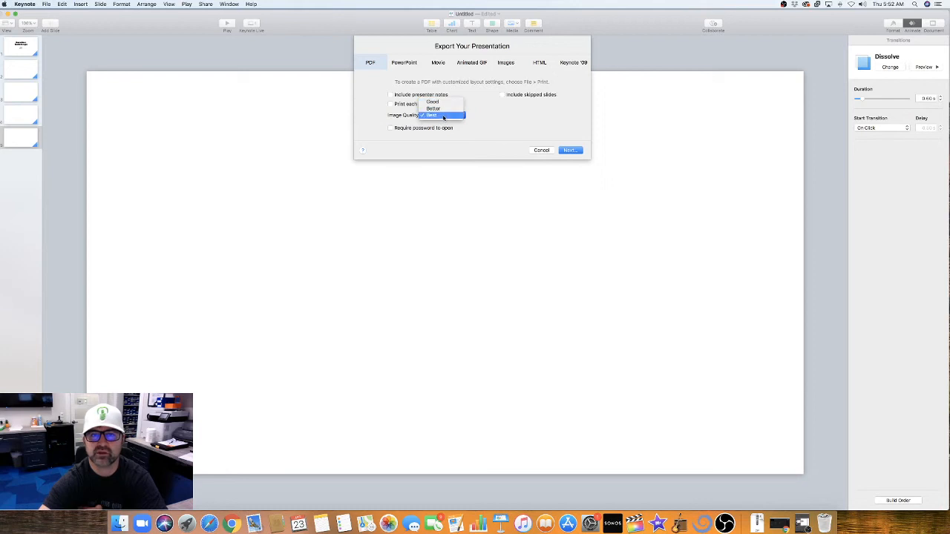
left_click(430, 114)
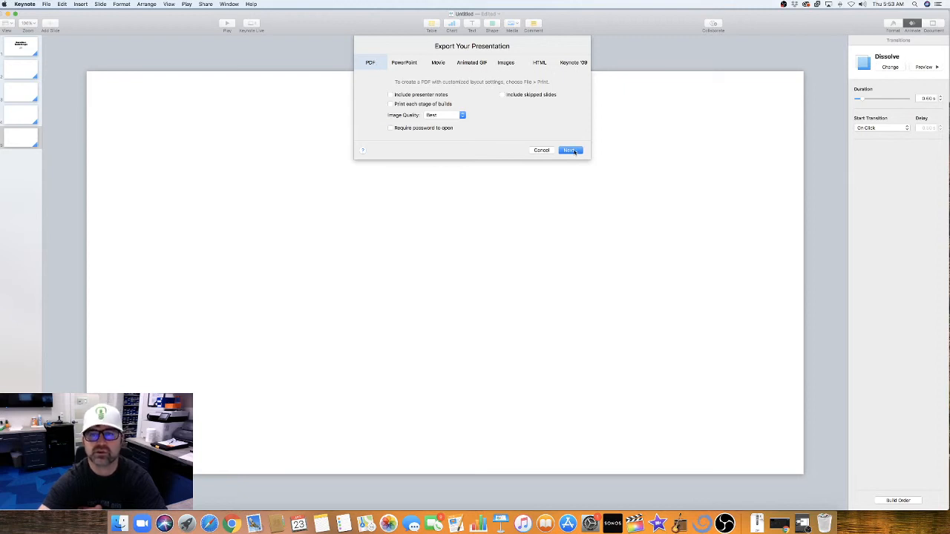
left_click(570, 150)
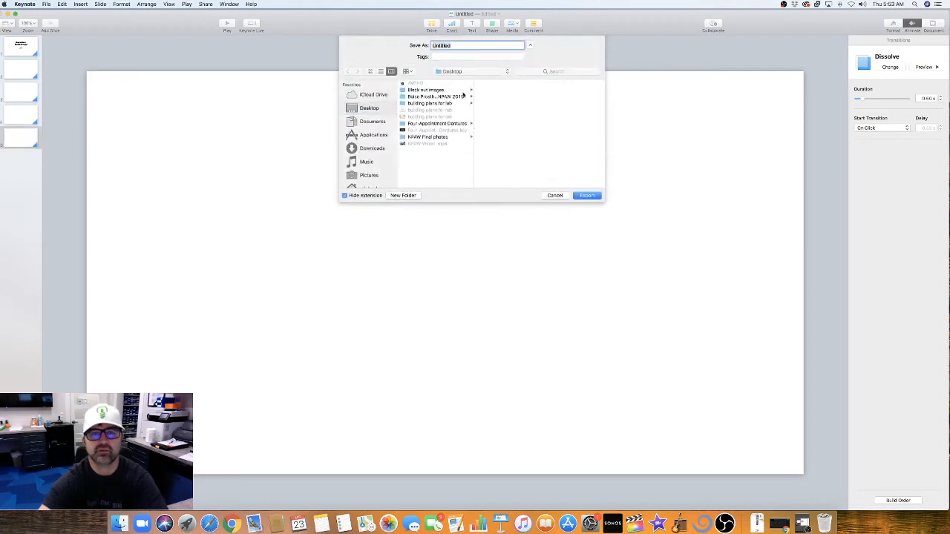
mouse_move(516, 196)
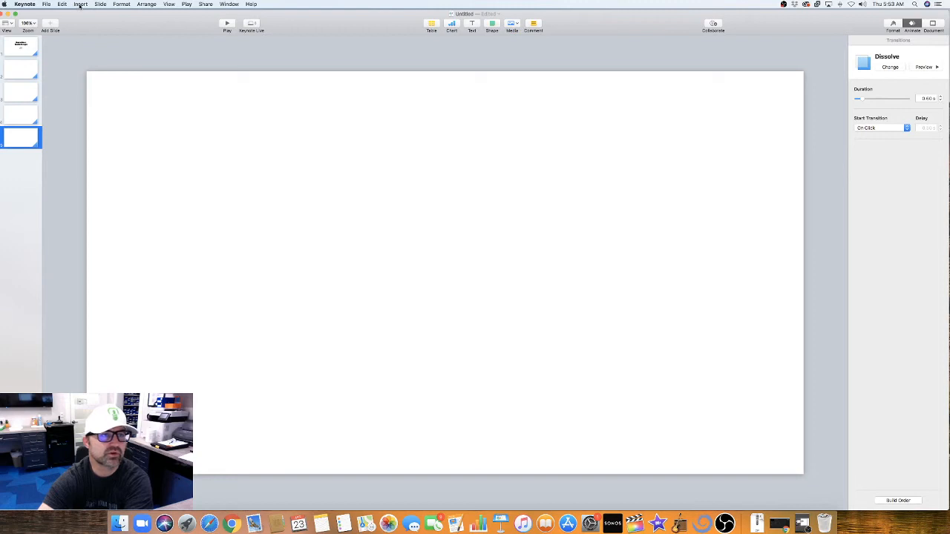
- On slide 2, start inserting an image and browse to the Desktop
left_click(21, 70)
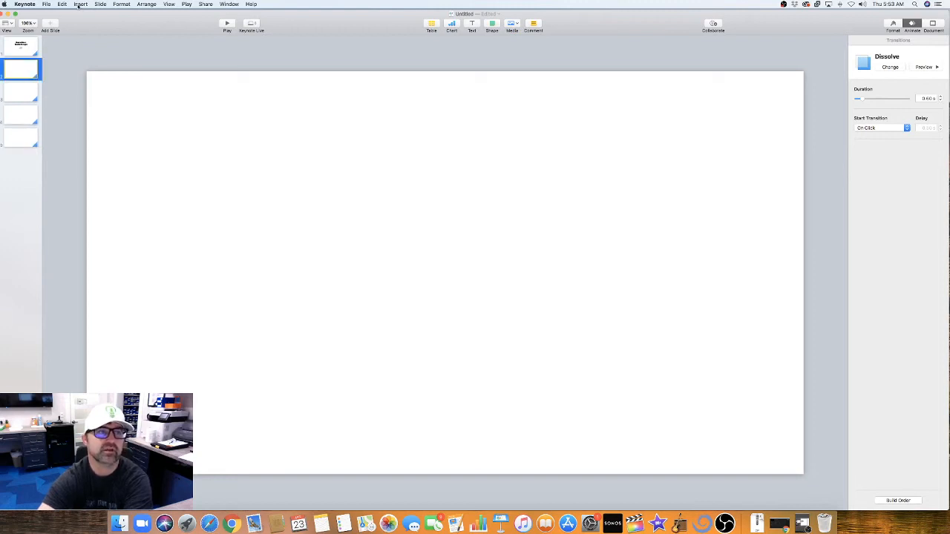
left_click(80, 4)
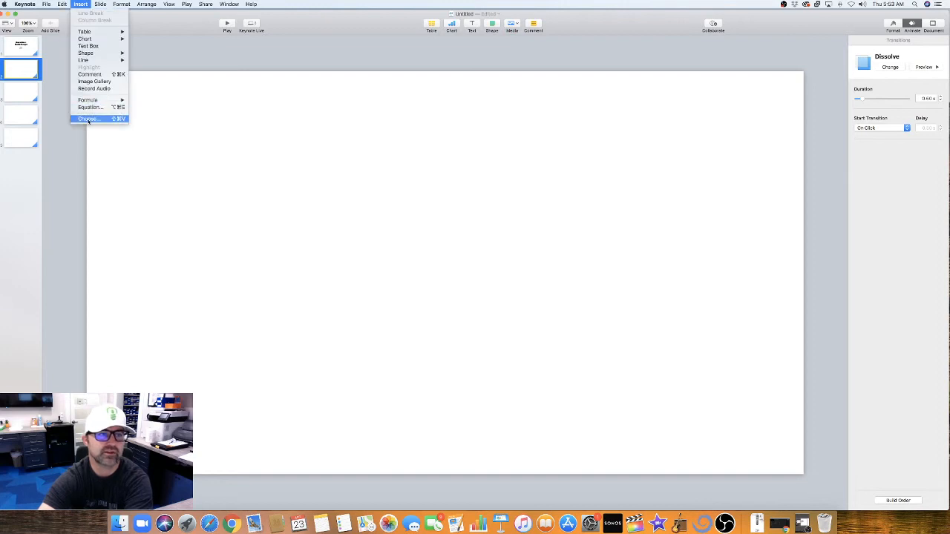
left_click(89, 118)
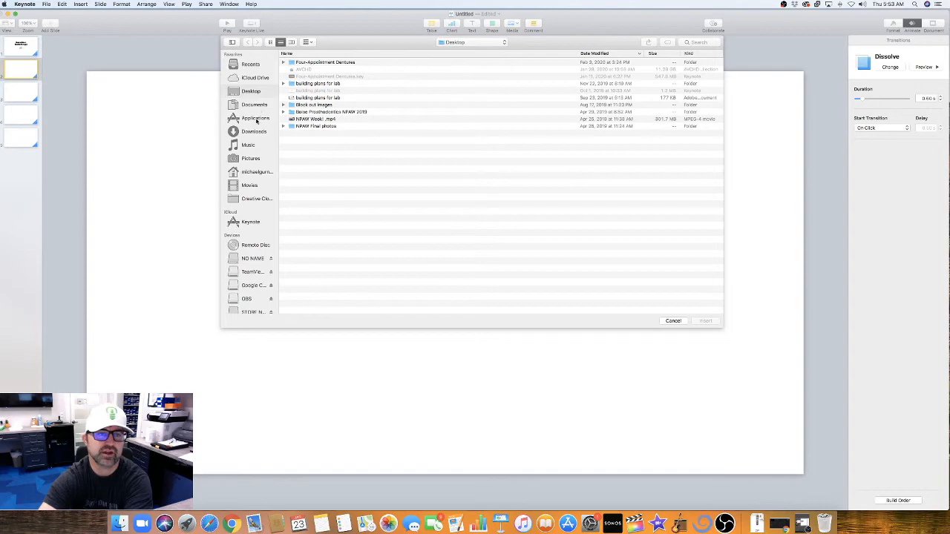
left_click(254, 131)
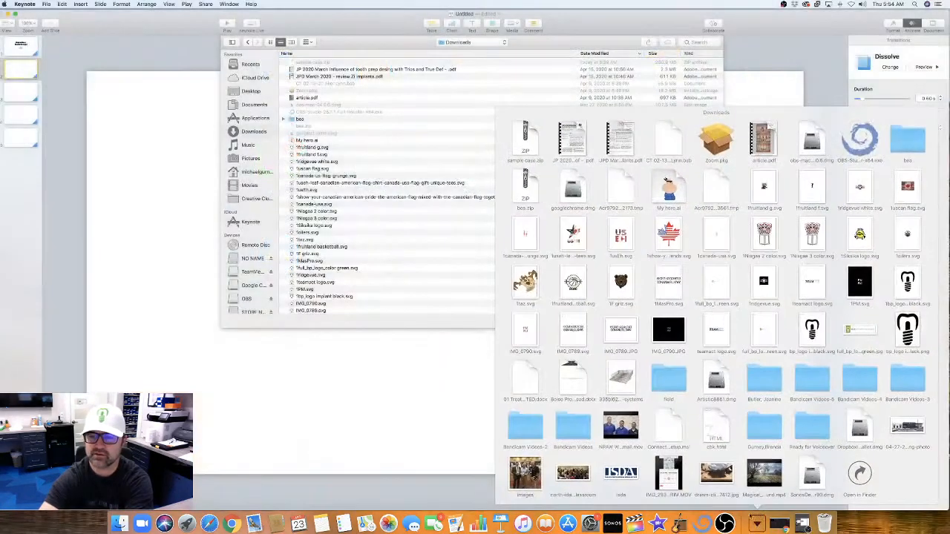
- In the sample case's Diagnostic Photos folder, insert the front-teeth photo shown as a thumbnail
left_click(281, 42)
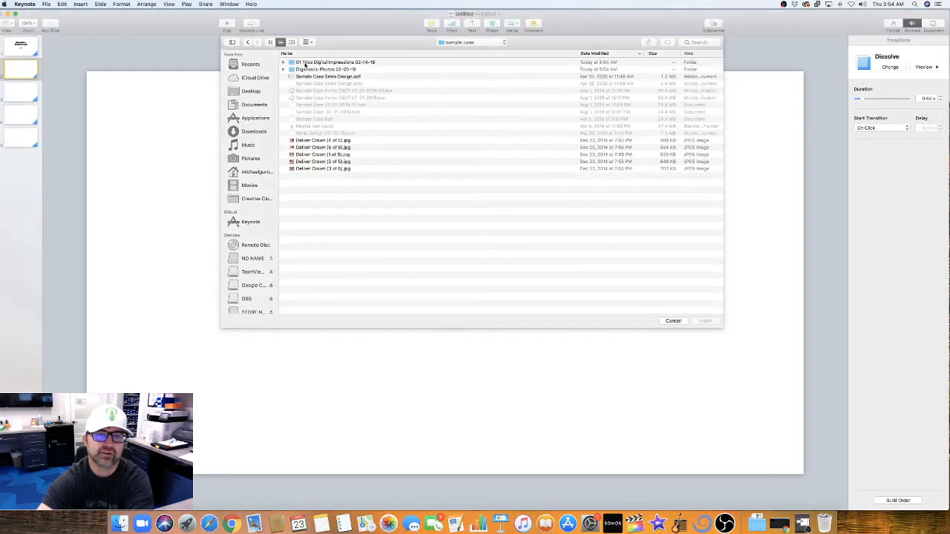
mouse_move(338, 74)
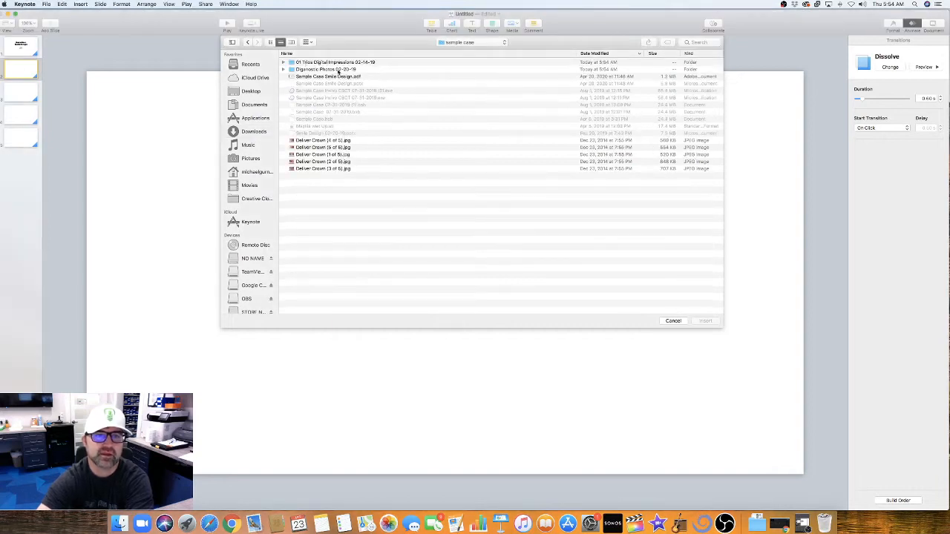
double_click(325, 69)
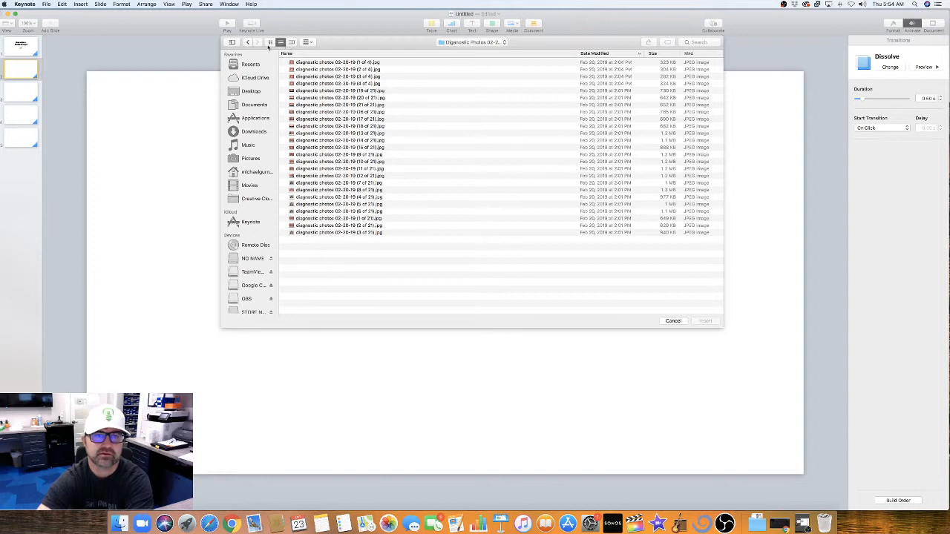
left_click(270, 41)
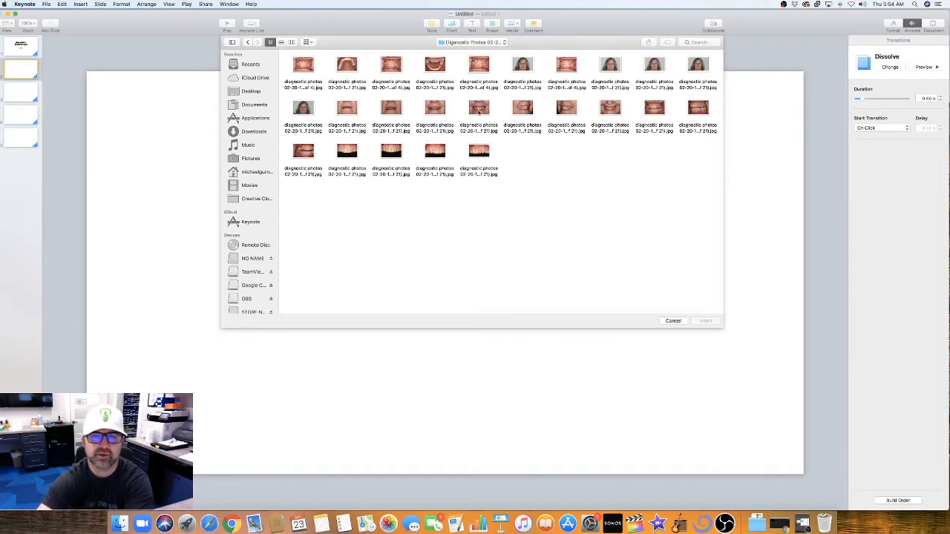
left_click(672, 320)
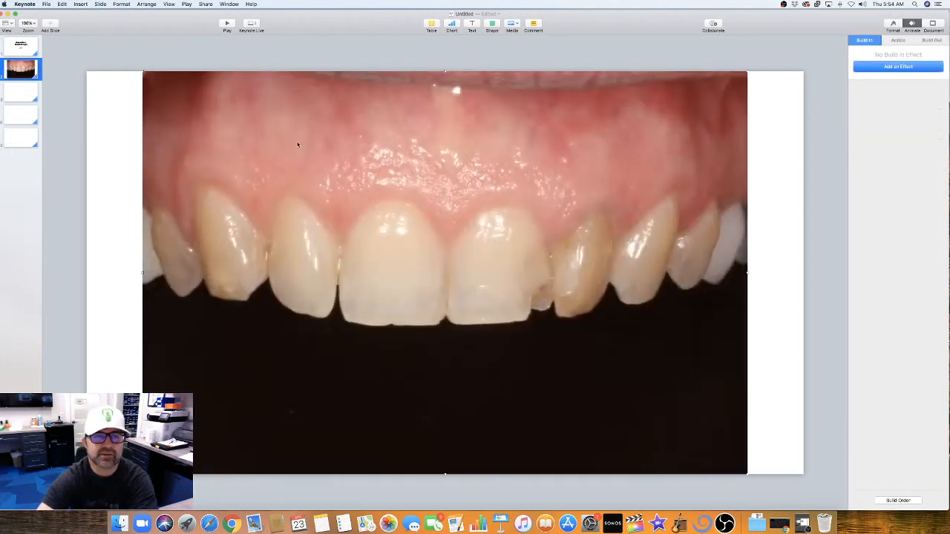
mouse_move(674, 157)
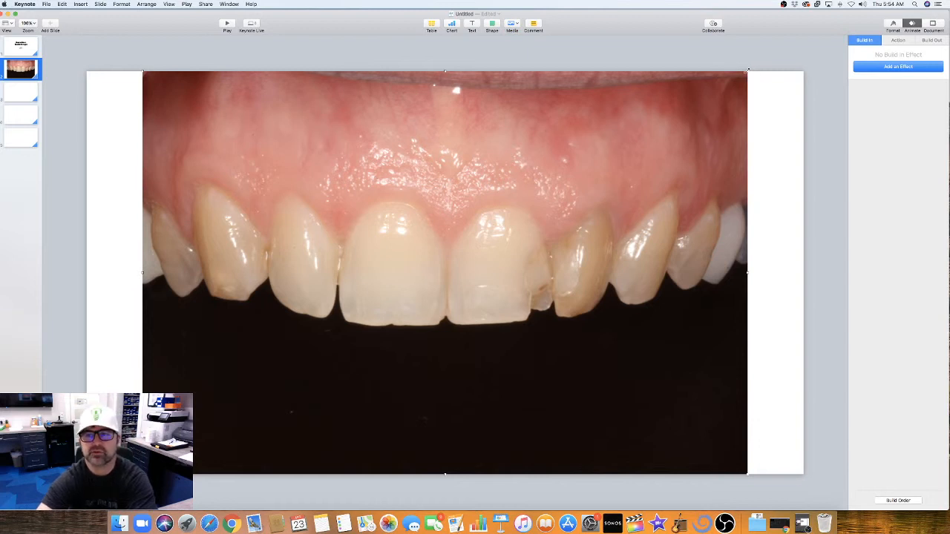
- Resize the teeth photo so it spans the slide's full height with white side margins
left_click_drag(748, 70, 599, 175)
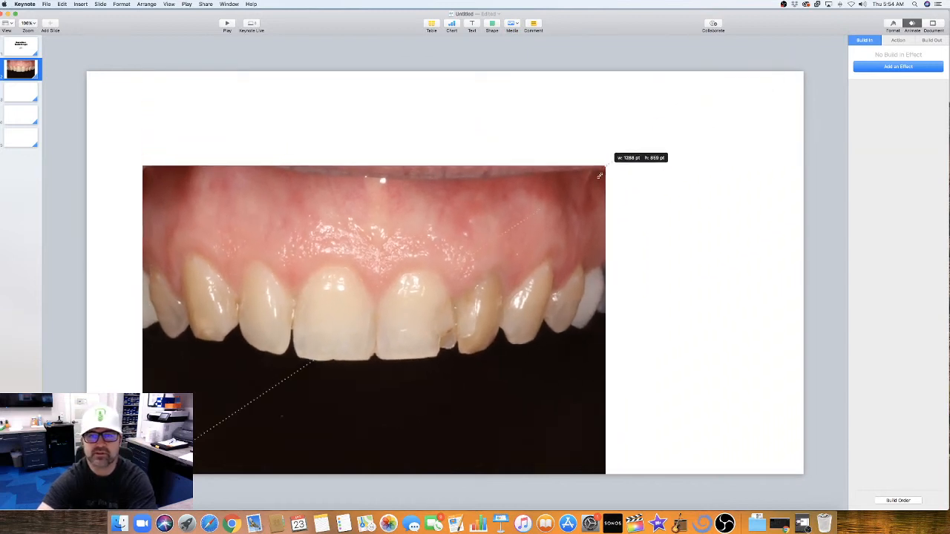
left_click_drag(600, 176, 734, 81)
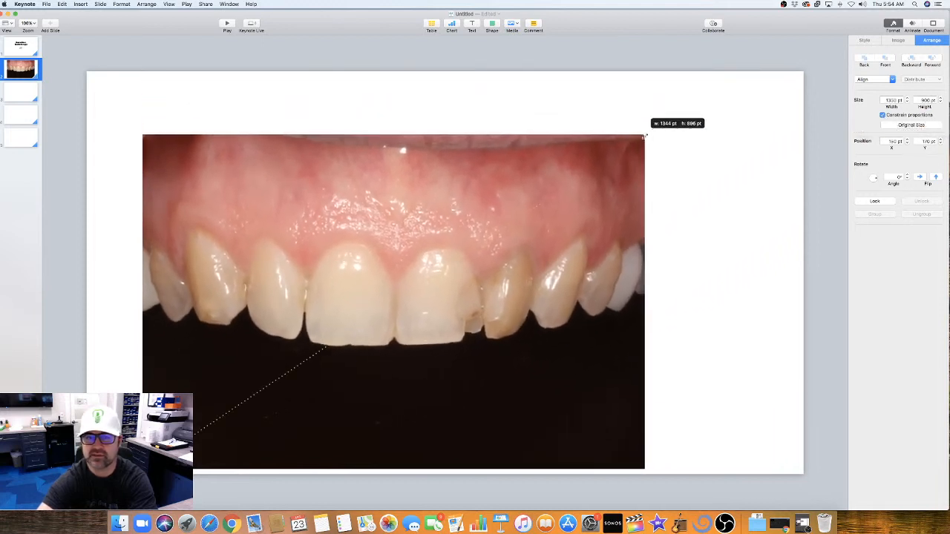
left_click_drag(644, 136, 727, 82)
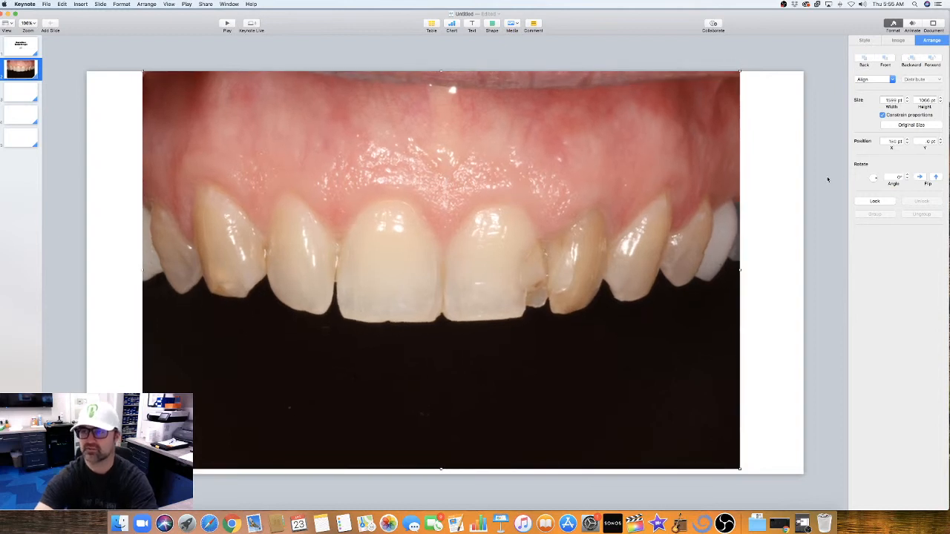
mouse_move(887, 54)
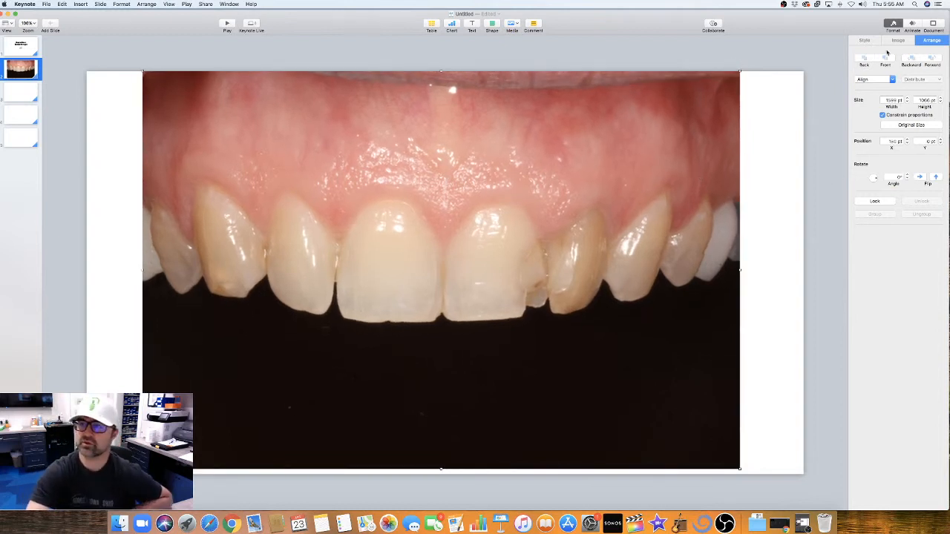
left_click(896, 40)
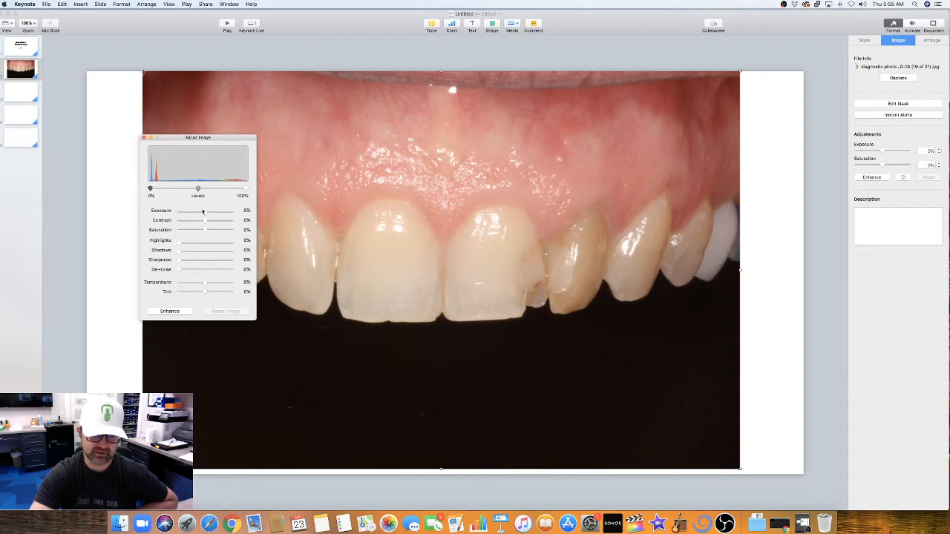
mouse_move(205, 215)
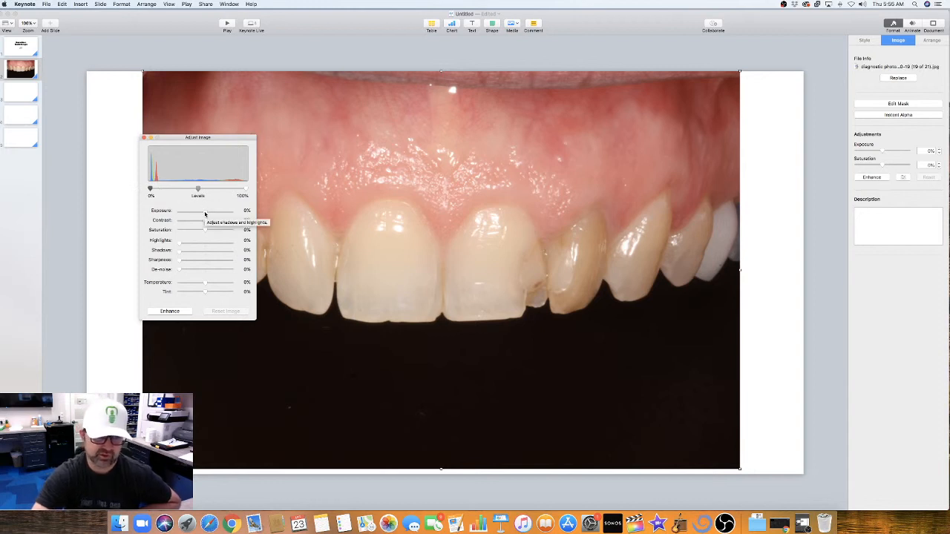
left_click_drag(208, 216, 201, 215)
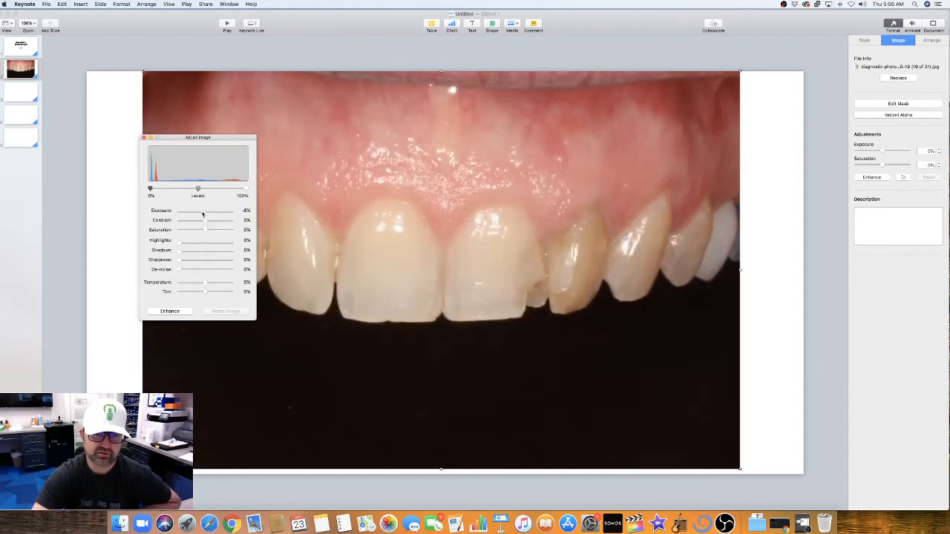
left_click_drag(202, 215, 191, 215)
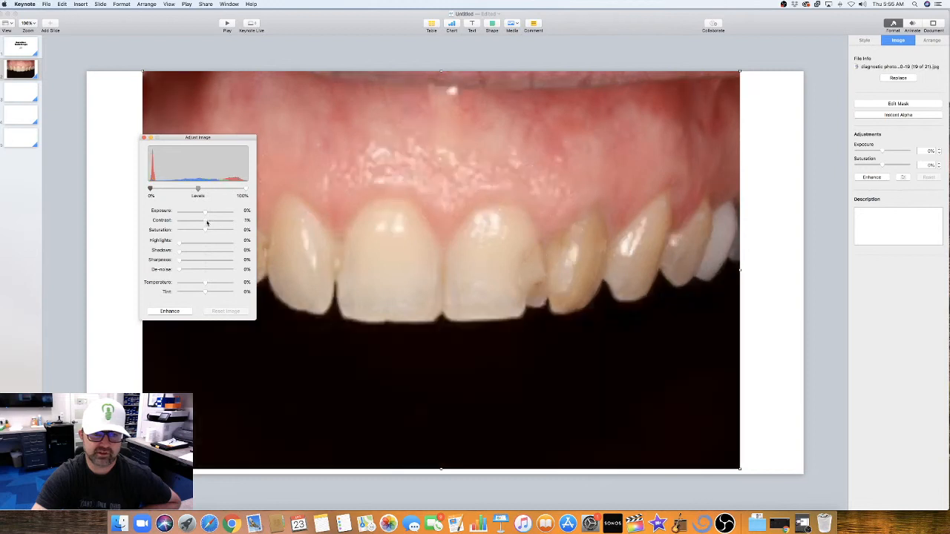
left_click_drag(202, 220, 215, 220)
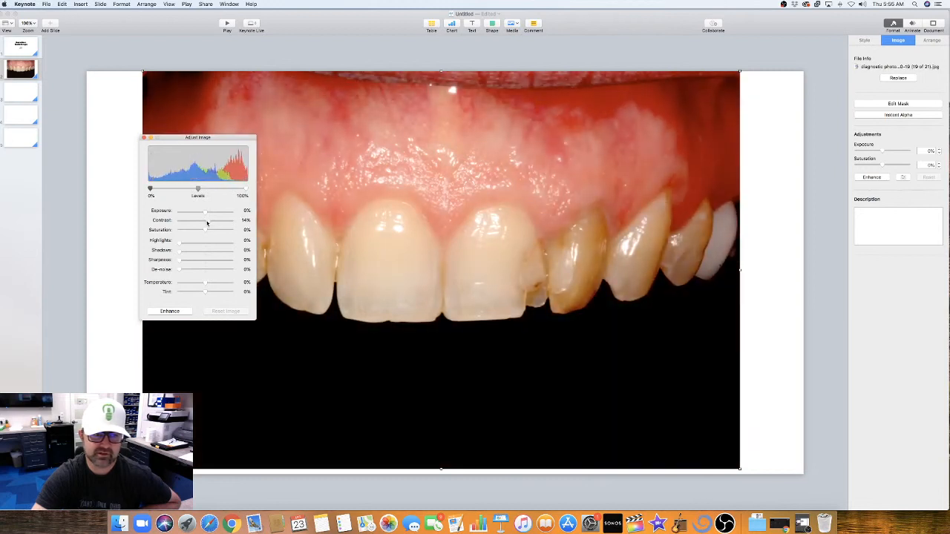
left_click_drag(208, 219, 202, 220)
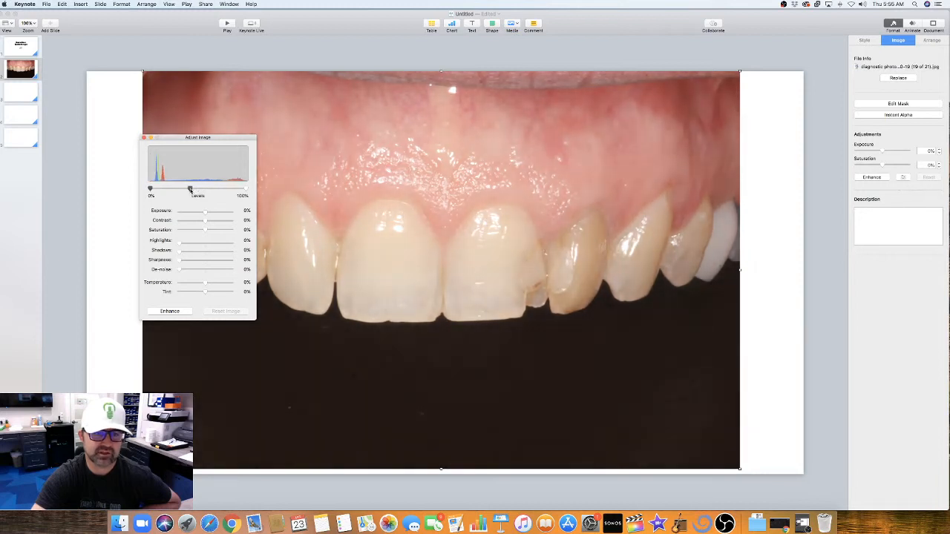
left_click_drag(190, 189, 199, 189)
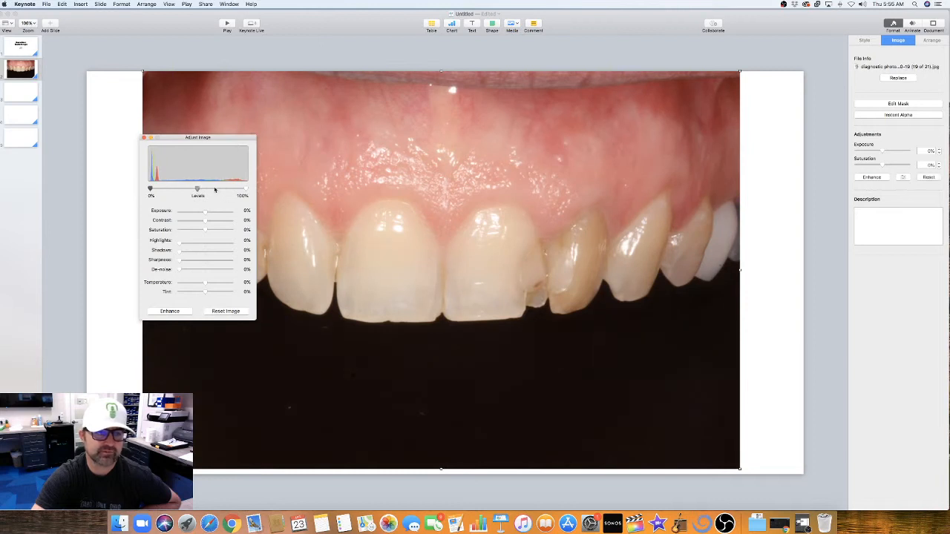
left_click_drag(215, 190, 199, 189)
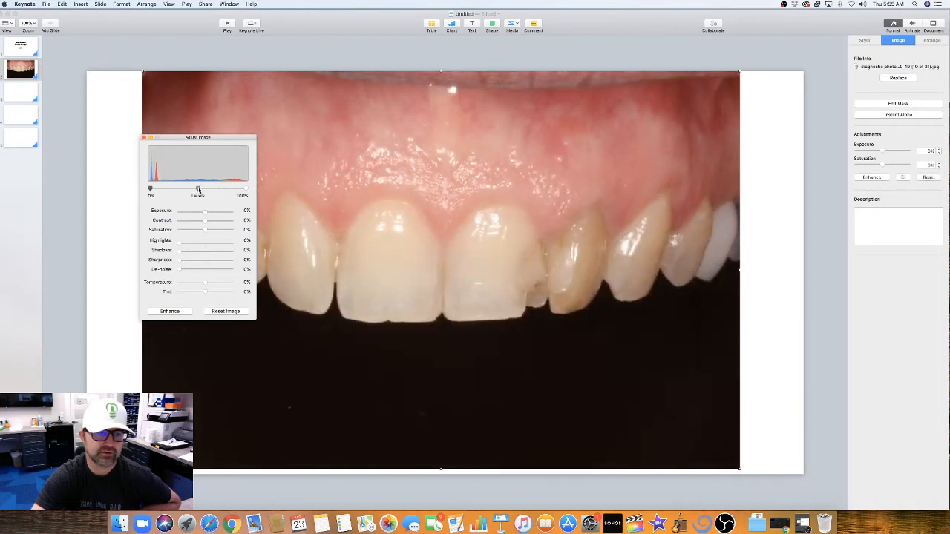
left_click(144, 137)
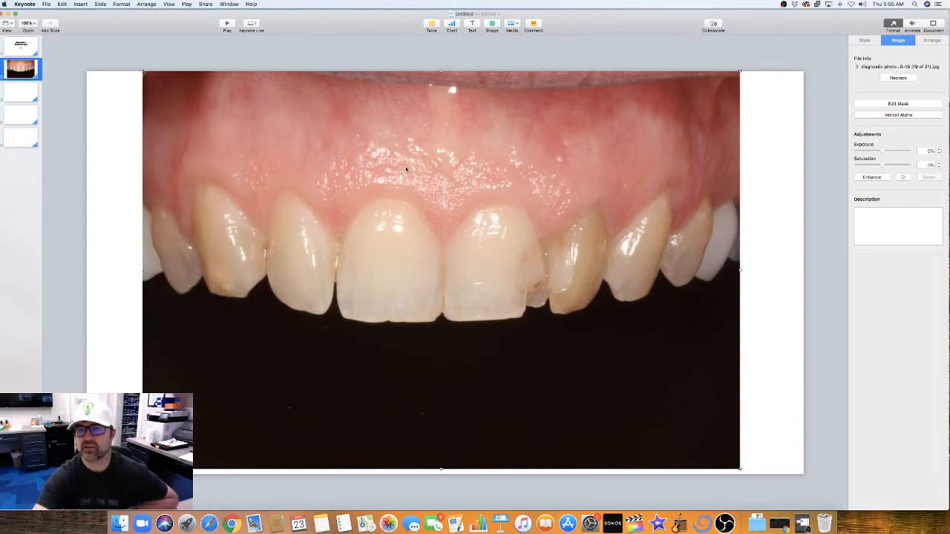
mouse_move(899, 54)
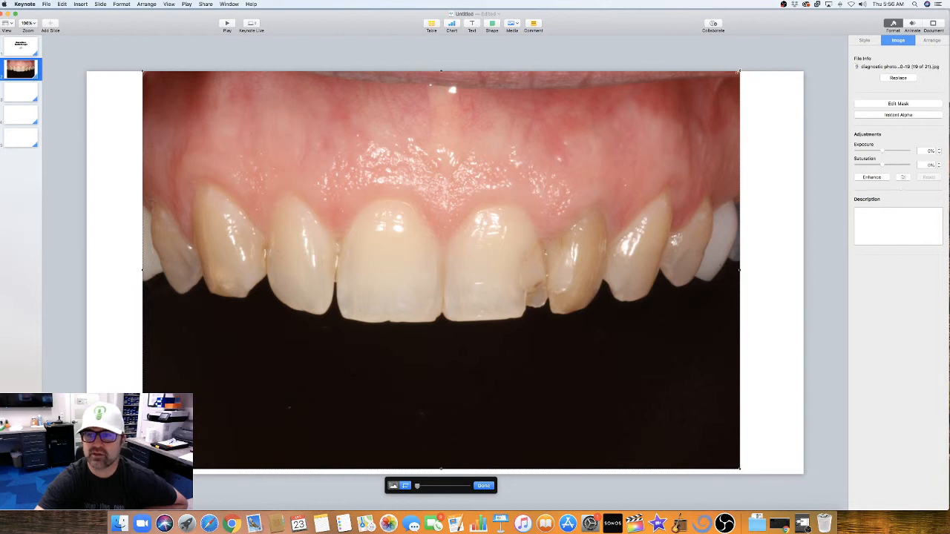
- Reframe the photo's mask tighter around the teeth, try a slight rotation, and finish the mask
left_click_drag(740, 71, 726, 80)
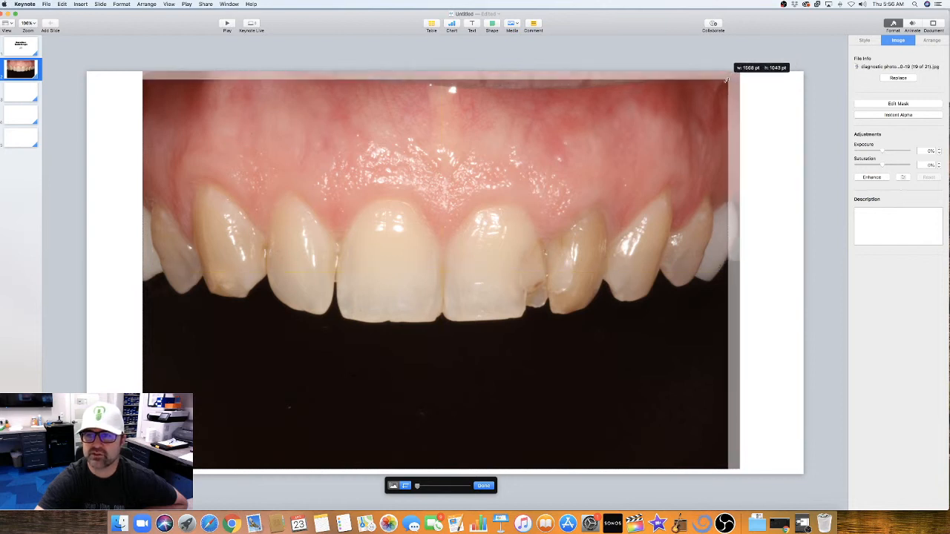
left_click_drag(726, 80, 680, 109)
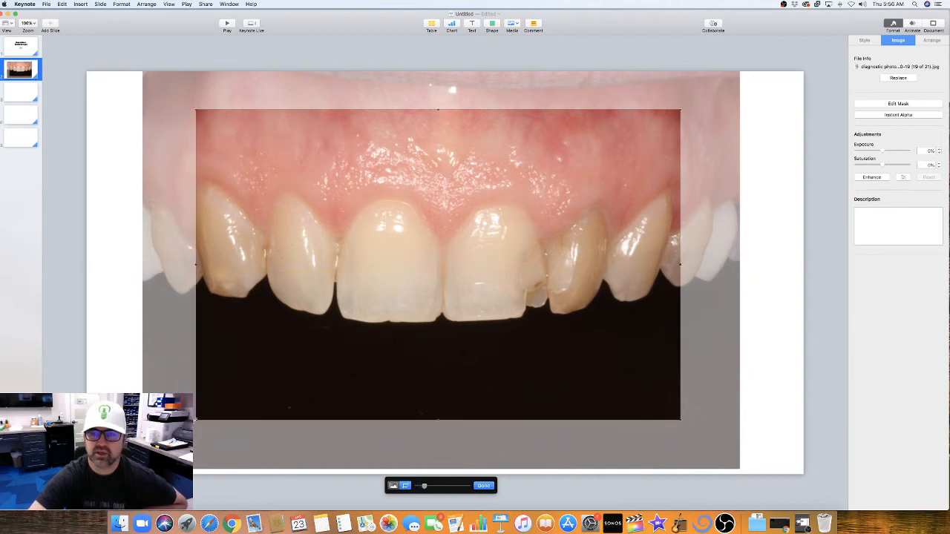
mouse_move(665, 175)
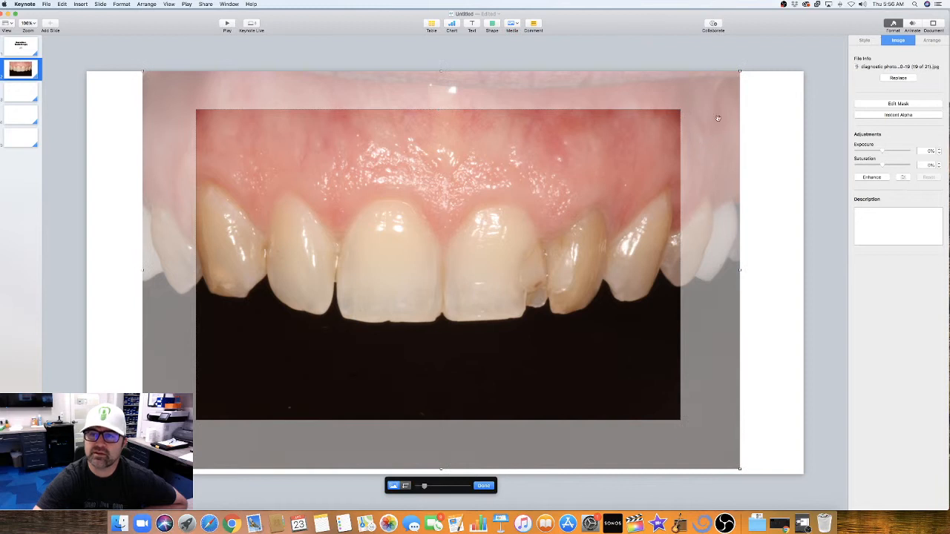
left_click(932, 41)
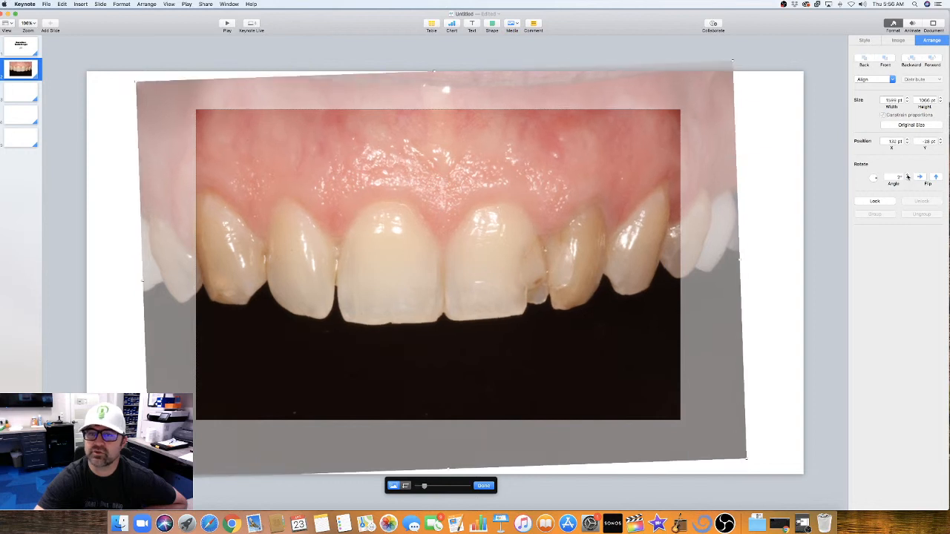
mouse_move(852, 175)
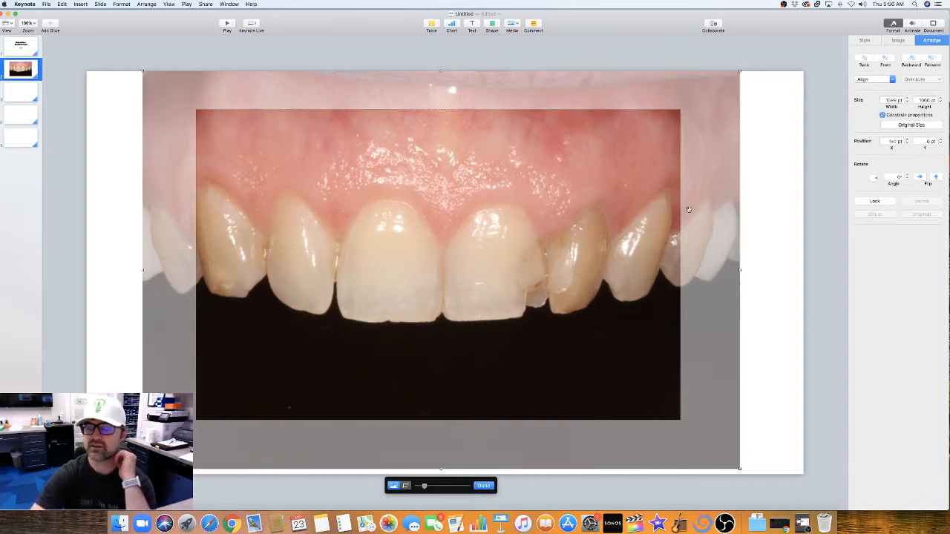
mouse_move(911, 182)
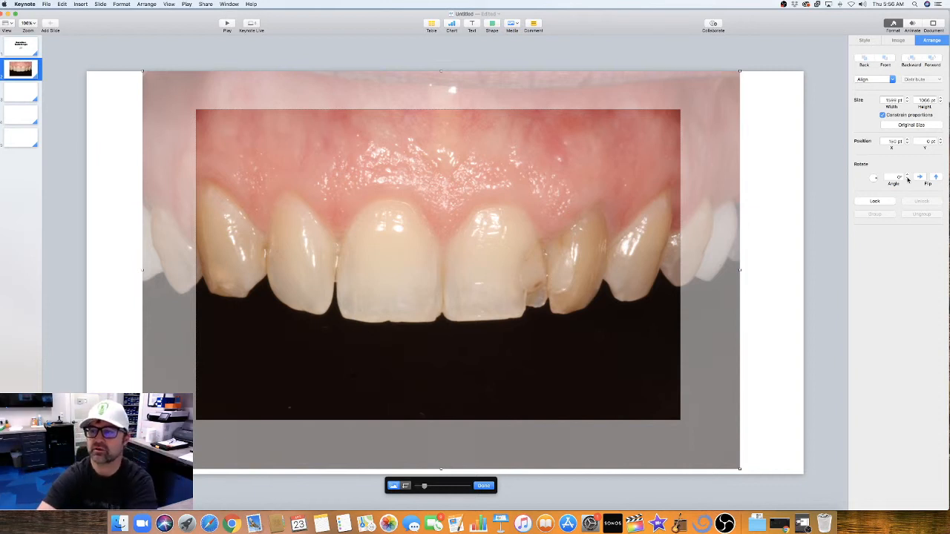
mouse_move(474, 163)
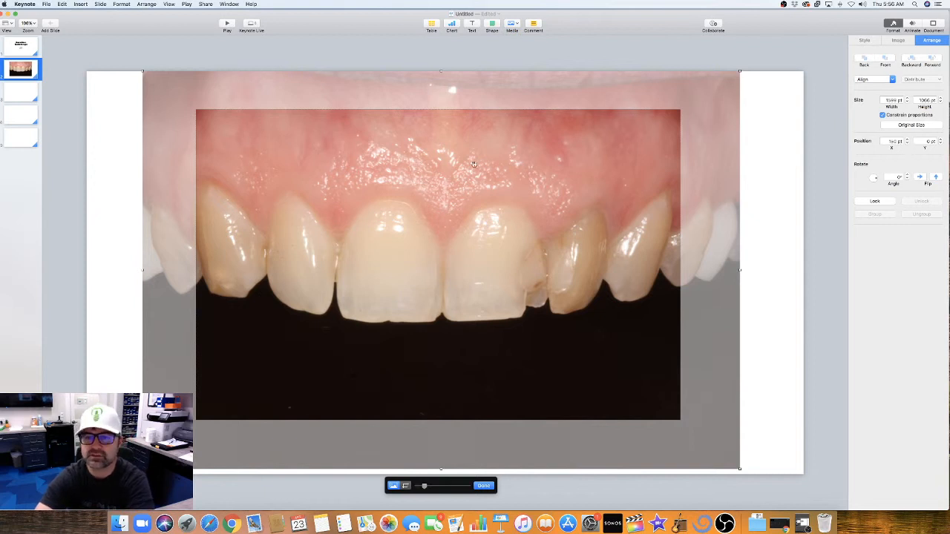
mouse_move(695, 131)
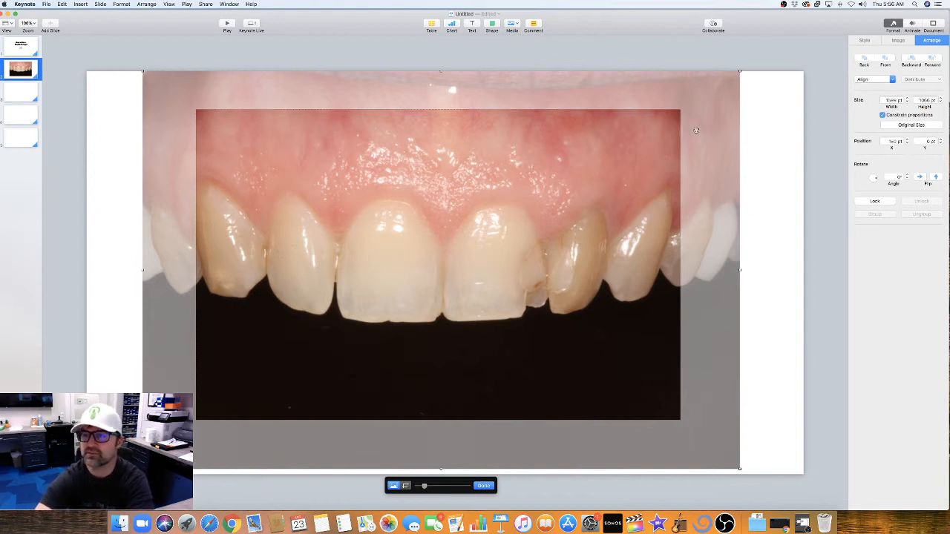
mouse_move(643, 170)
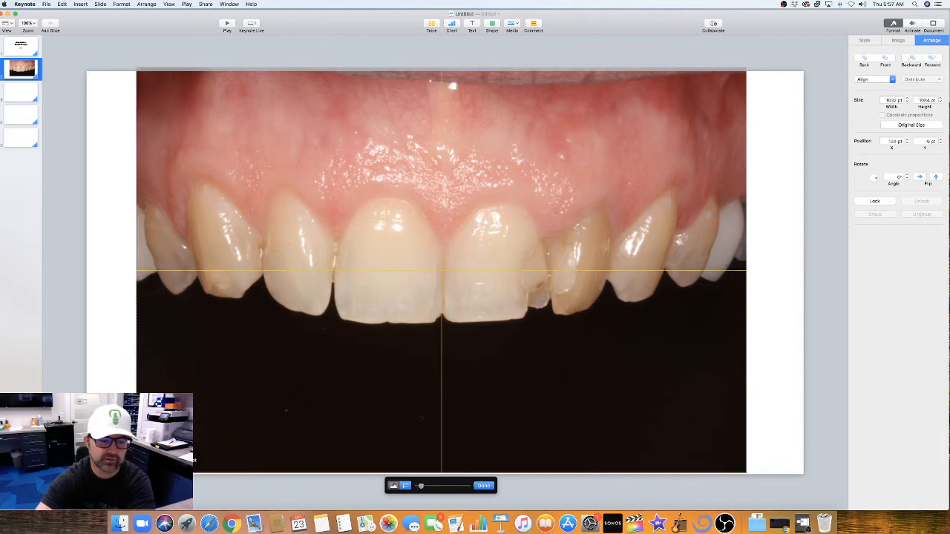
left_click(483, 485)
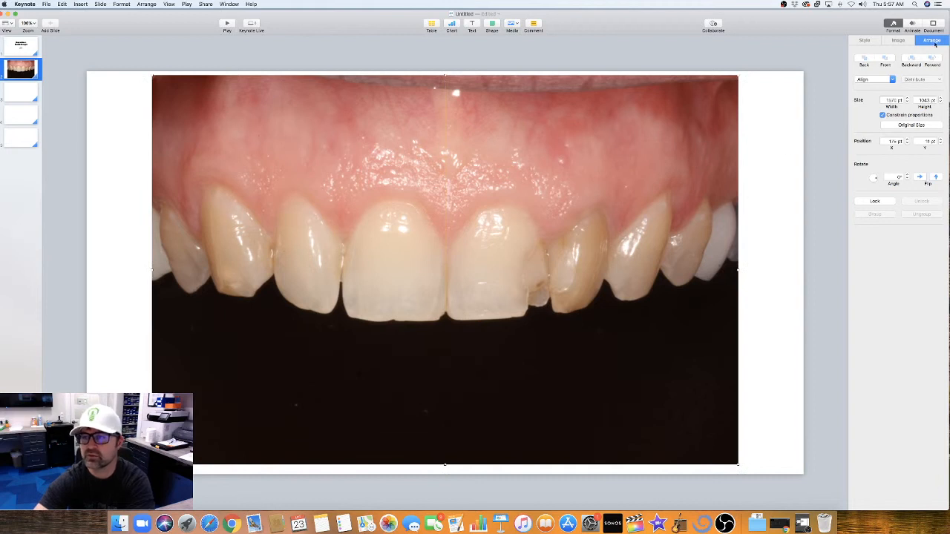
- Start Instant Alpha and pick the black background above the teeth to remove
left_click(898, 40)
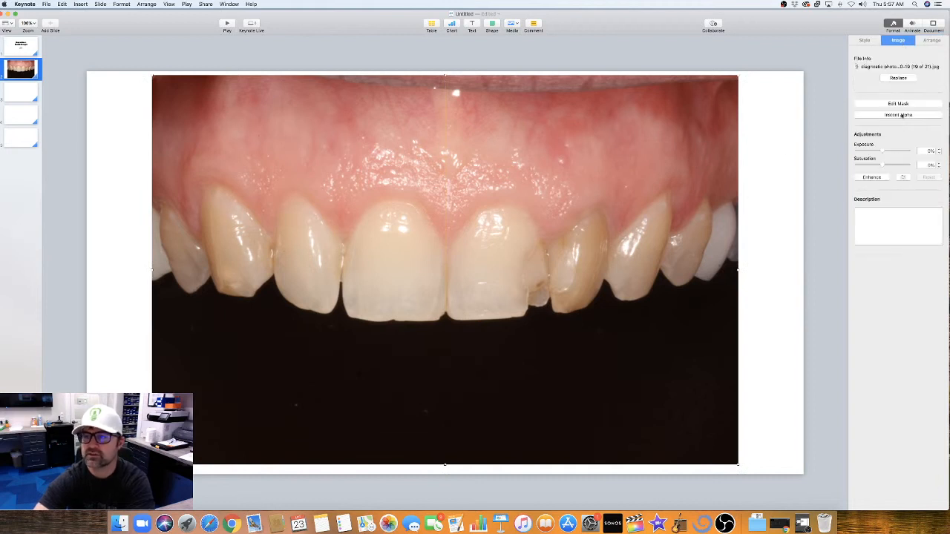
left_click(897, 115)
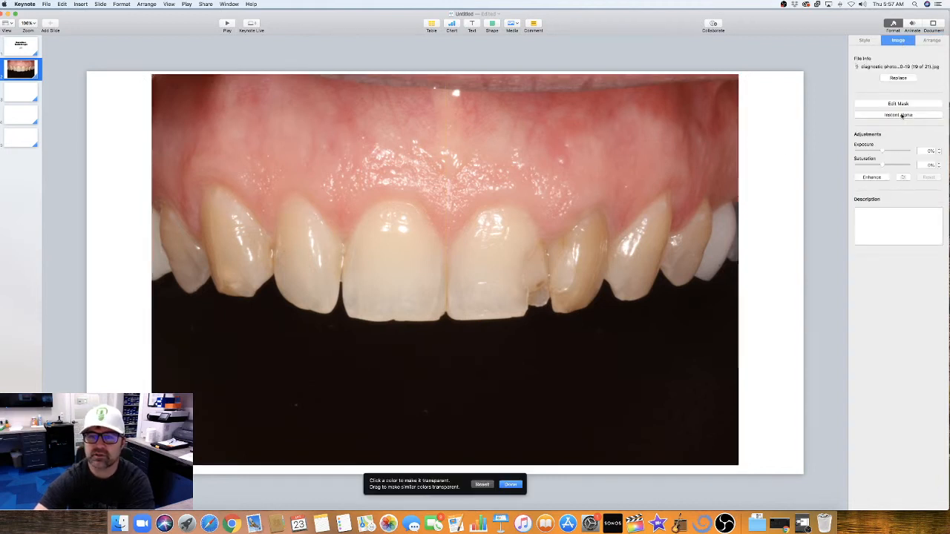
left_click(547, 340)
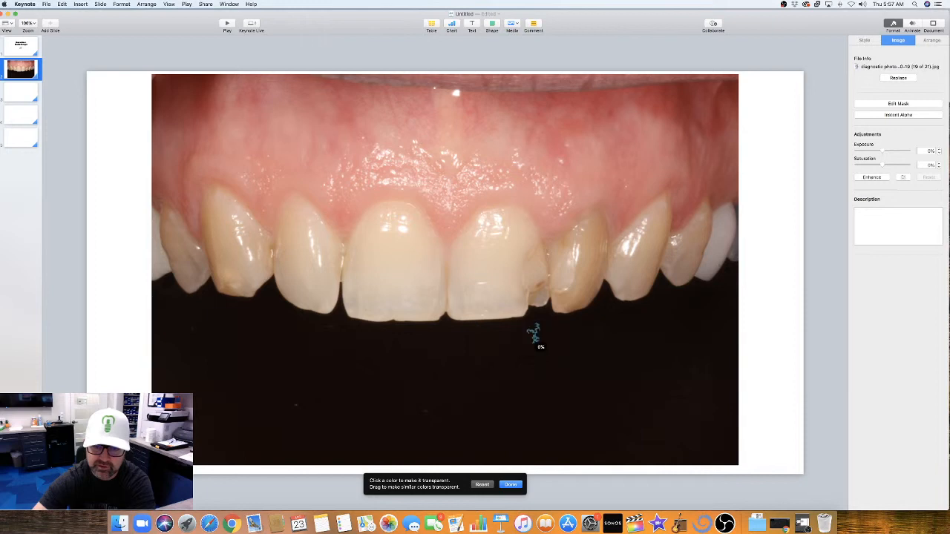
left_click(533, 334)
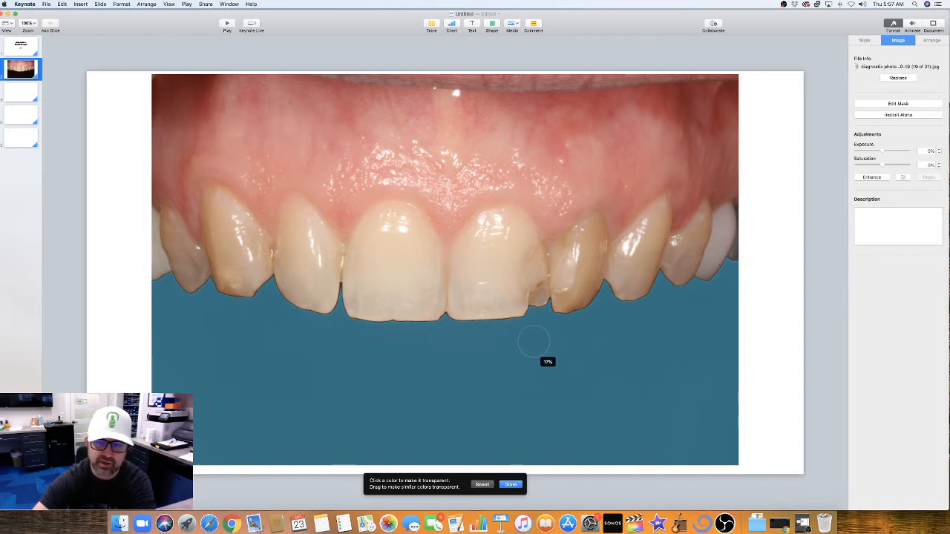
- Make the dark area below the teeth transparent too and confirm the removal
left_click(535, 342)
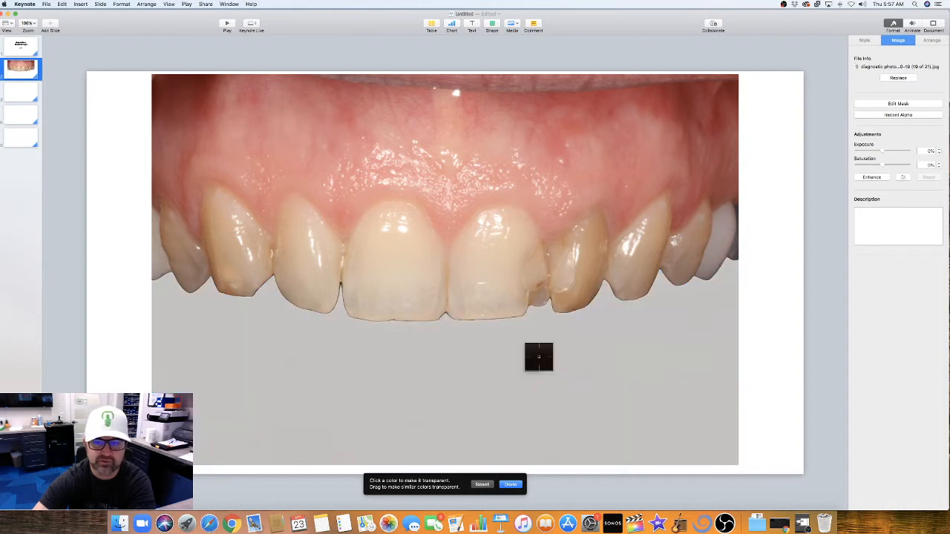
left_click(537, 356)
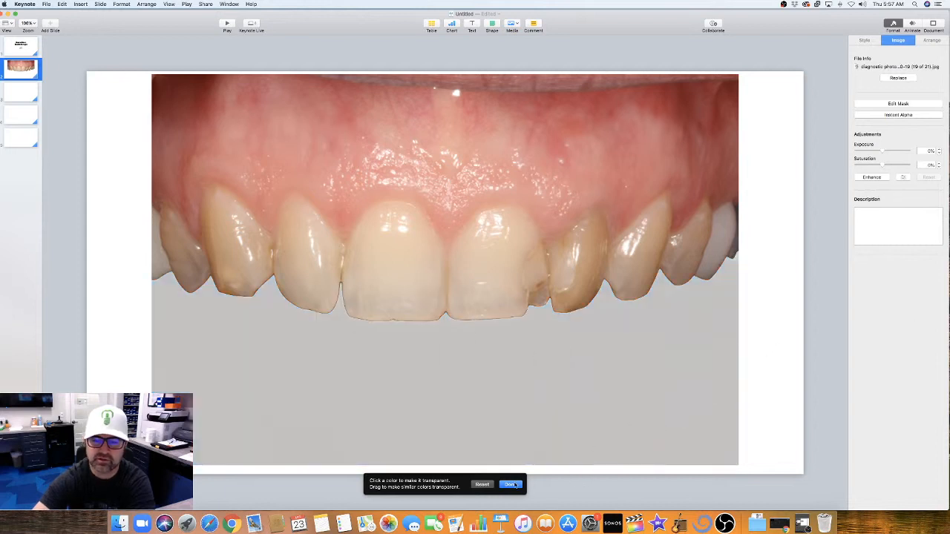
left_click(510, 484)
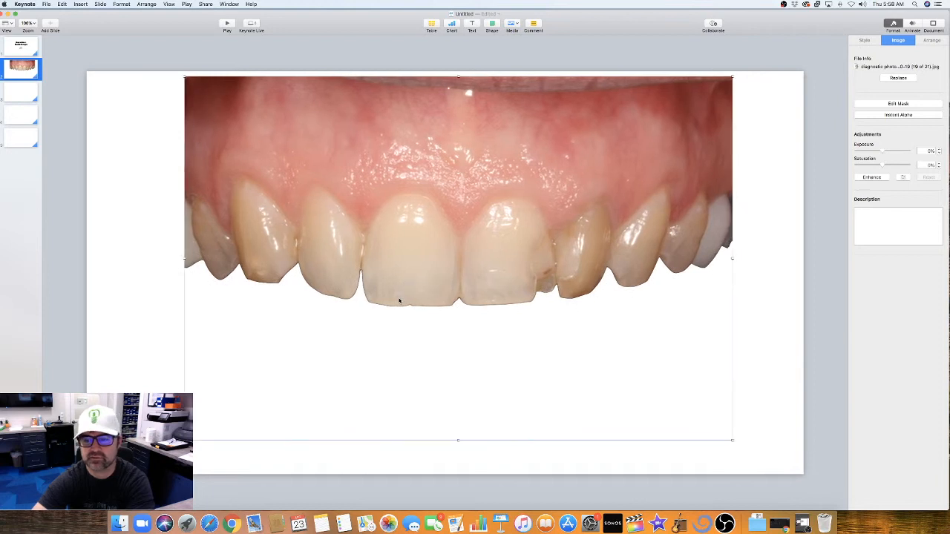
mouse_move(899, 125)
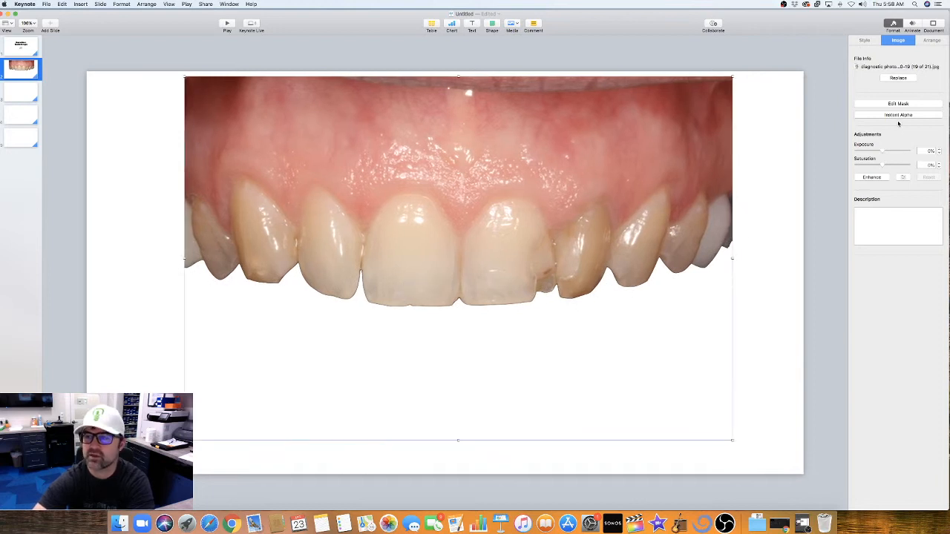
- Reset Instant Alpha to restore the black background, then browse Mask with Shape without applying it
left_click(898, 116)
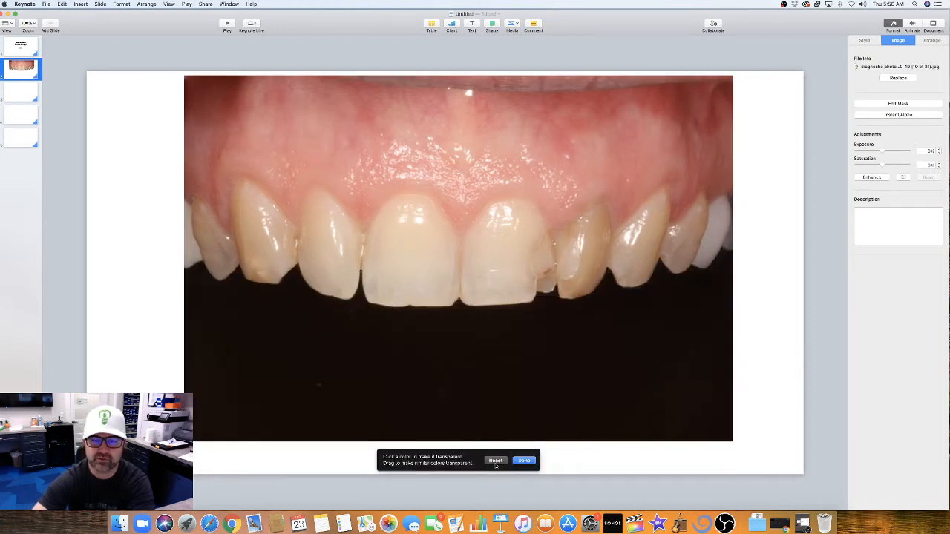
left_click(524, 460)
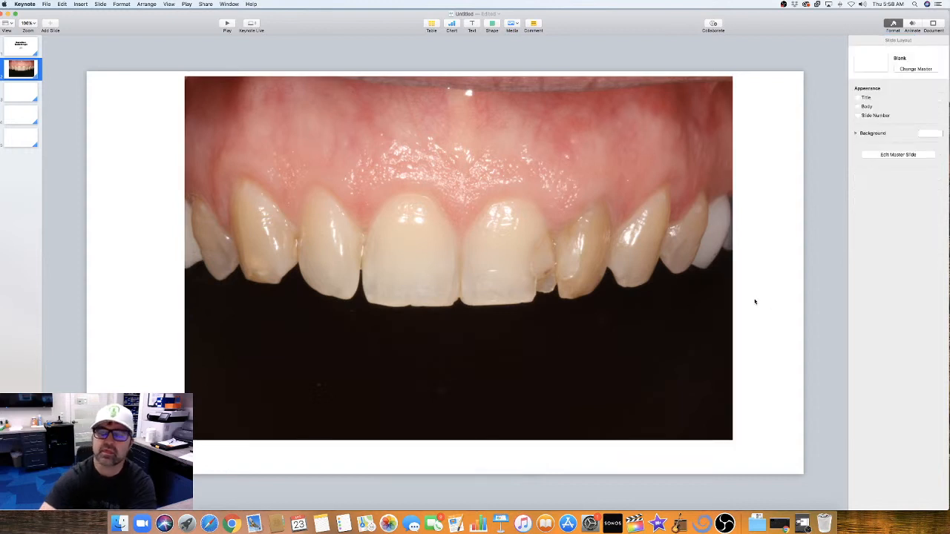
mouse_move(355, 247)
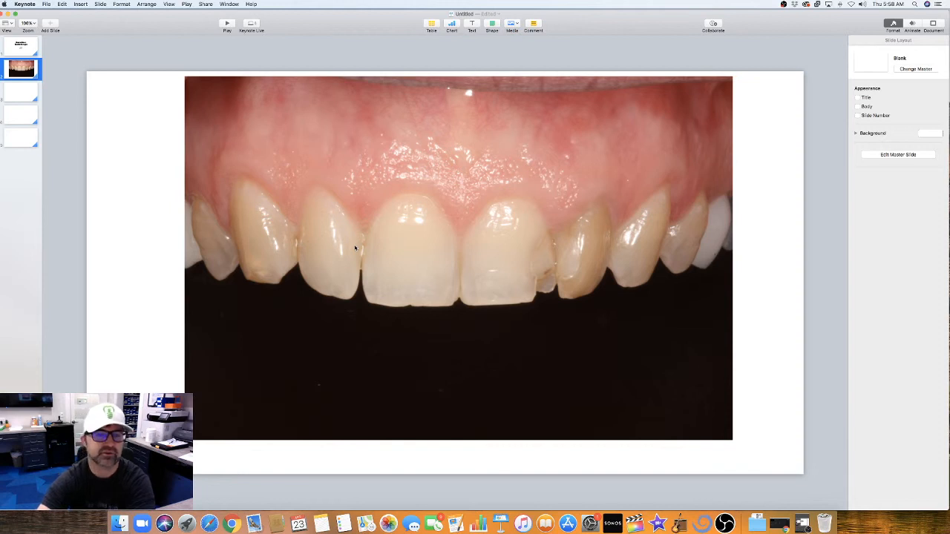
mouse_move(263, 346)
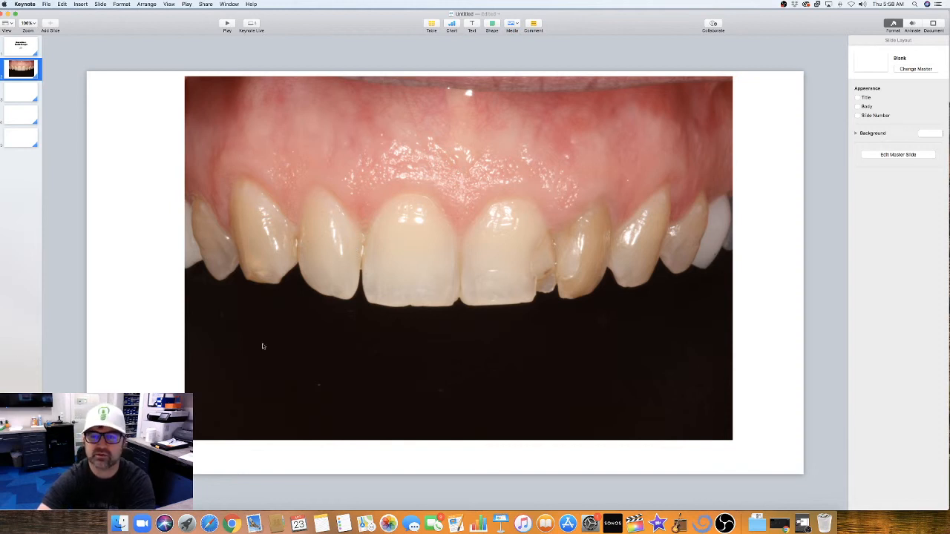
mouse_move(335, 267)
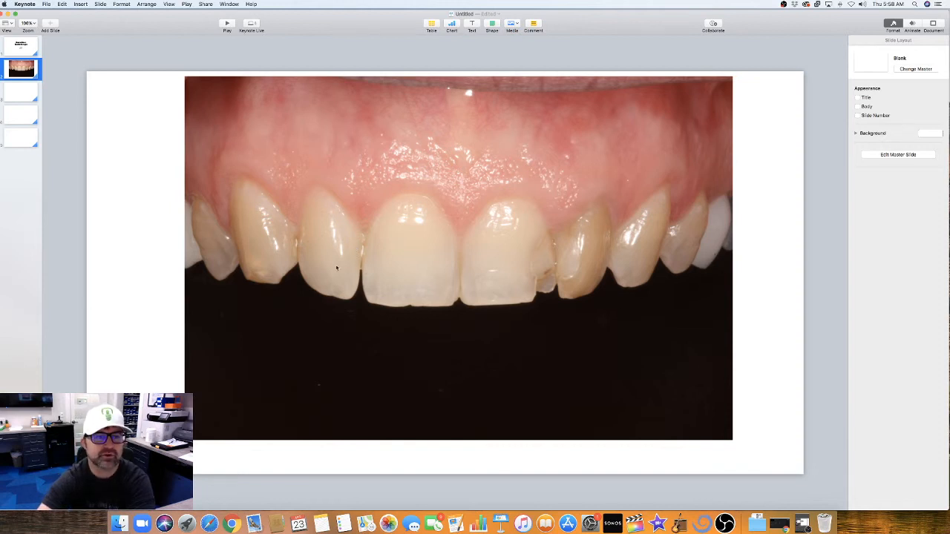
mouse_move(359, 243)
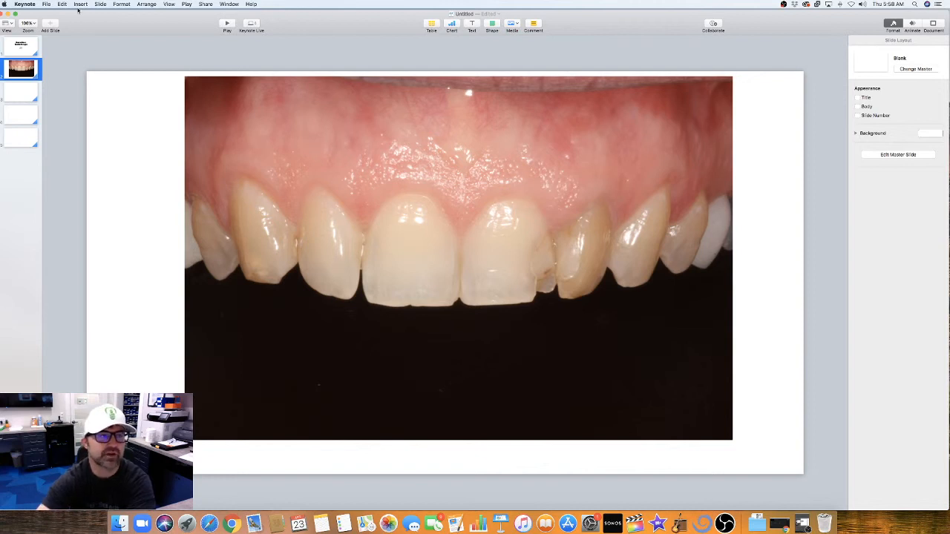
left_click(122, 3)
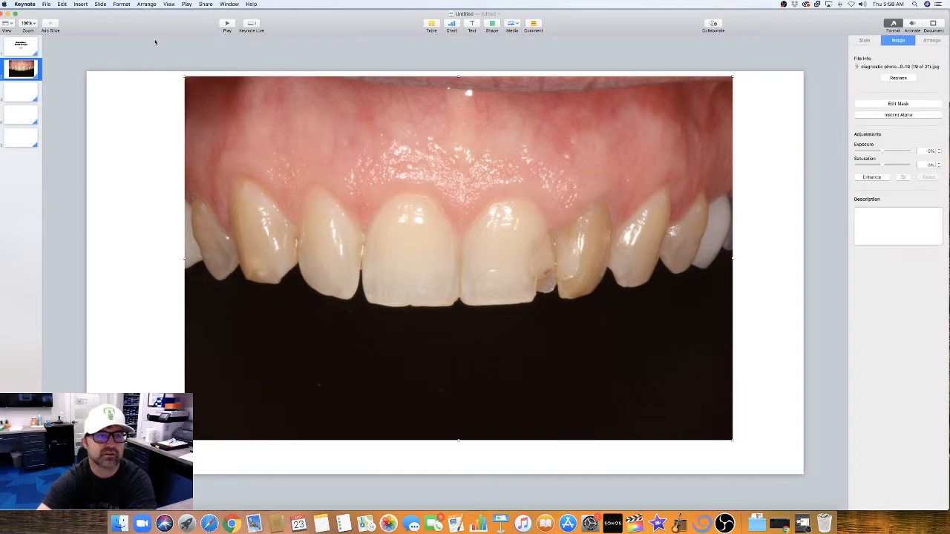
left_click(122, 4)
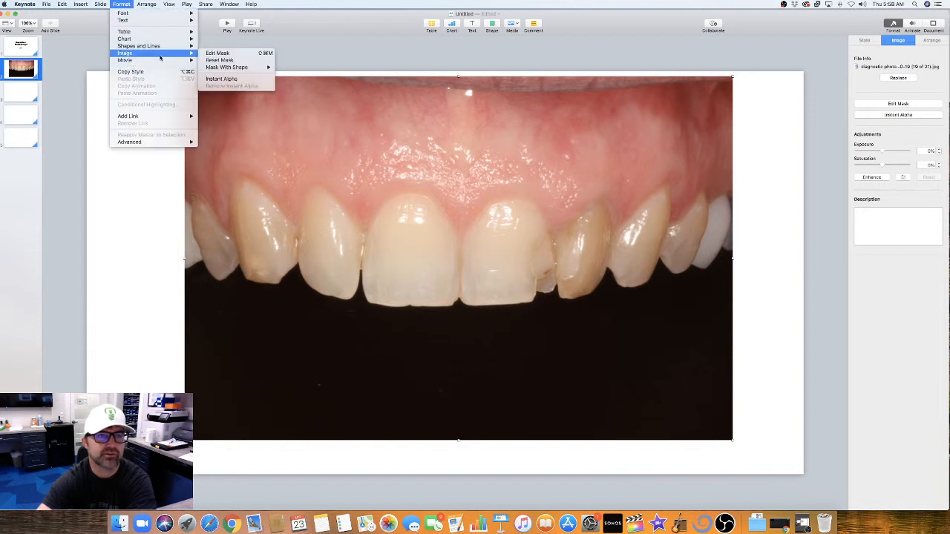
mouse_move(225, 66)
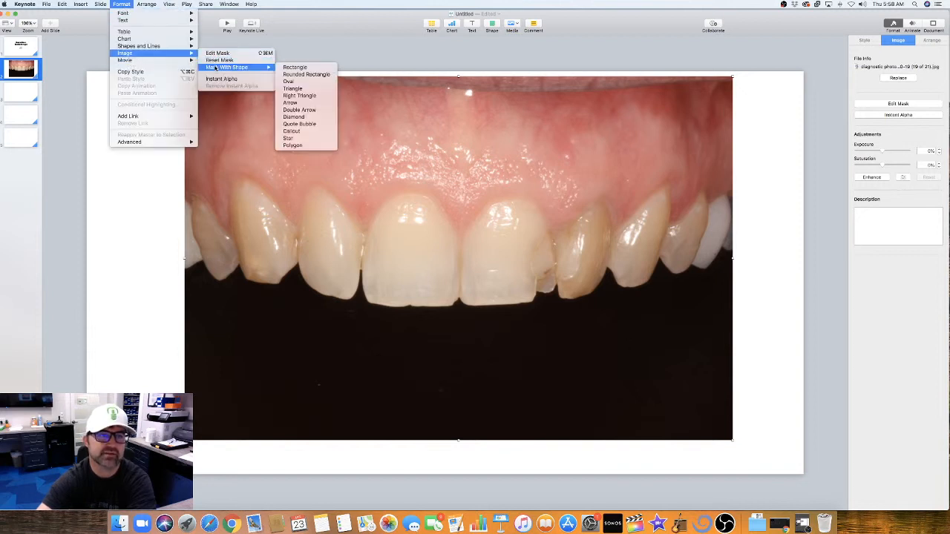
mouse_move(166, 178)
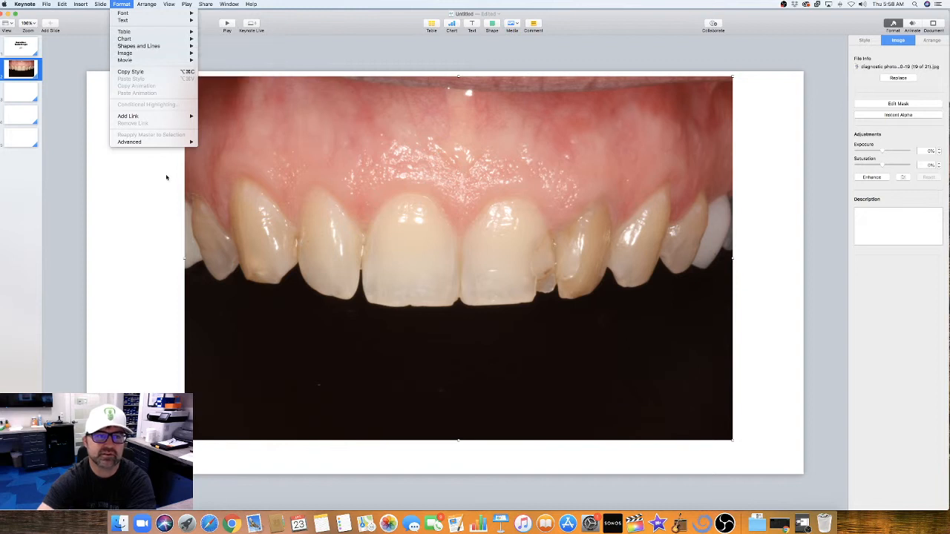
left_click(679, 152)
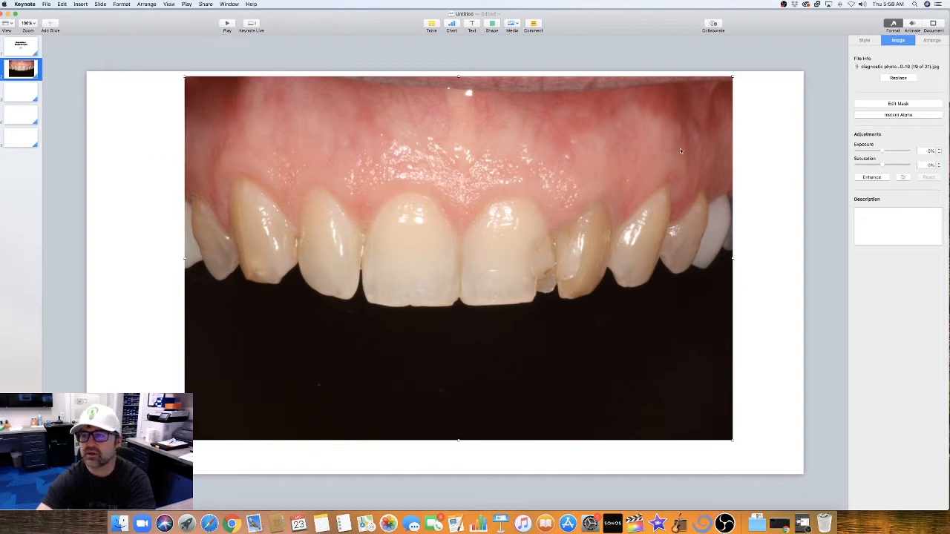
mouse_move(697, 144)
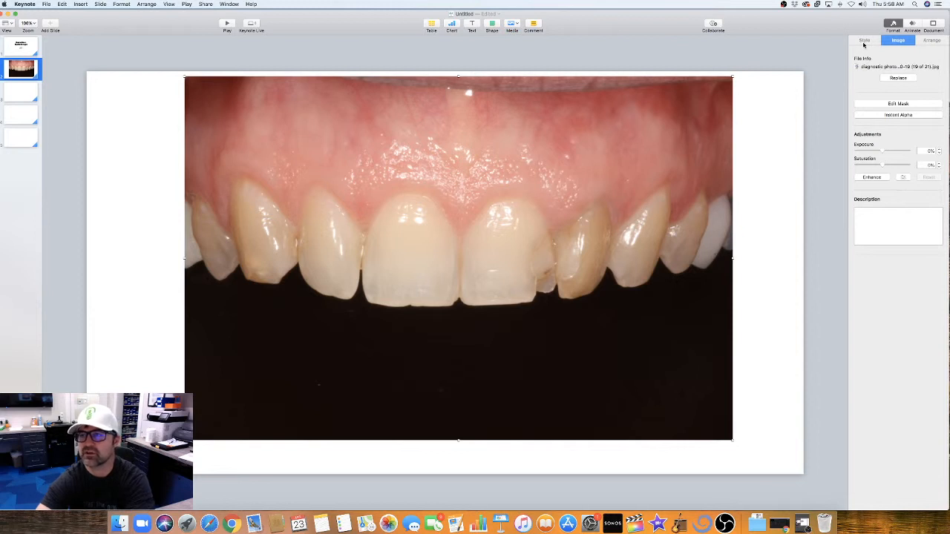
- In Style, fade the photo's opacity nearly to nothing and back to full
left_click(864, 41)
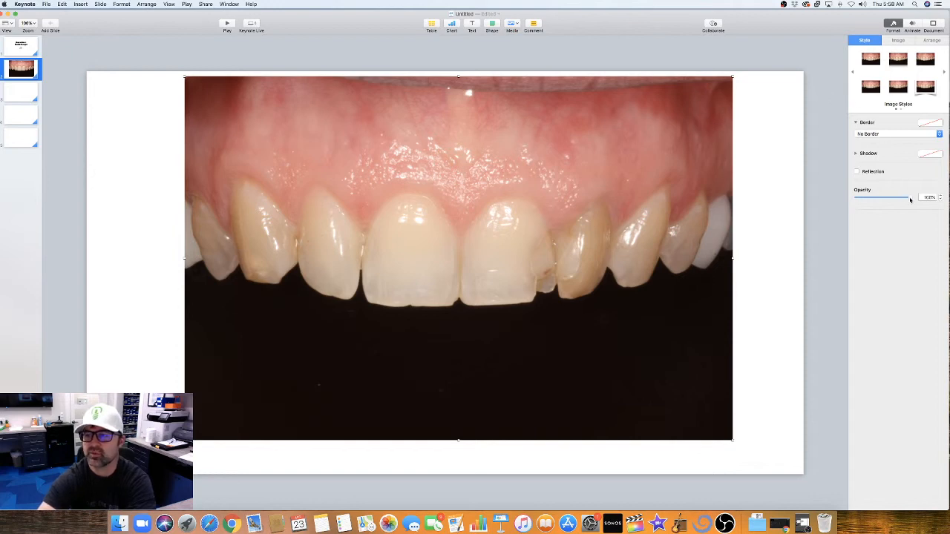
left_click_drag(910, 195, 864, 196)
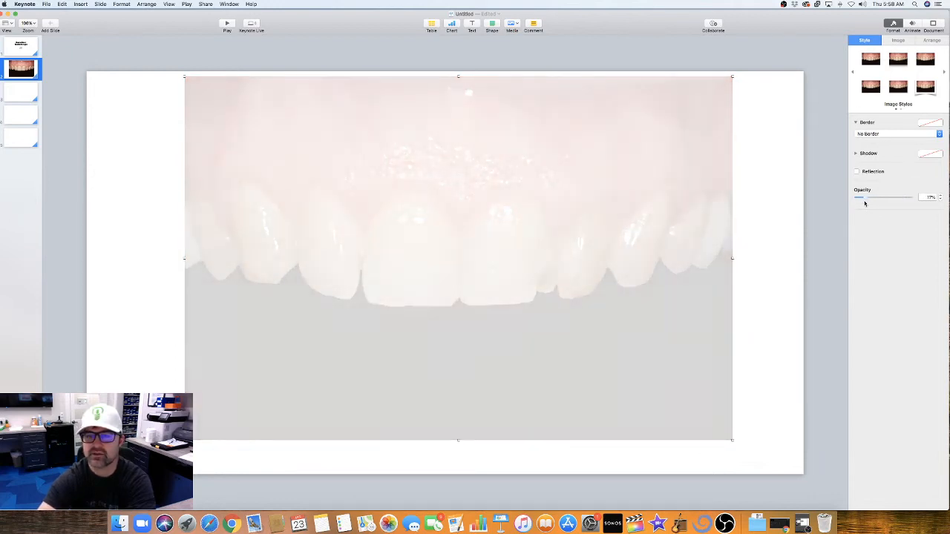
left_click_drag(883, 198, 897, 197)
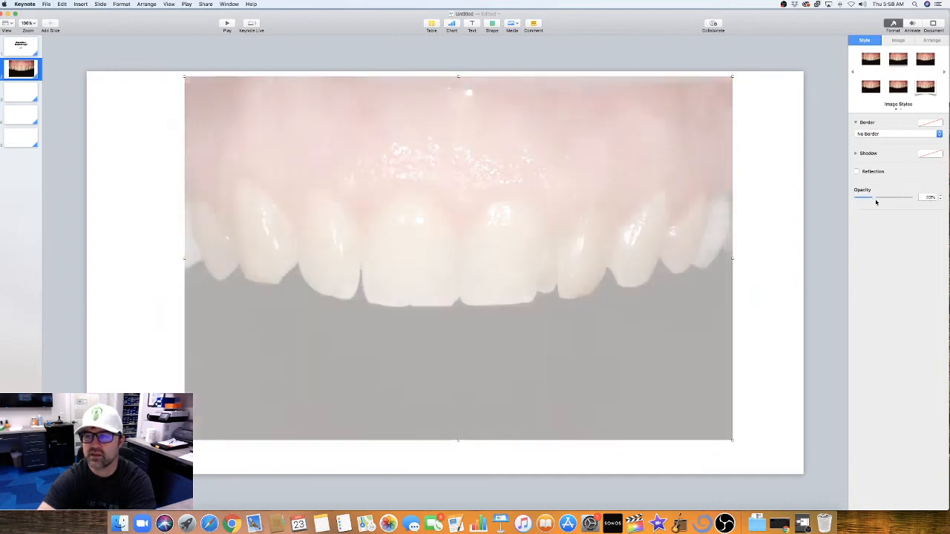
left_click_drag(882, 196, 864, 196)
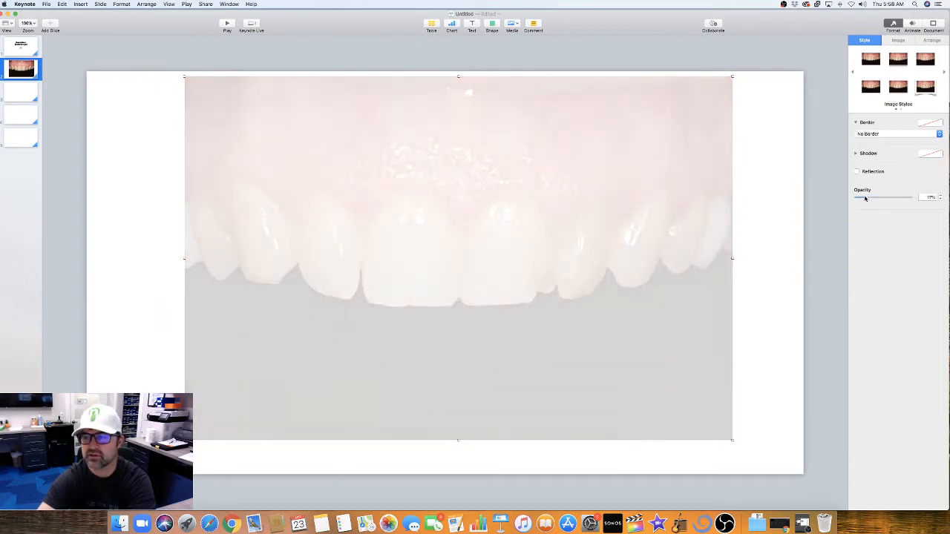
left_click_drag(864, 196, 911, 195)
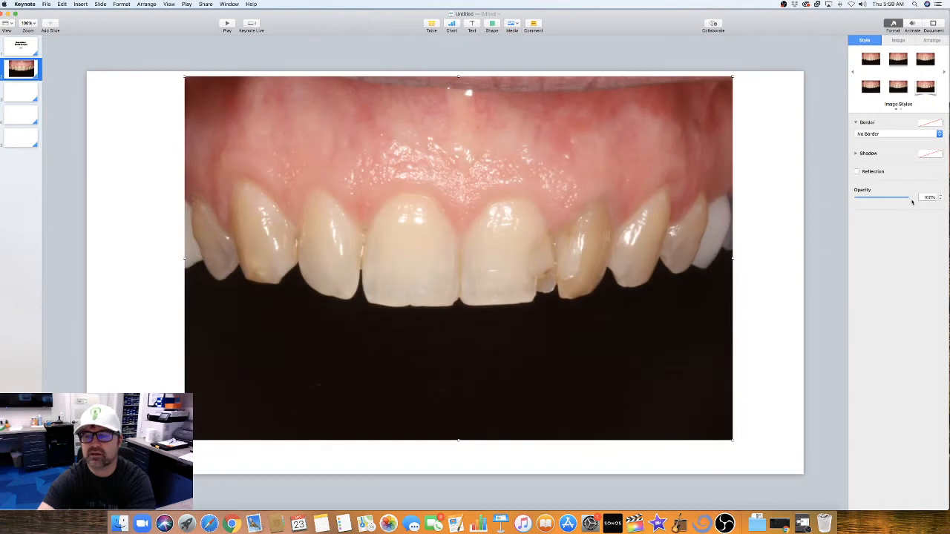
- Try partial opacity levels and settle the photo back at full opacity
left_click_drag(913, 198, 890, 197)
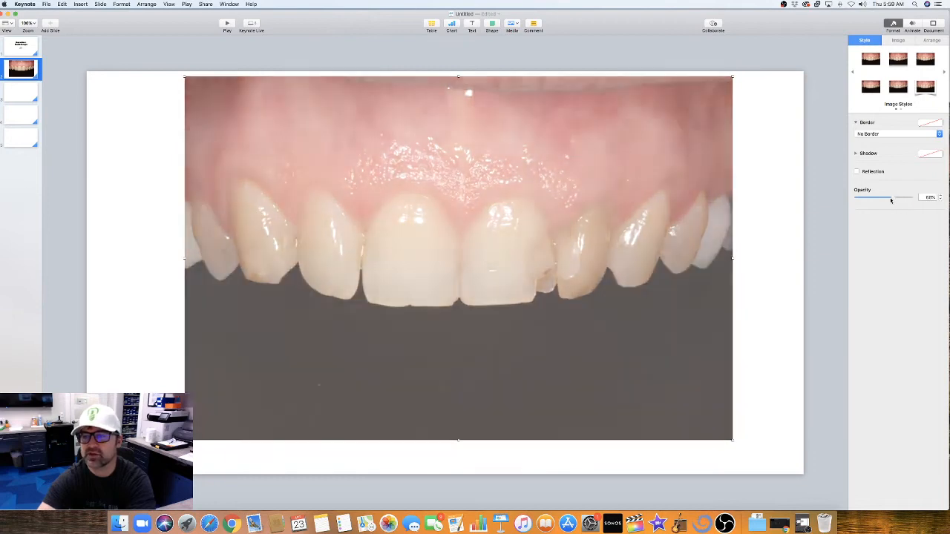
left_click_drag(891, 197, 913, 197)
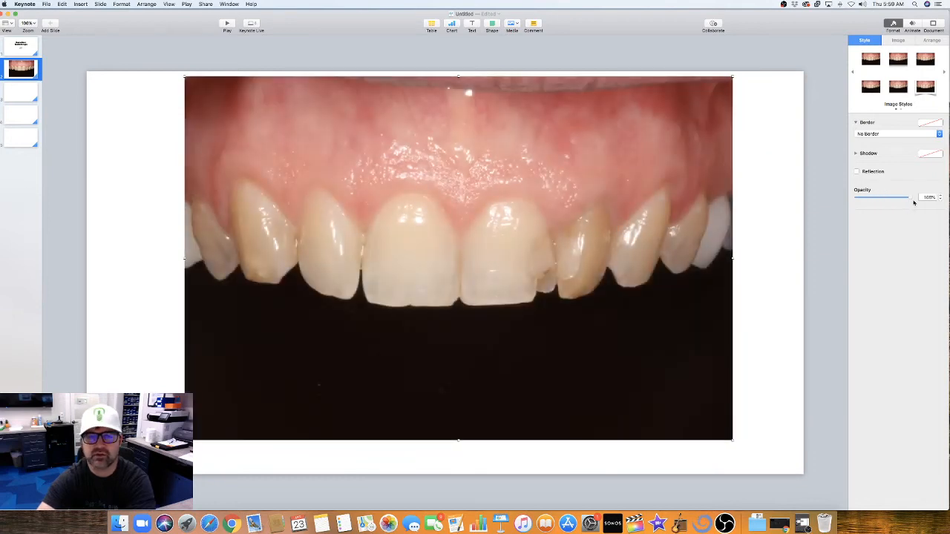
left_click_drag(930, 198, 896, 197)
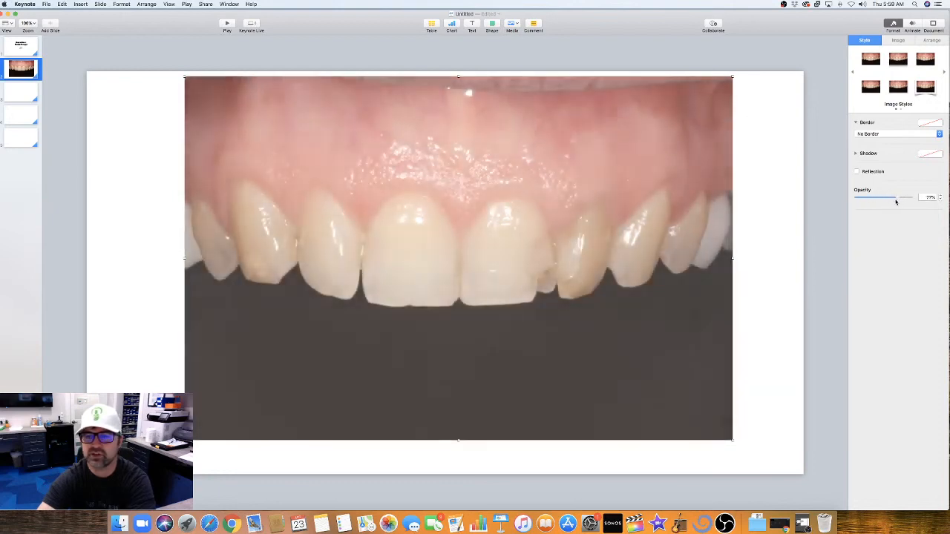
left_click_drag(897, 196, 917, 196)
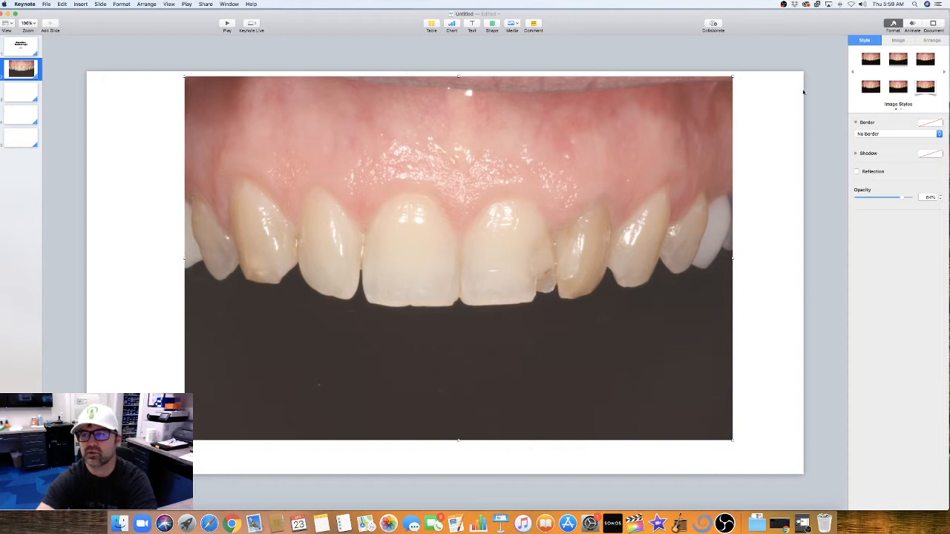
mouse_move(739, 214)
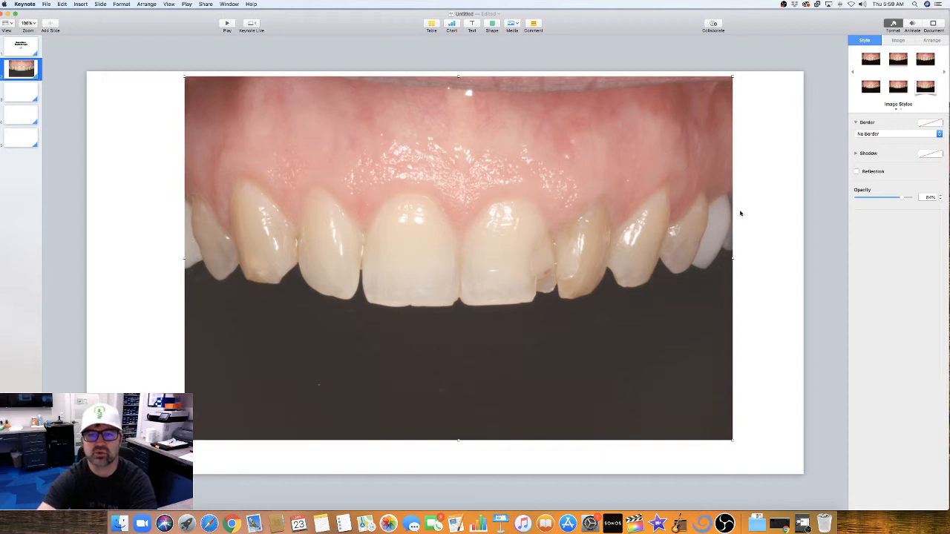
mouse_move(733, 202)
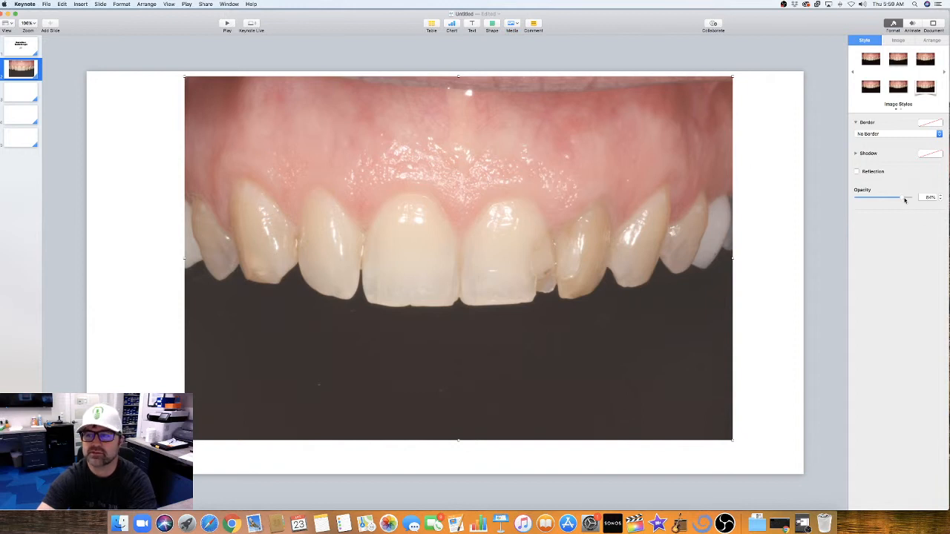
left_click_drag(891, 196, 917, 196)
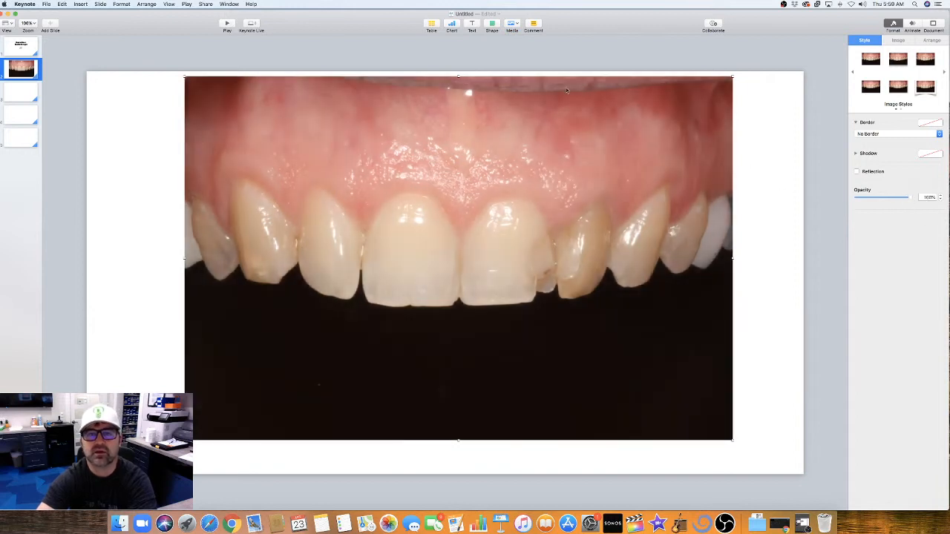
- Copy the dental photo and paste it onto the blank third slide
left_click(472, 27)
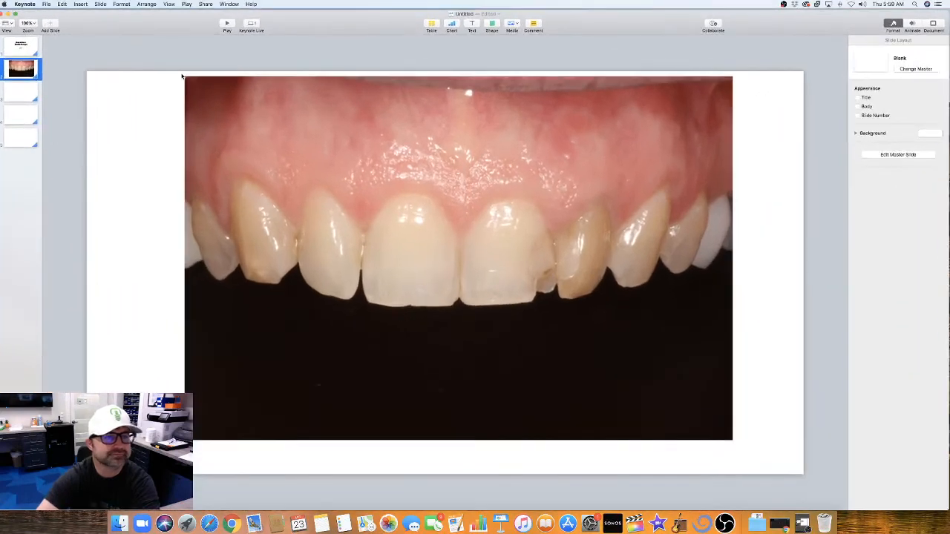
mouse_move(264, 107)
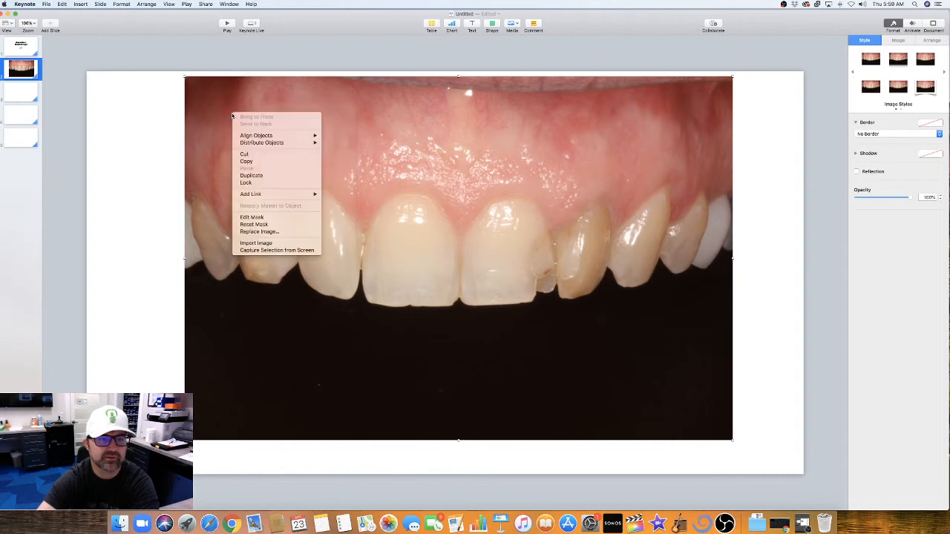
left_click(243, 153)
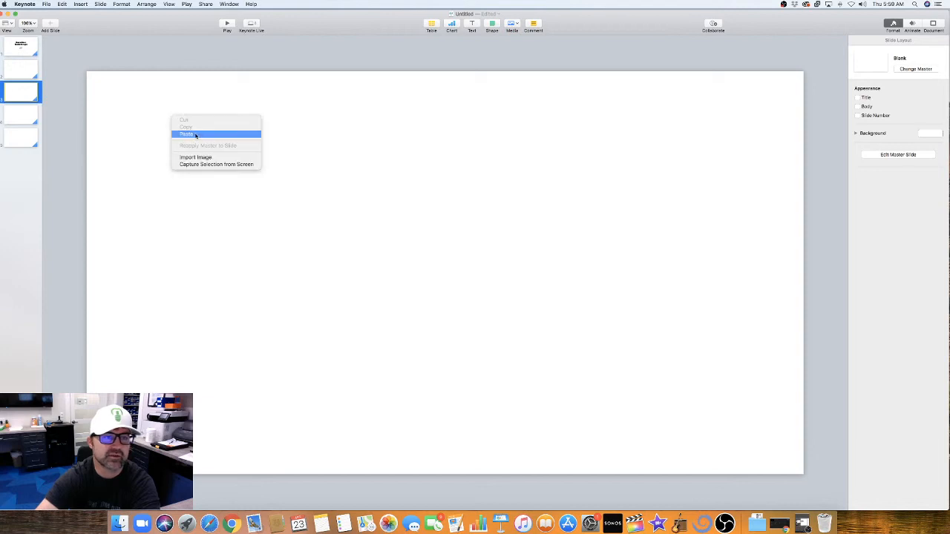
left_click(187, 133)
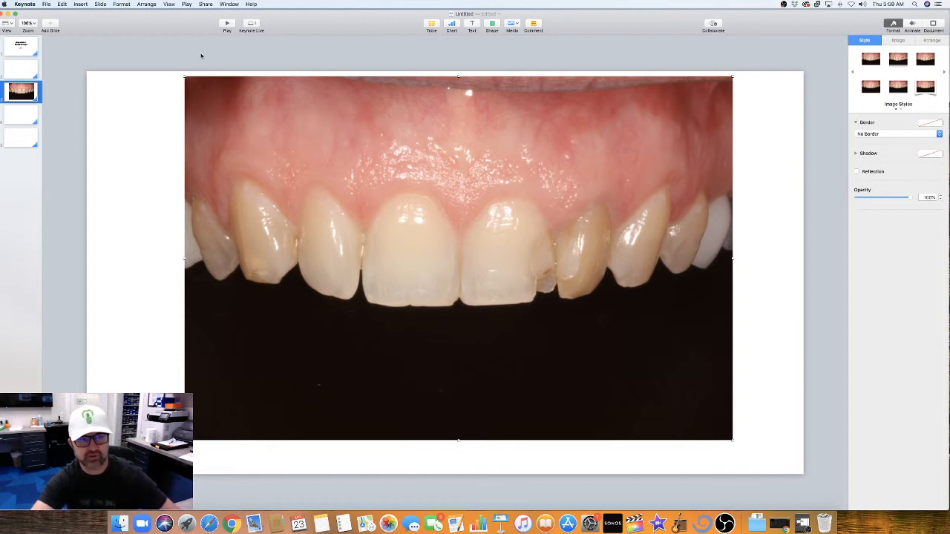
mouse_move(221, 145)
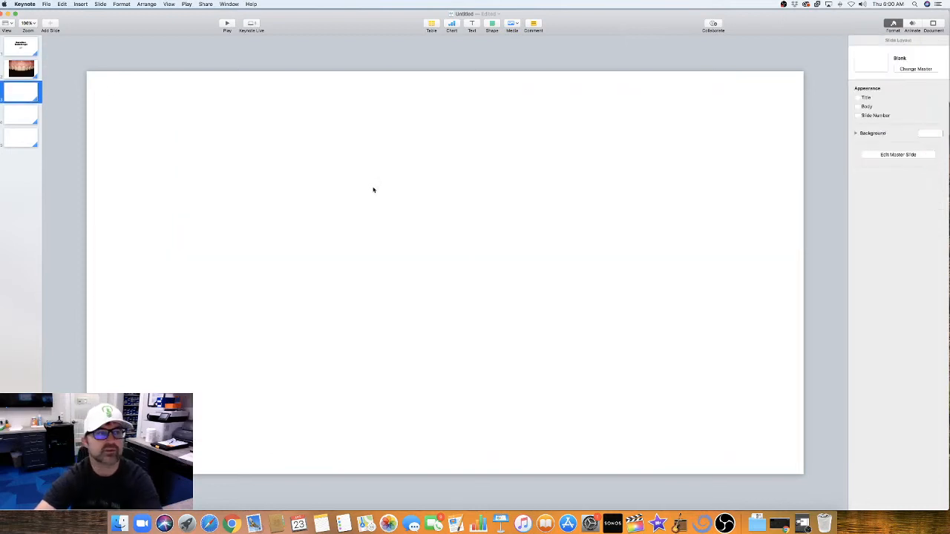
mouse_move(456, 187)
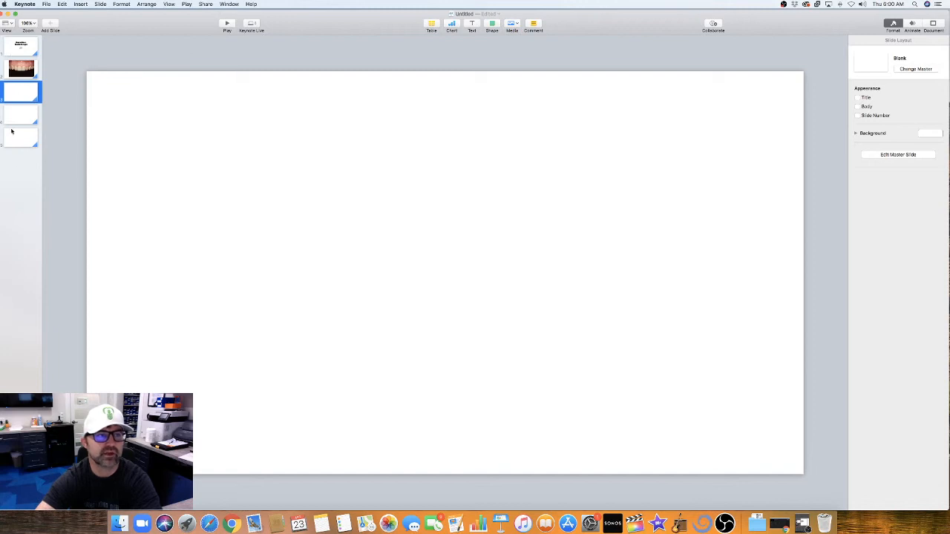
mouse_move(904, 68)
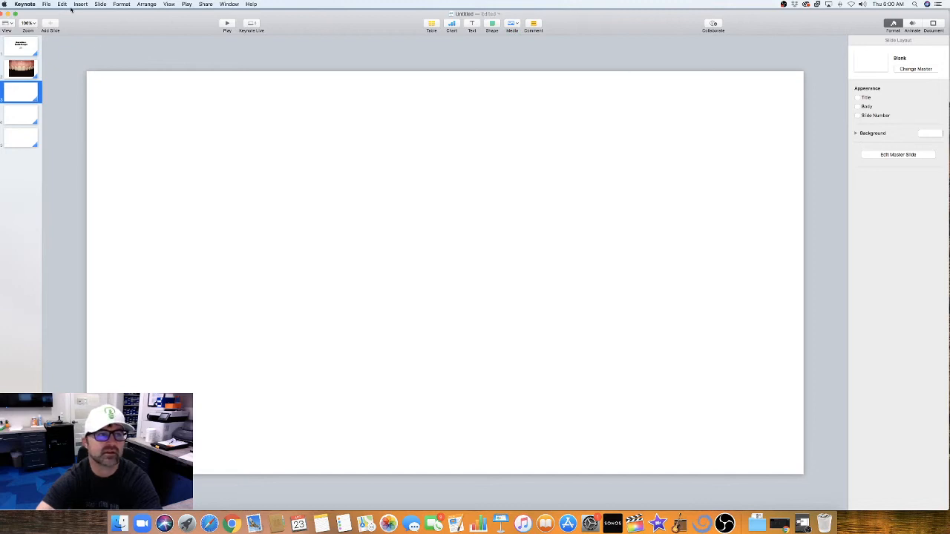
mouse_move(117, 167)
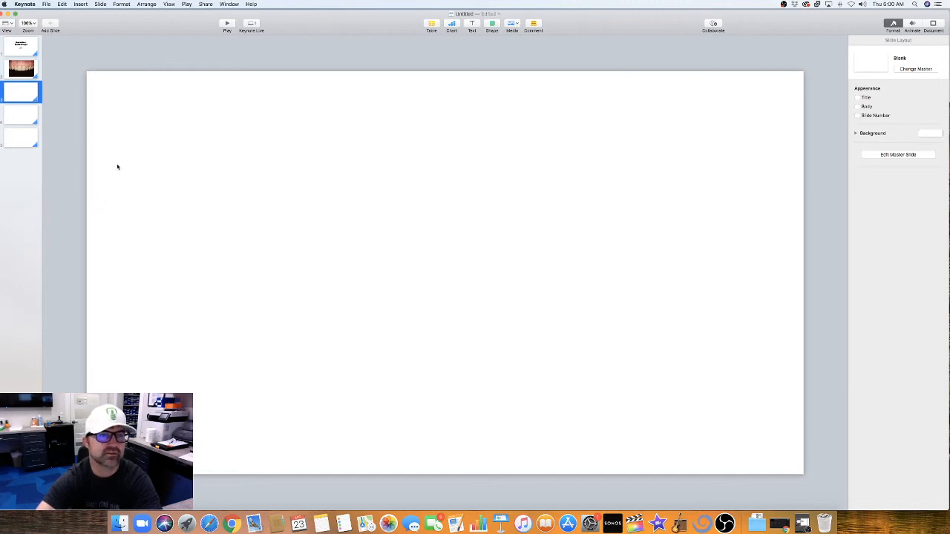
- On slide 2, start Draw with Pen and trace a first outline around the front tooth
left_click(21, 68)
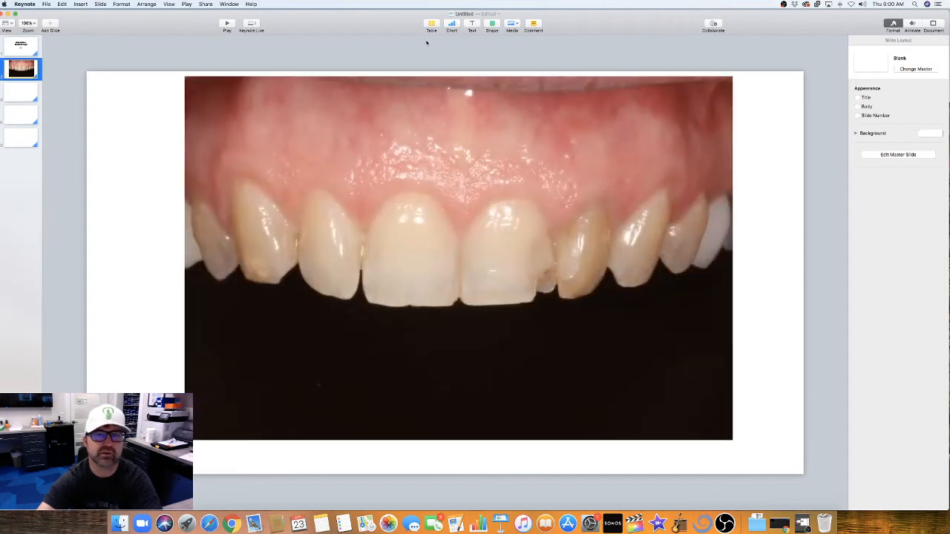
mouse_move(488, 28)
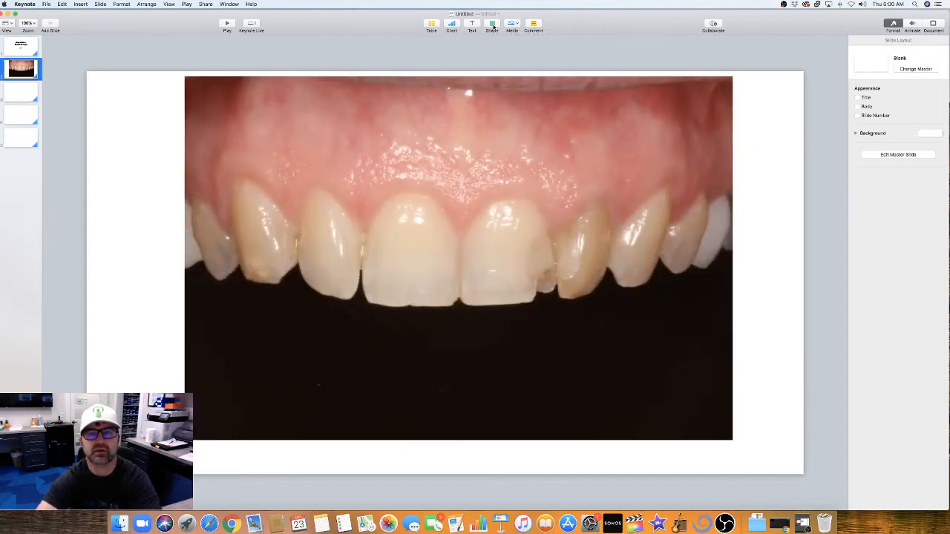
left_click(491, 27)
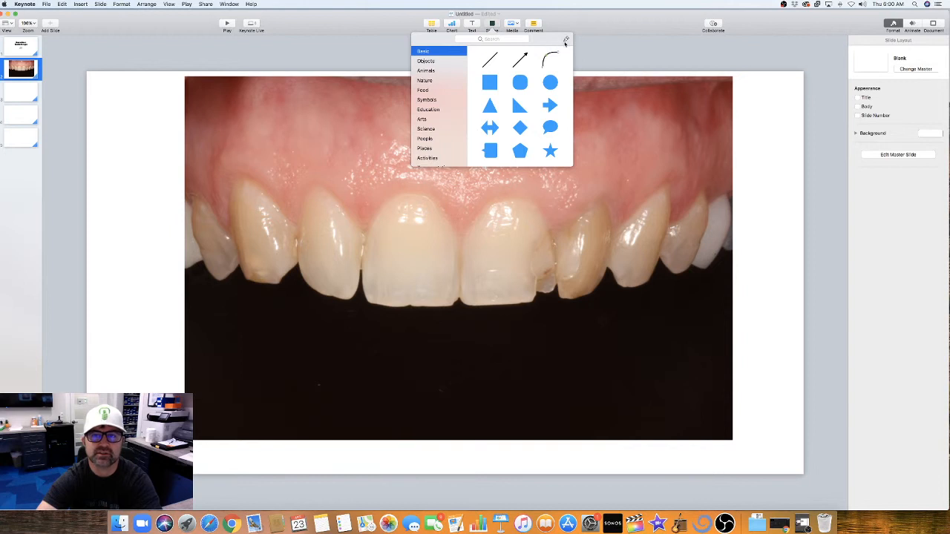
mouse_move(563, 38)
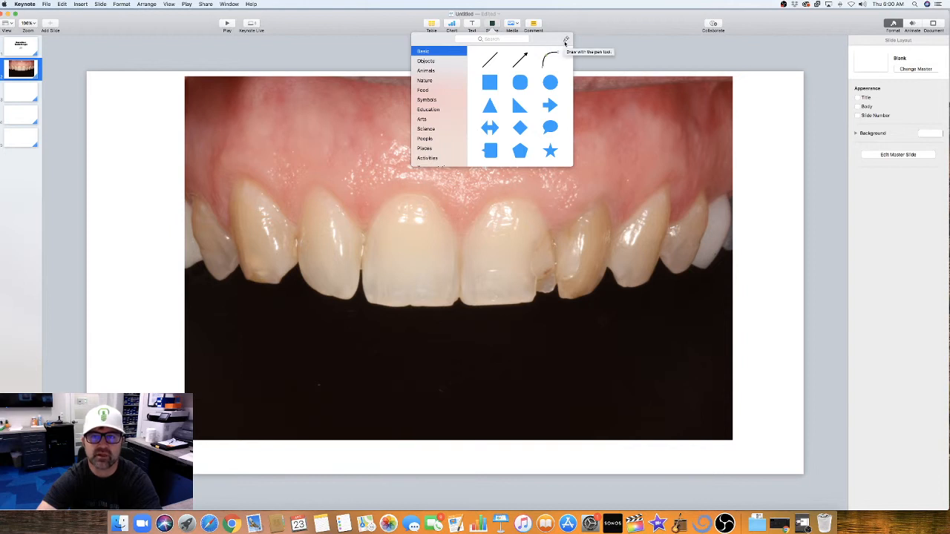
left_click(564, 40)
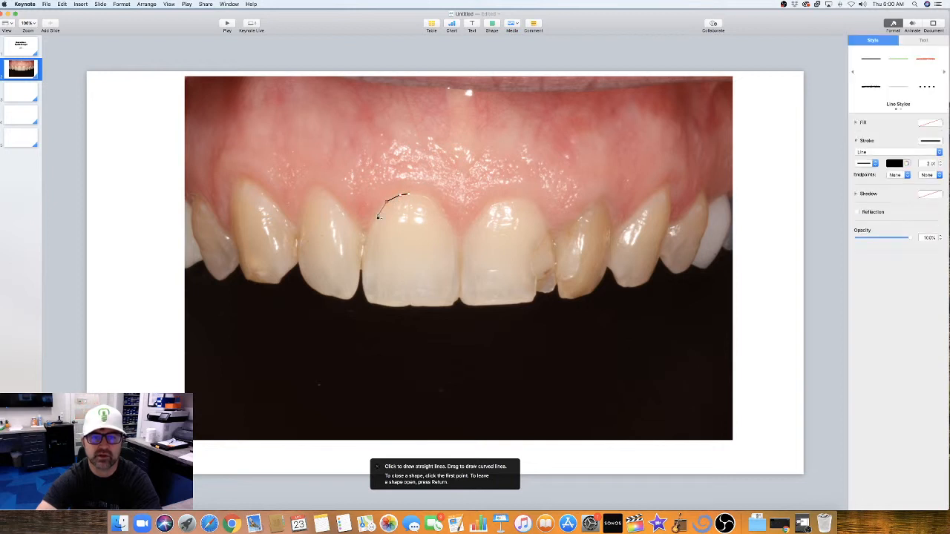
left_click(430, 234)
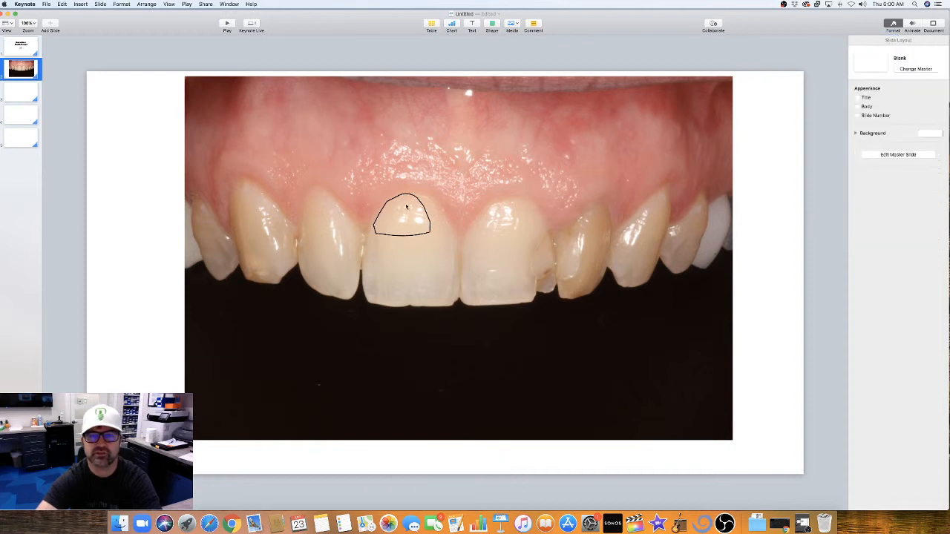
left_click(404, 215)
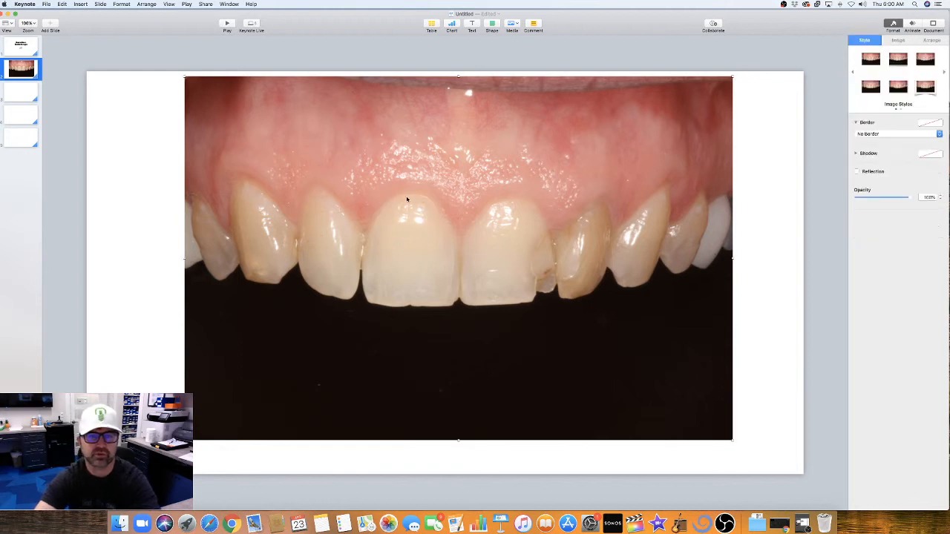
- Draw the tooth outline with the pen and give it a blue dotted line style
left_click(491, 25)
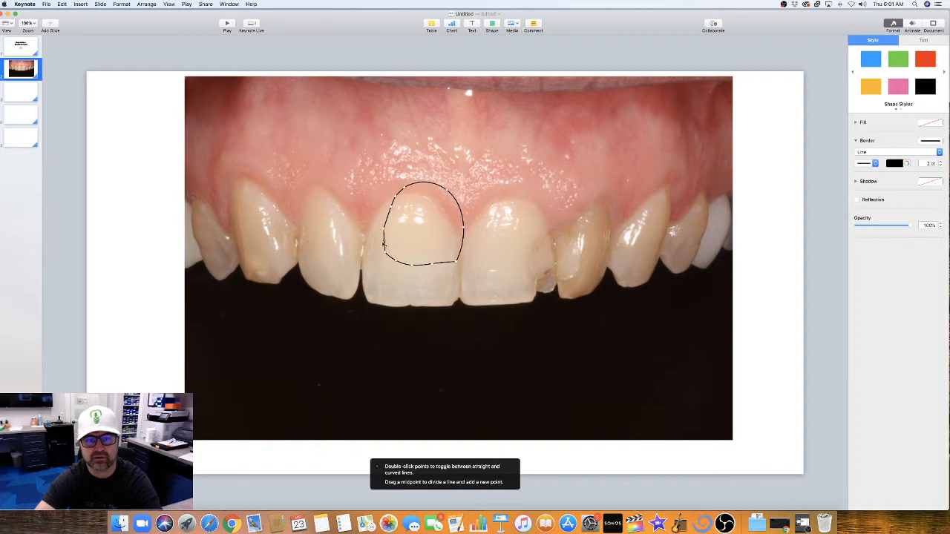
mouse_move(488, 192)
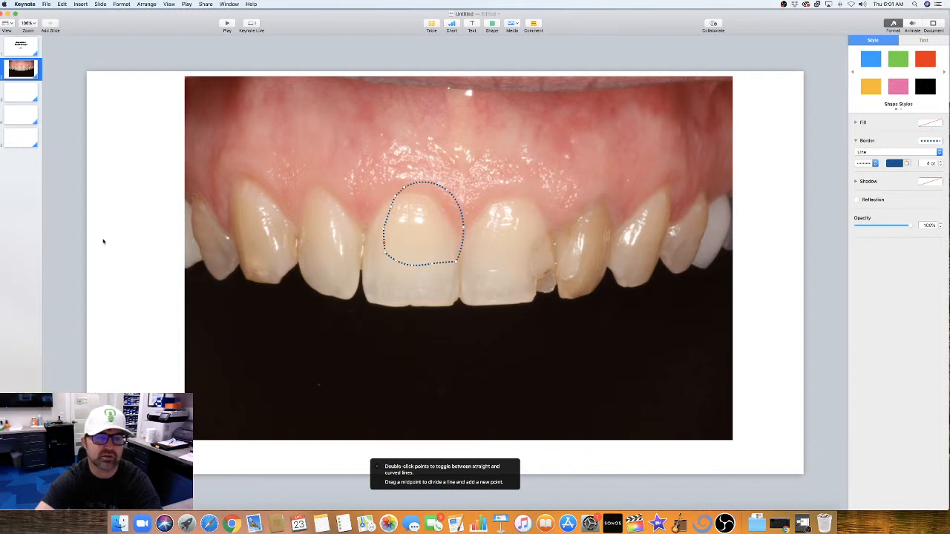
right_click(428, 223)
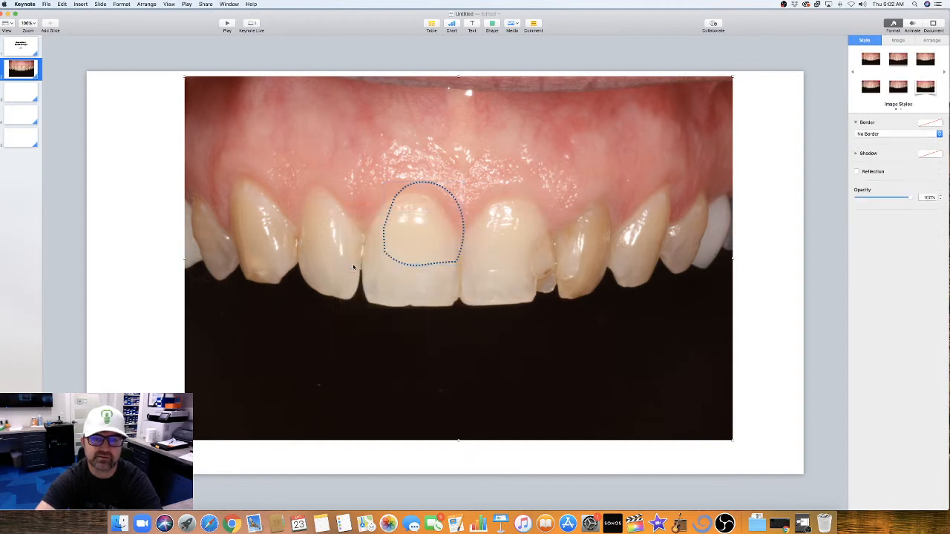
left_click(427, 230)
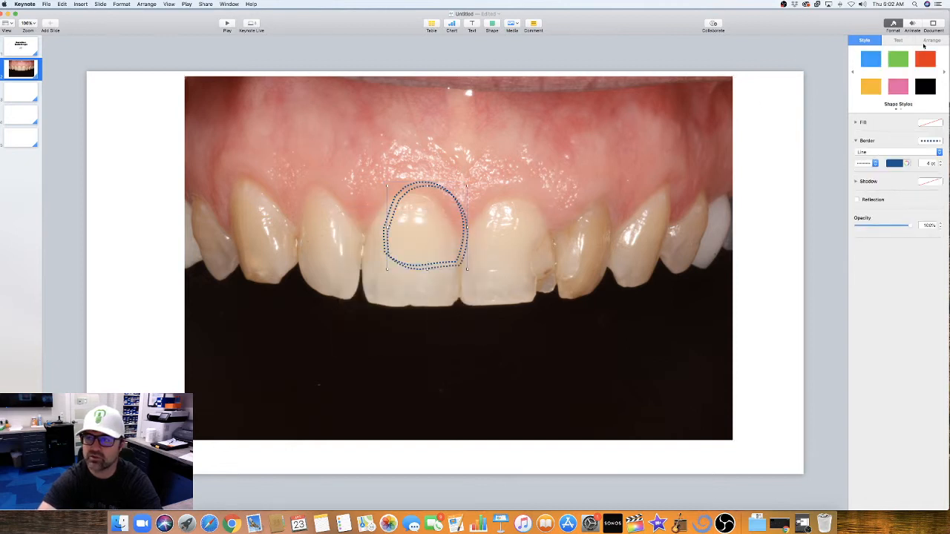
left_click(932, 40)
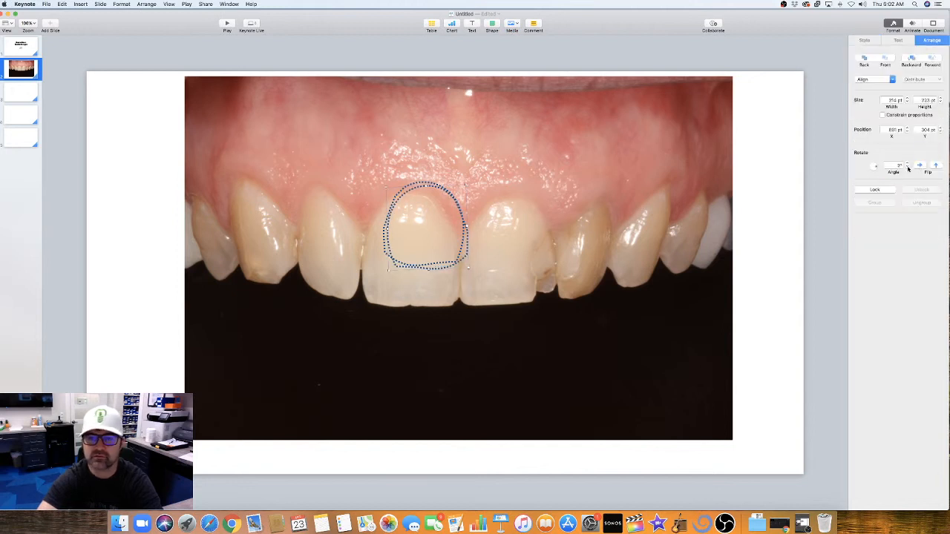
left_click(747, 196)
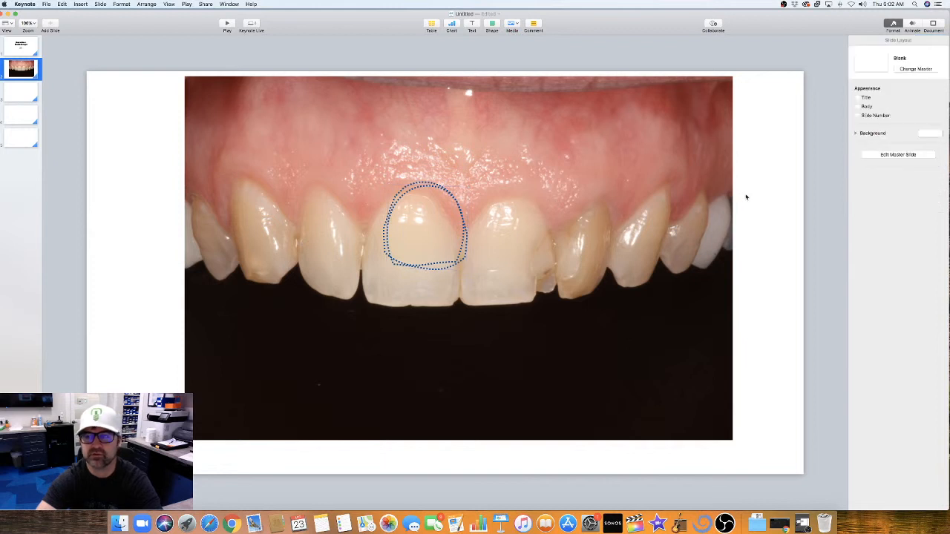
mouse_move(261, 50)
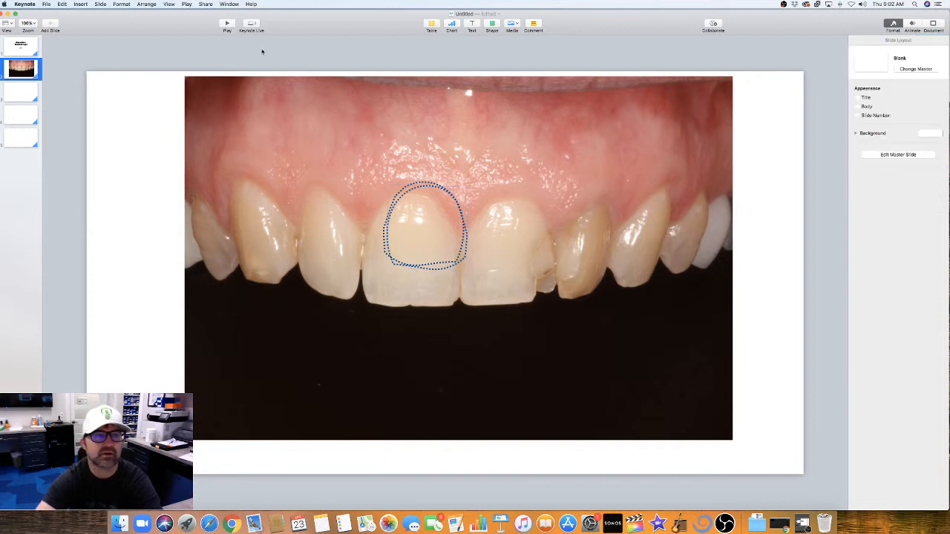
left_click(46, 4)
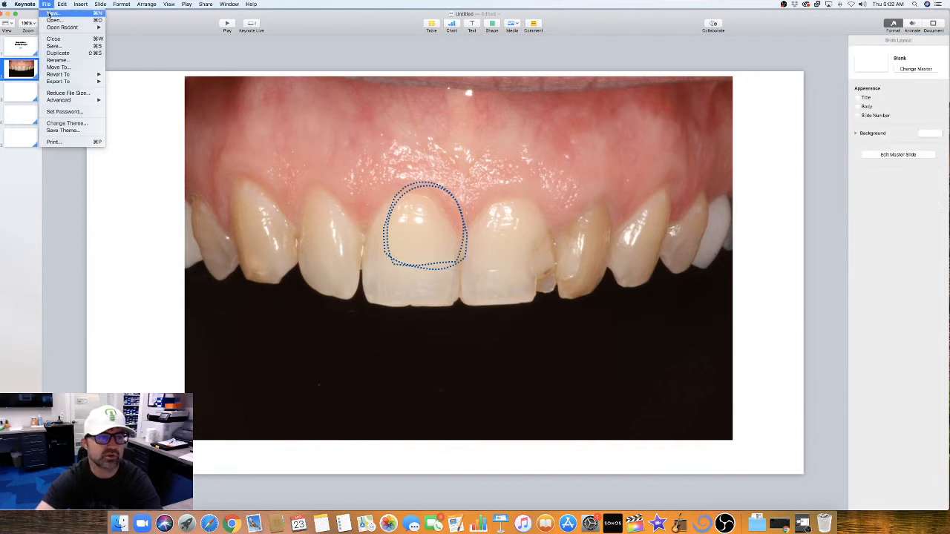
mouse_move(57, 74)
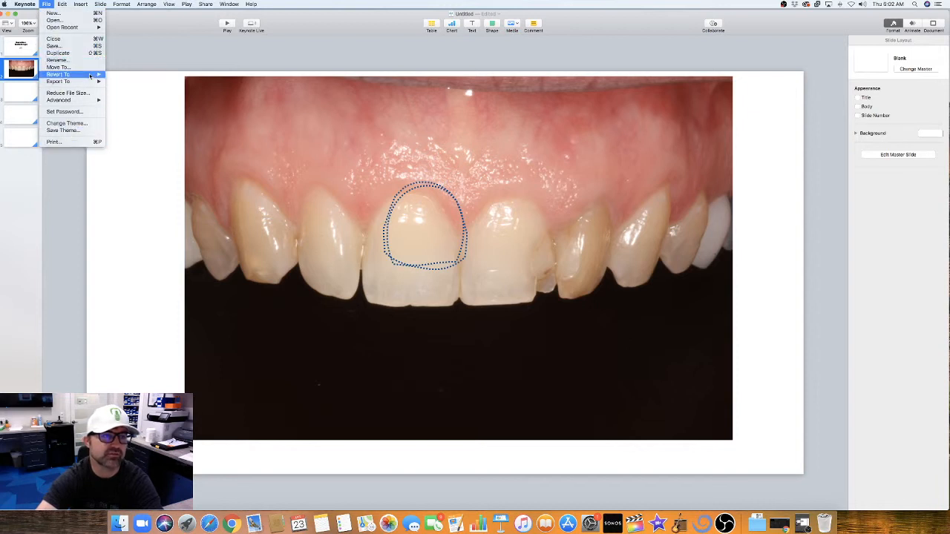
left_click(53, 45)
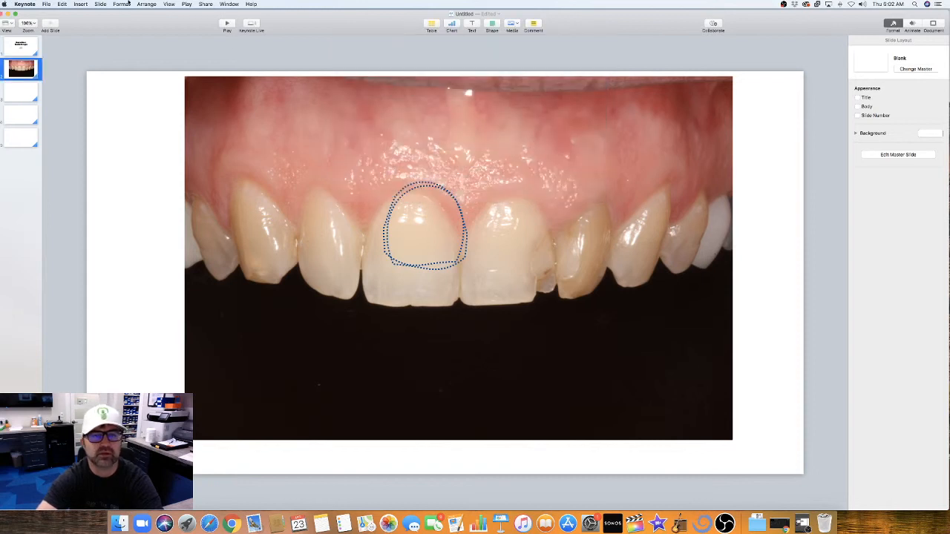
left_click(46, 3)
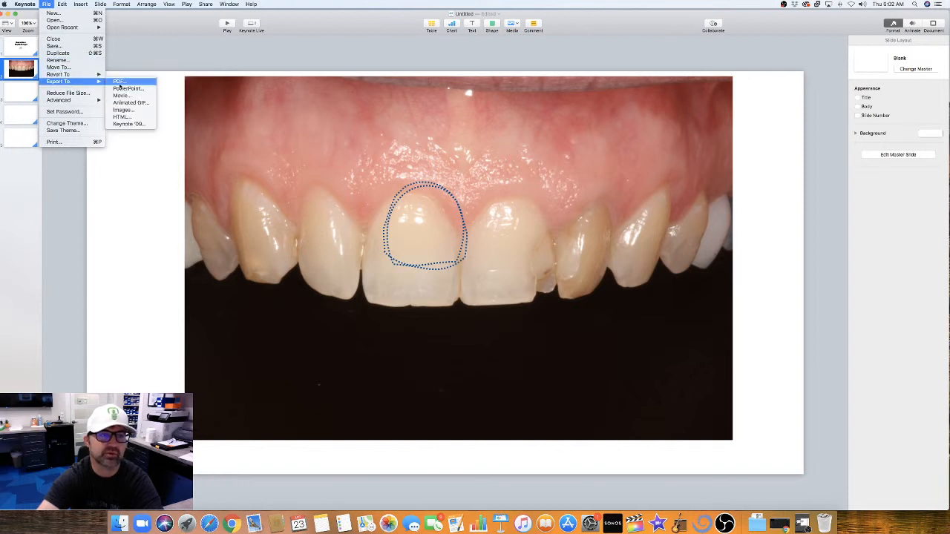
mouse_move(127, 89)
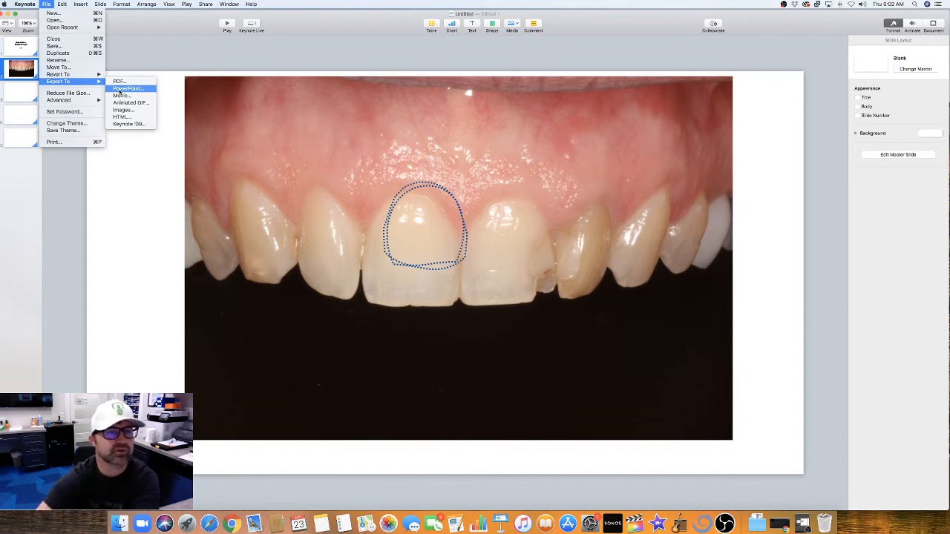
mouse_move(119, 80)
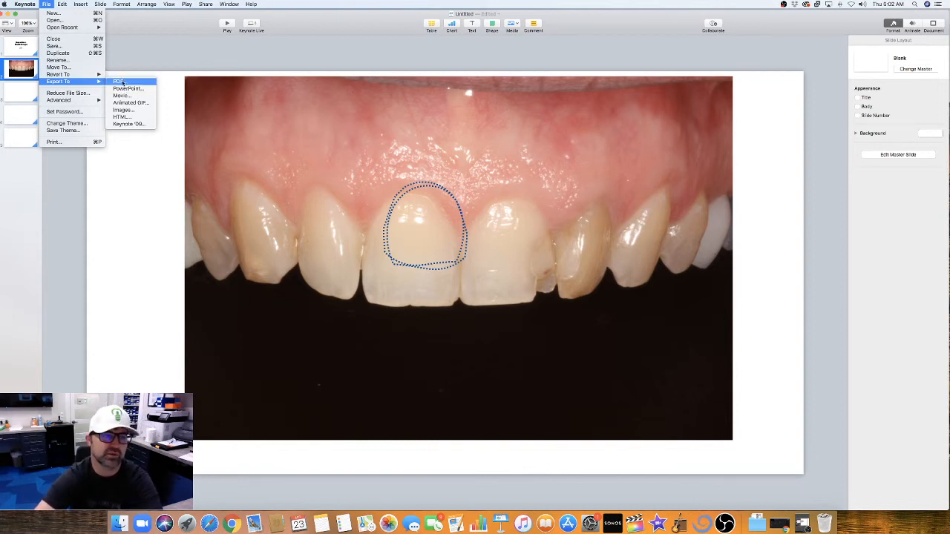
mouse_move(137, 71)
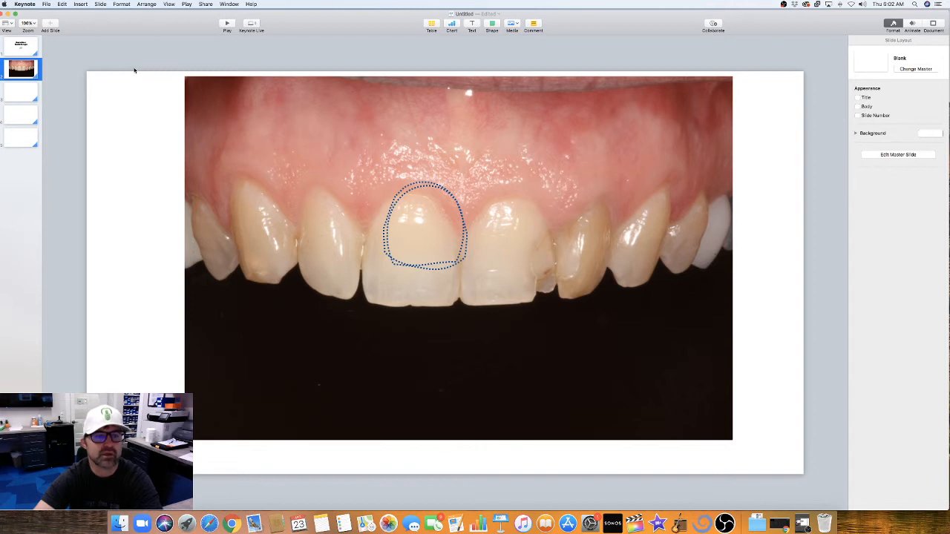
mouse_move(603, 398)
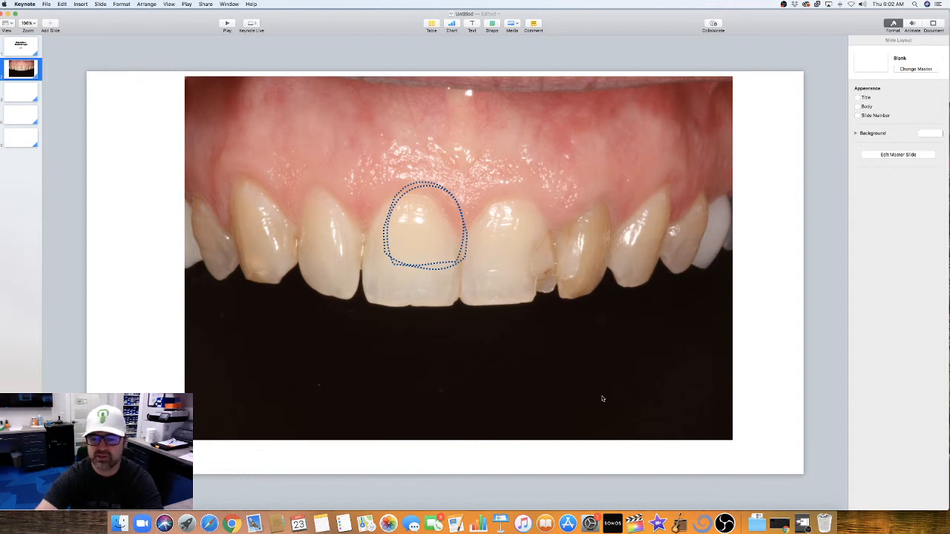